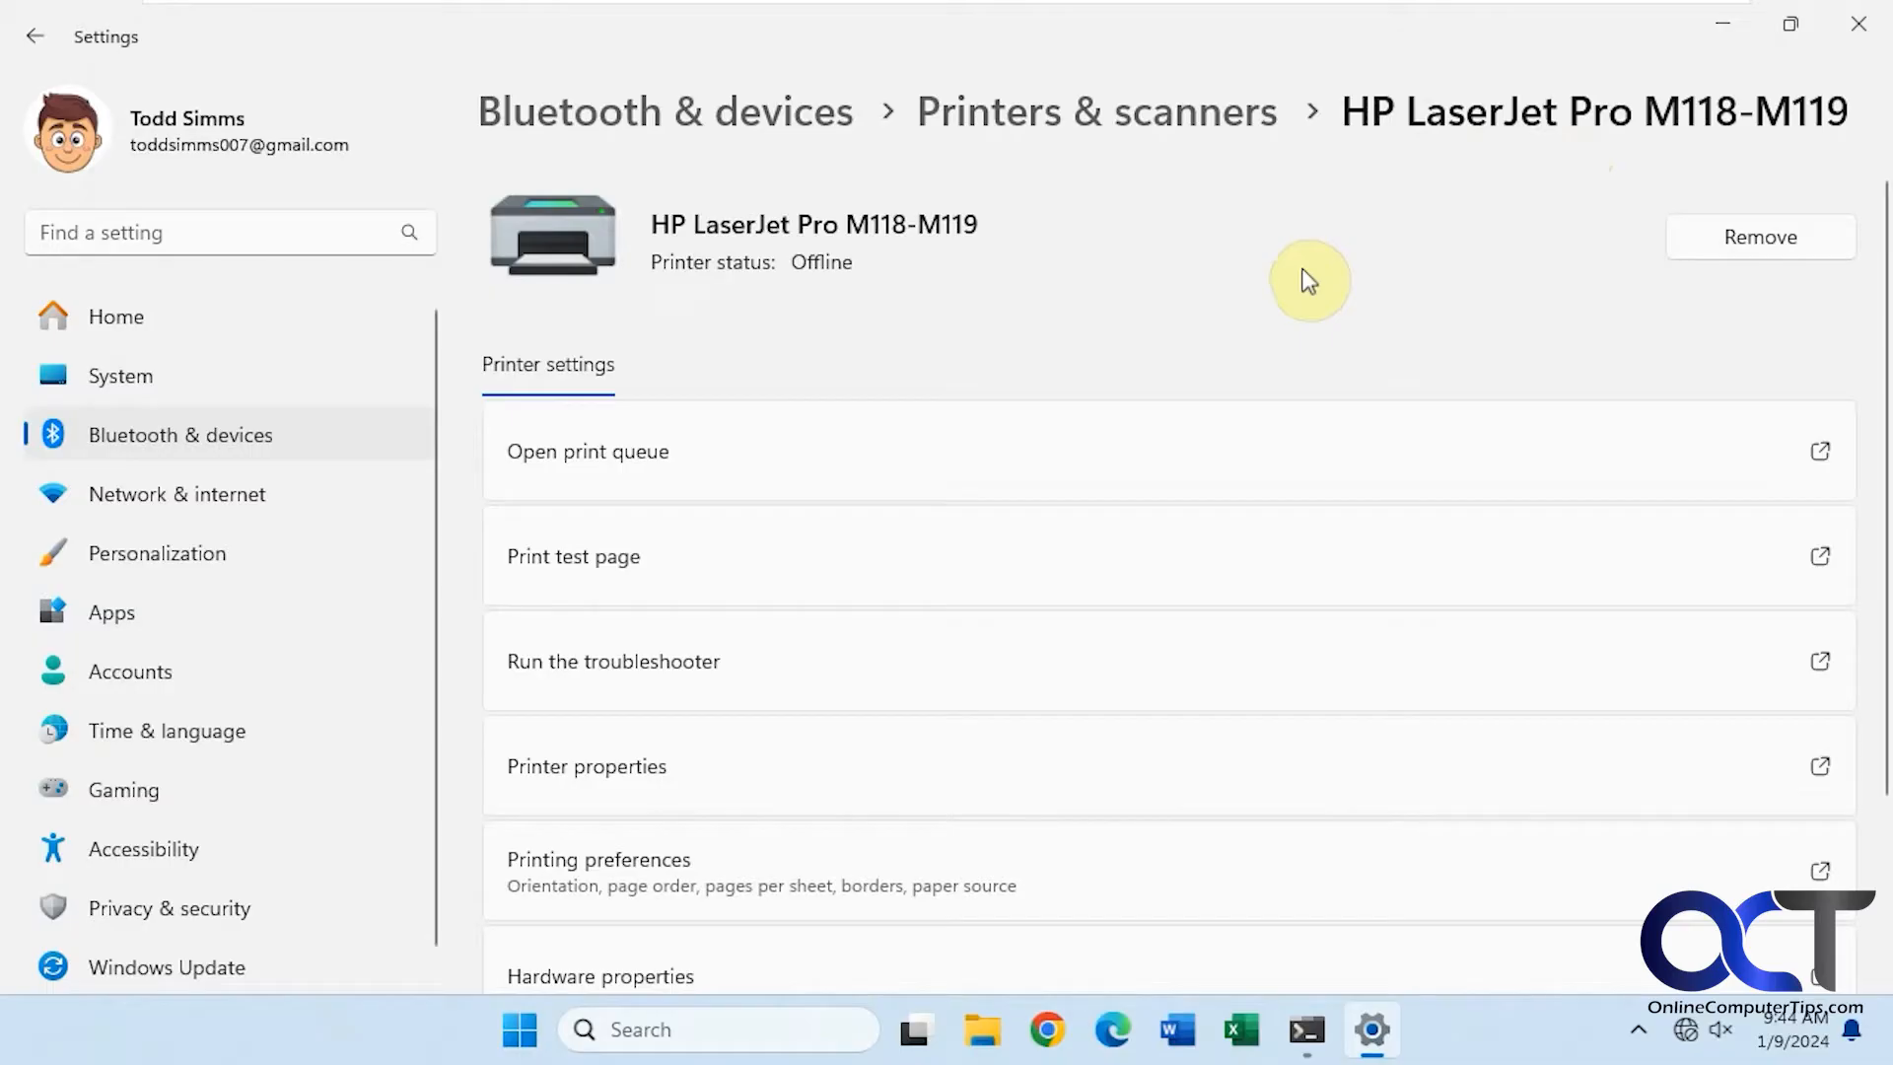
mouse_move(1349, 372)
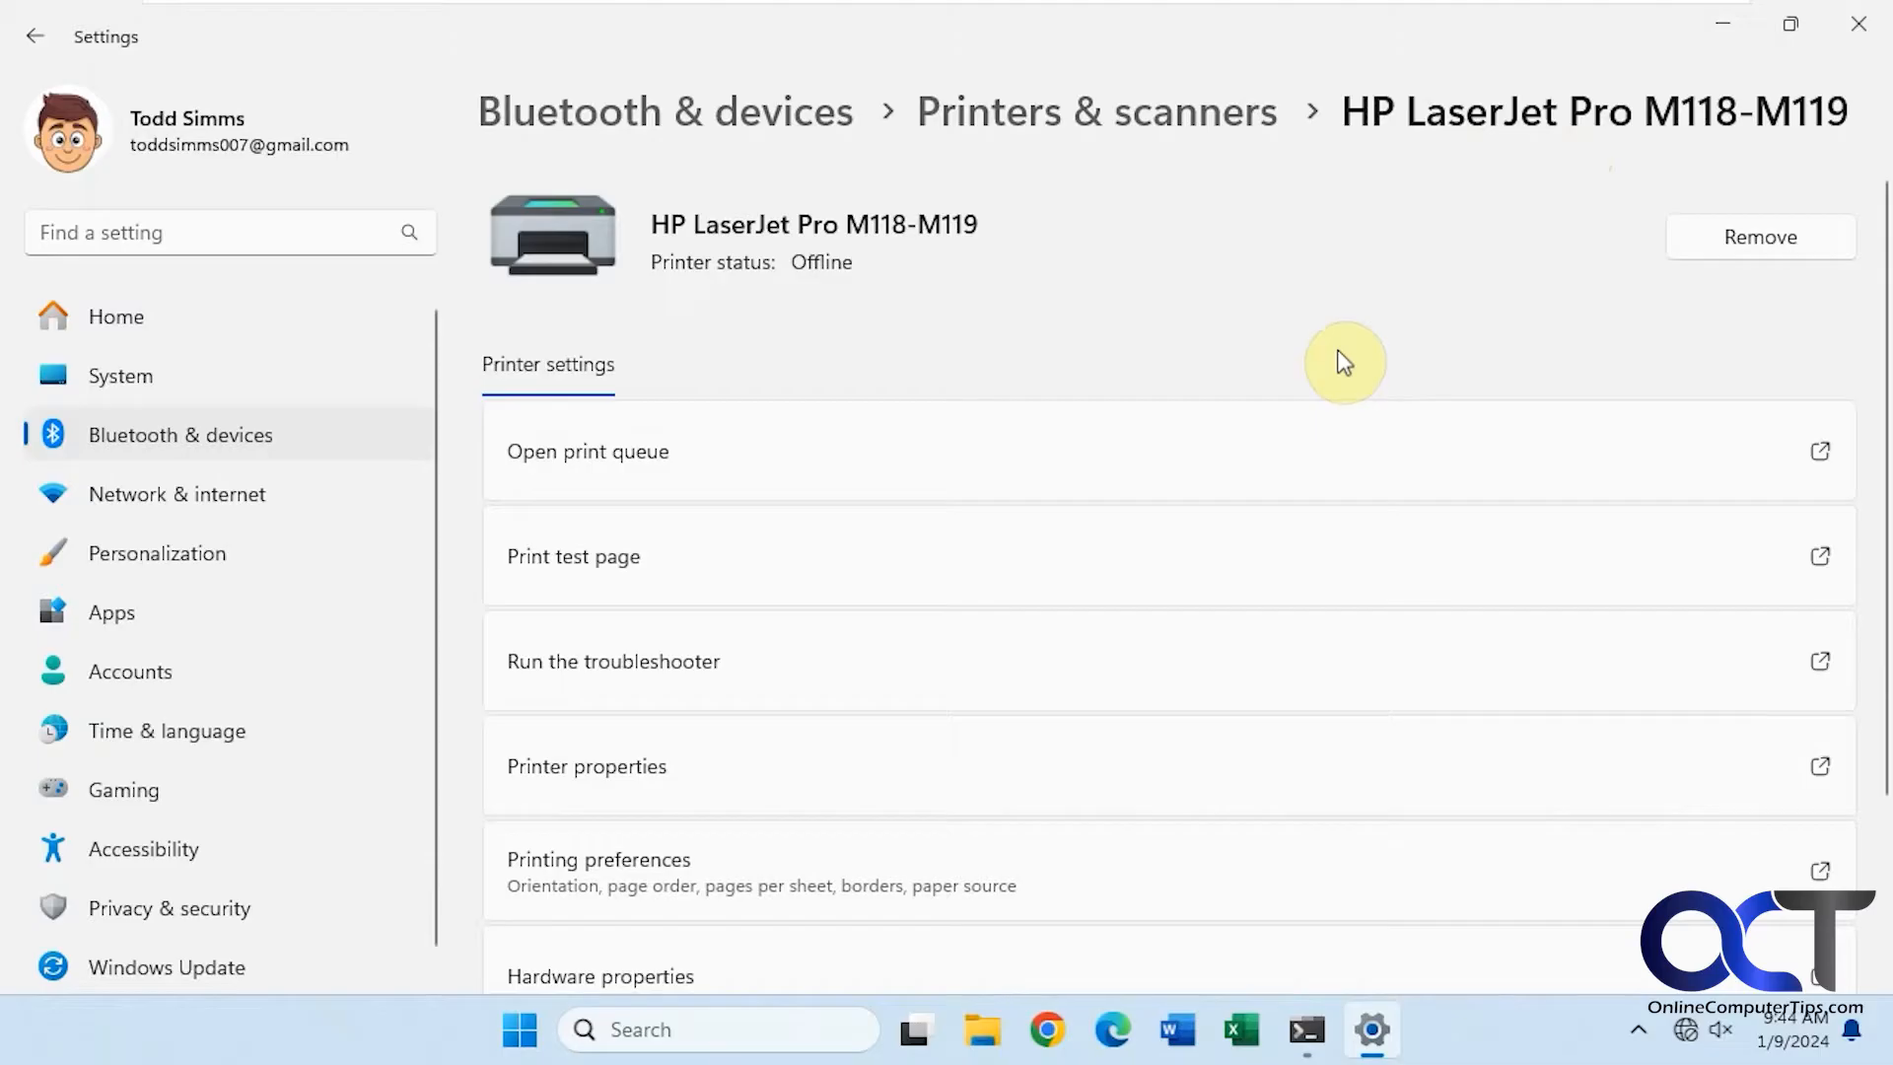
mouse_move(708, 402)
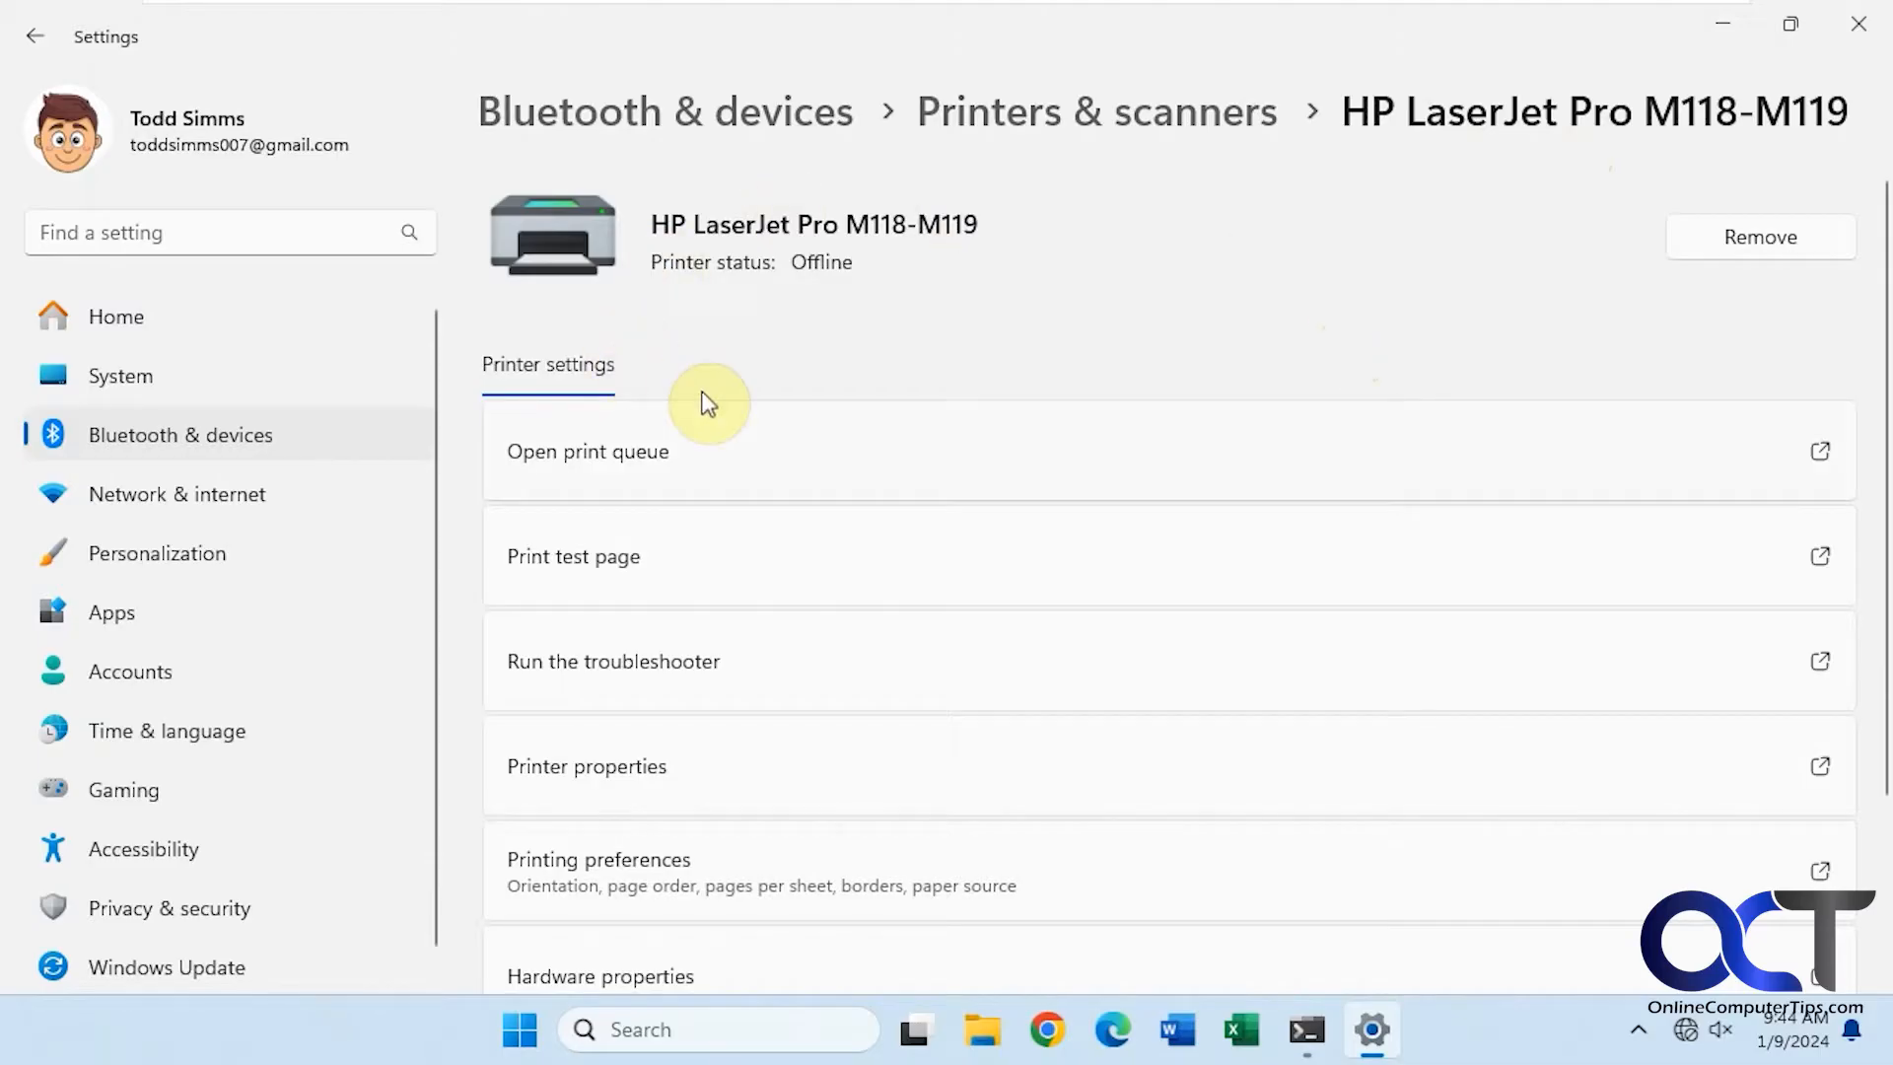
Check the computer name, then confirm the HP LaserJet is shared under the Win11-Pro share name.
left_click(1305, 1030)
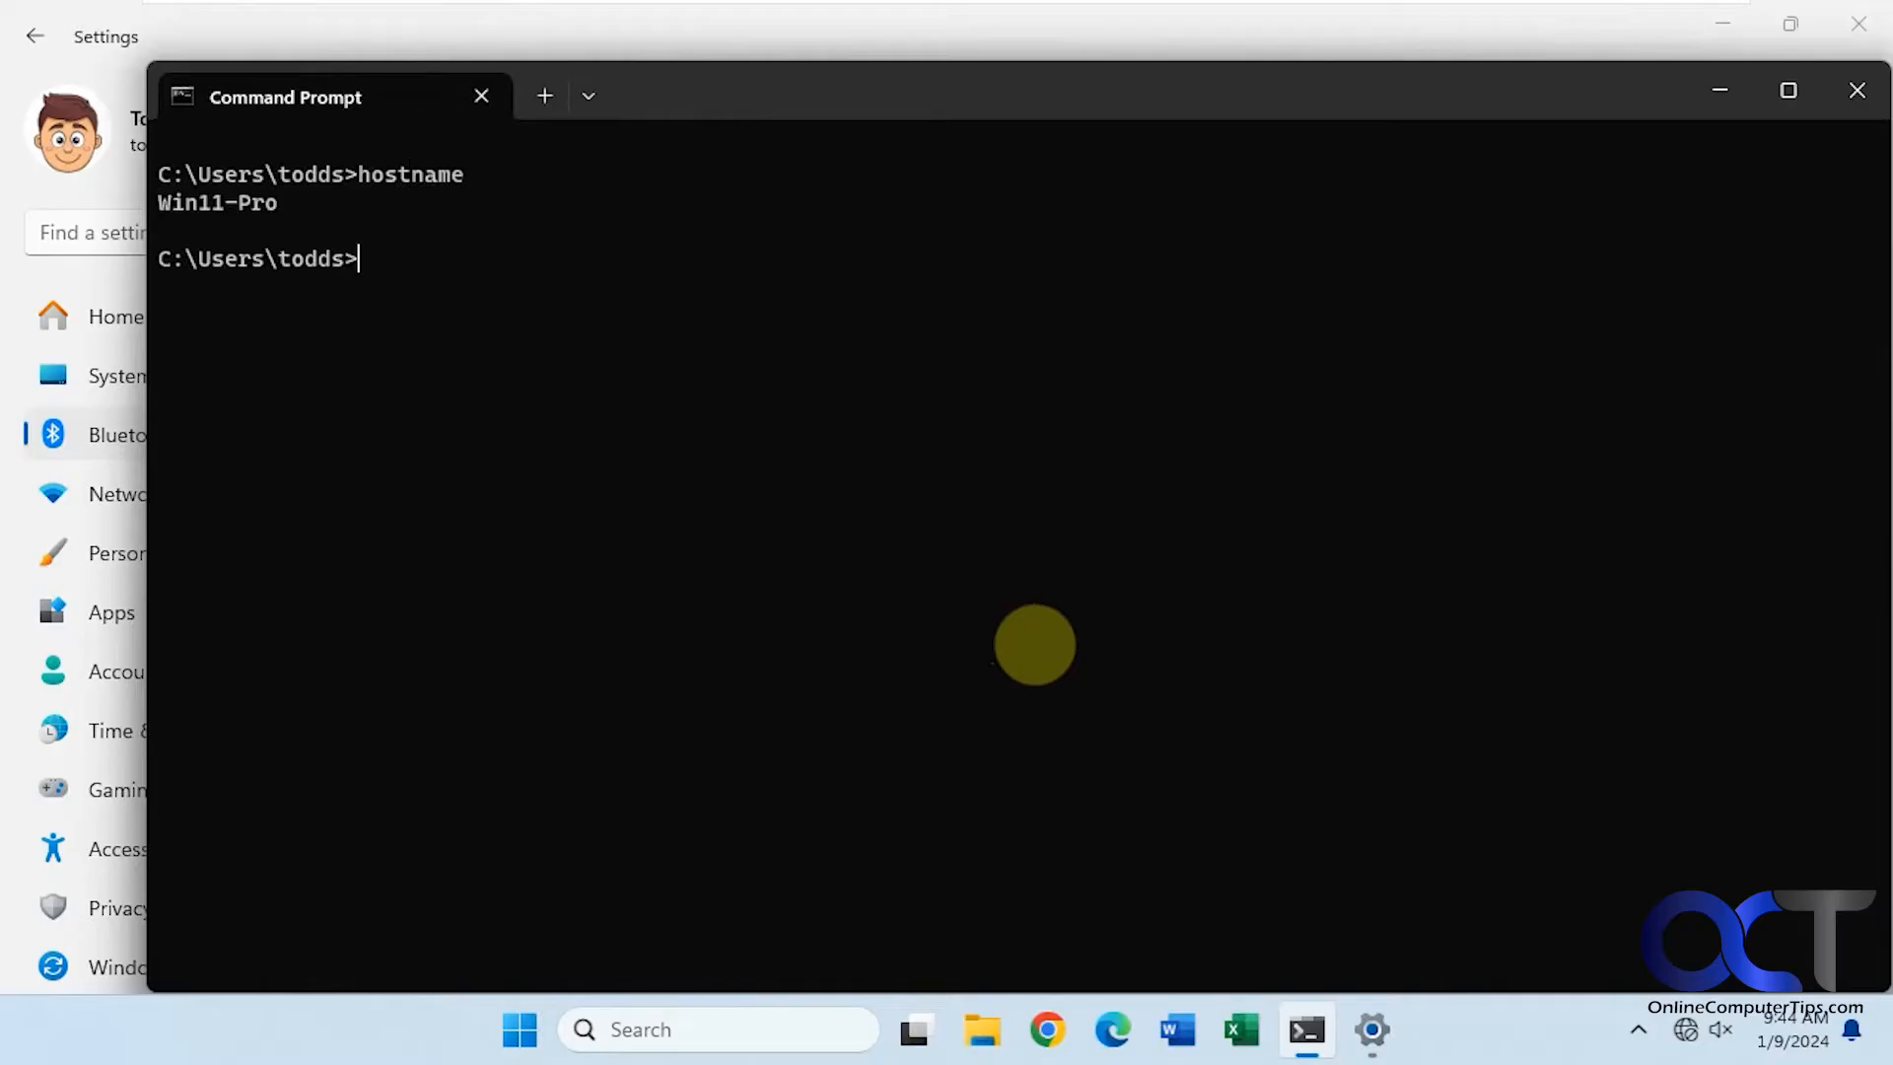
mouse_move(1719, 95)
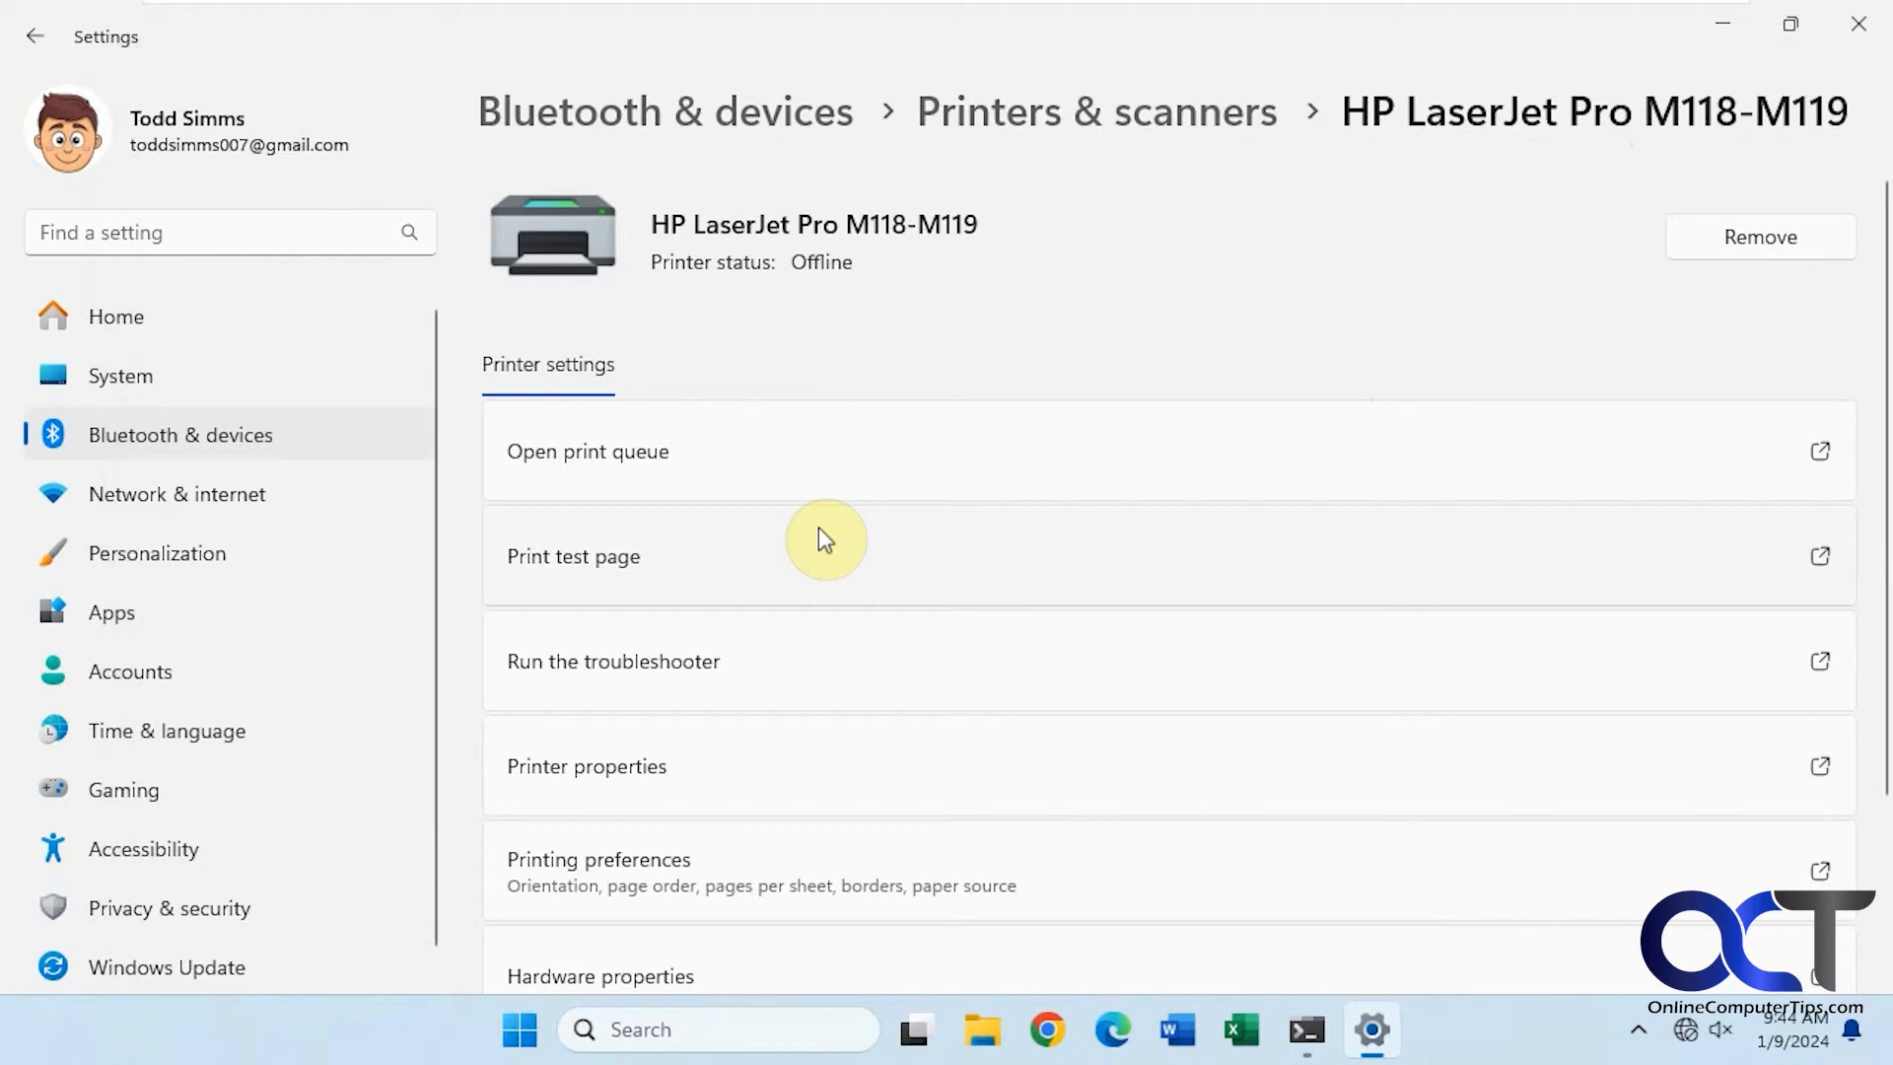
mouse_move(819, 327)
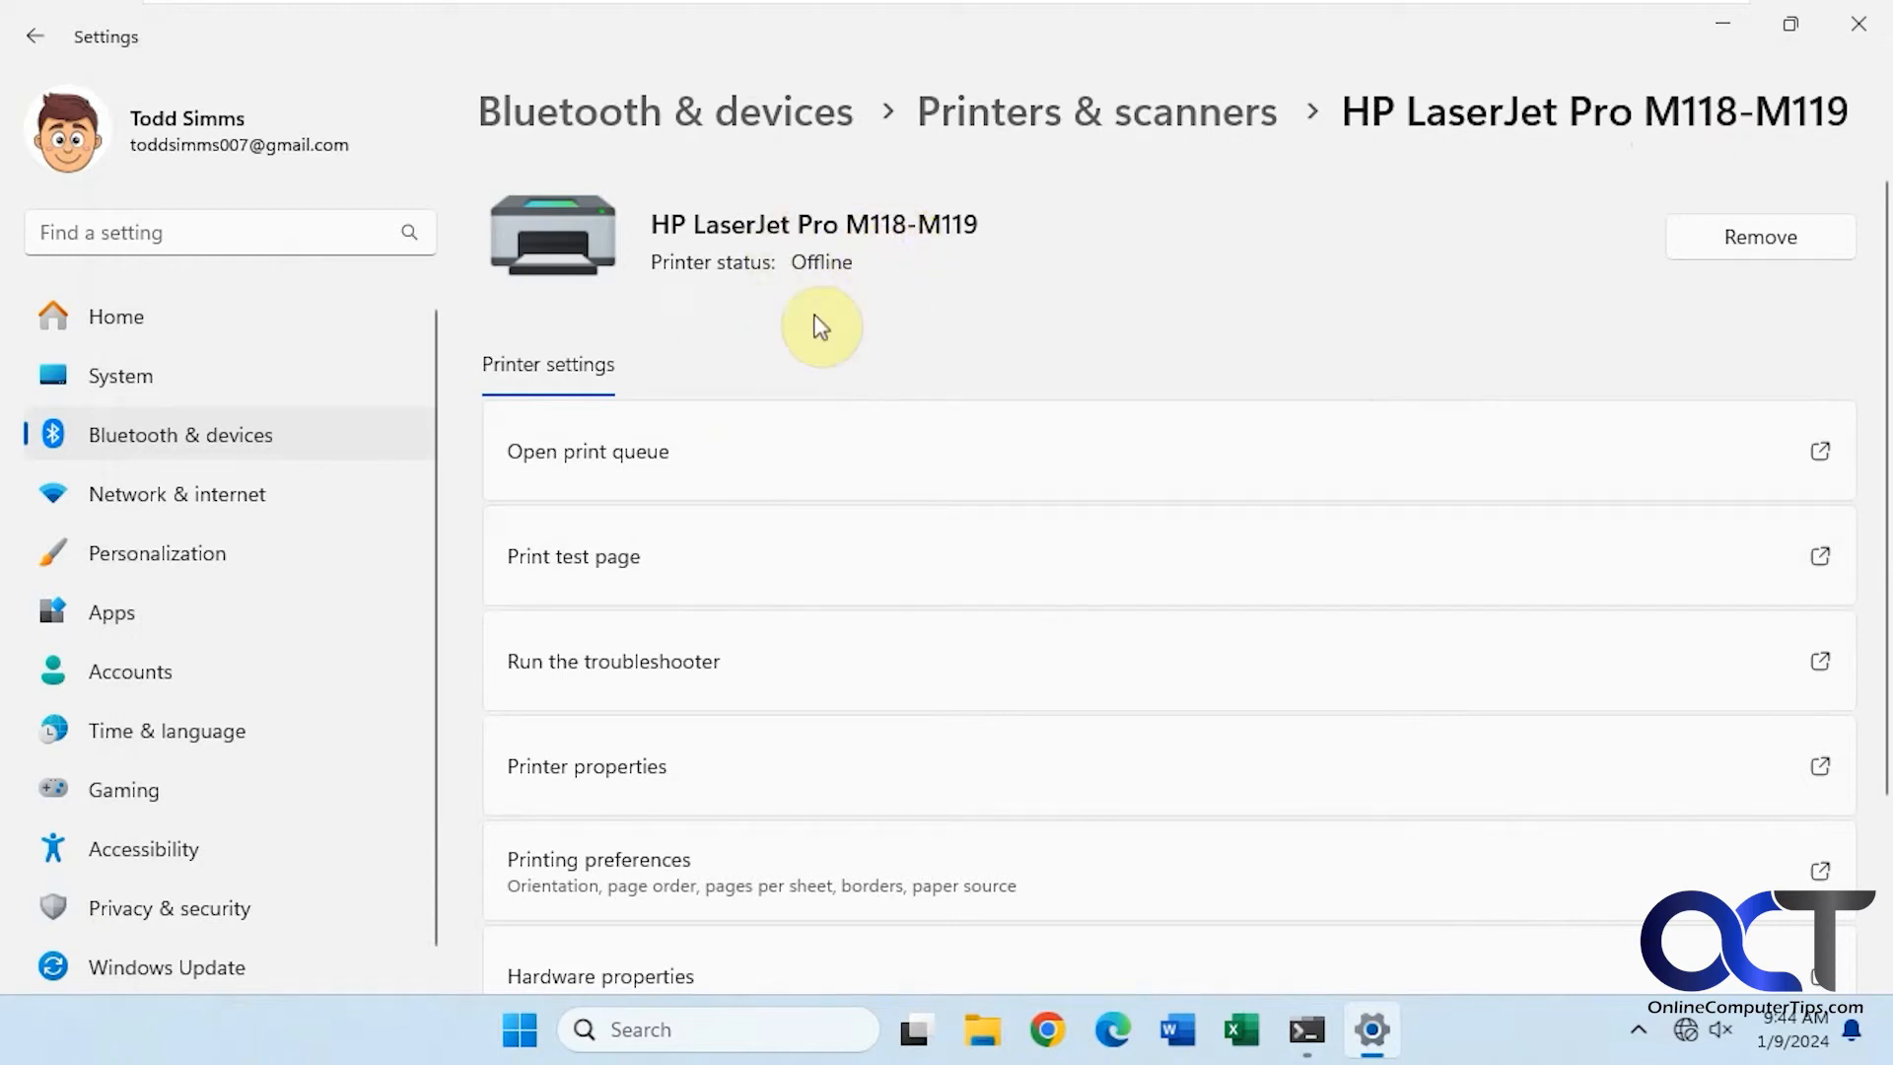
left_click(586, 764)
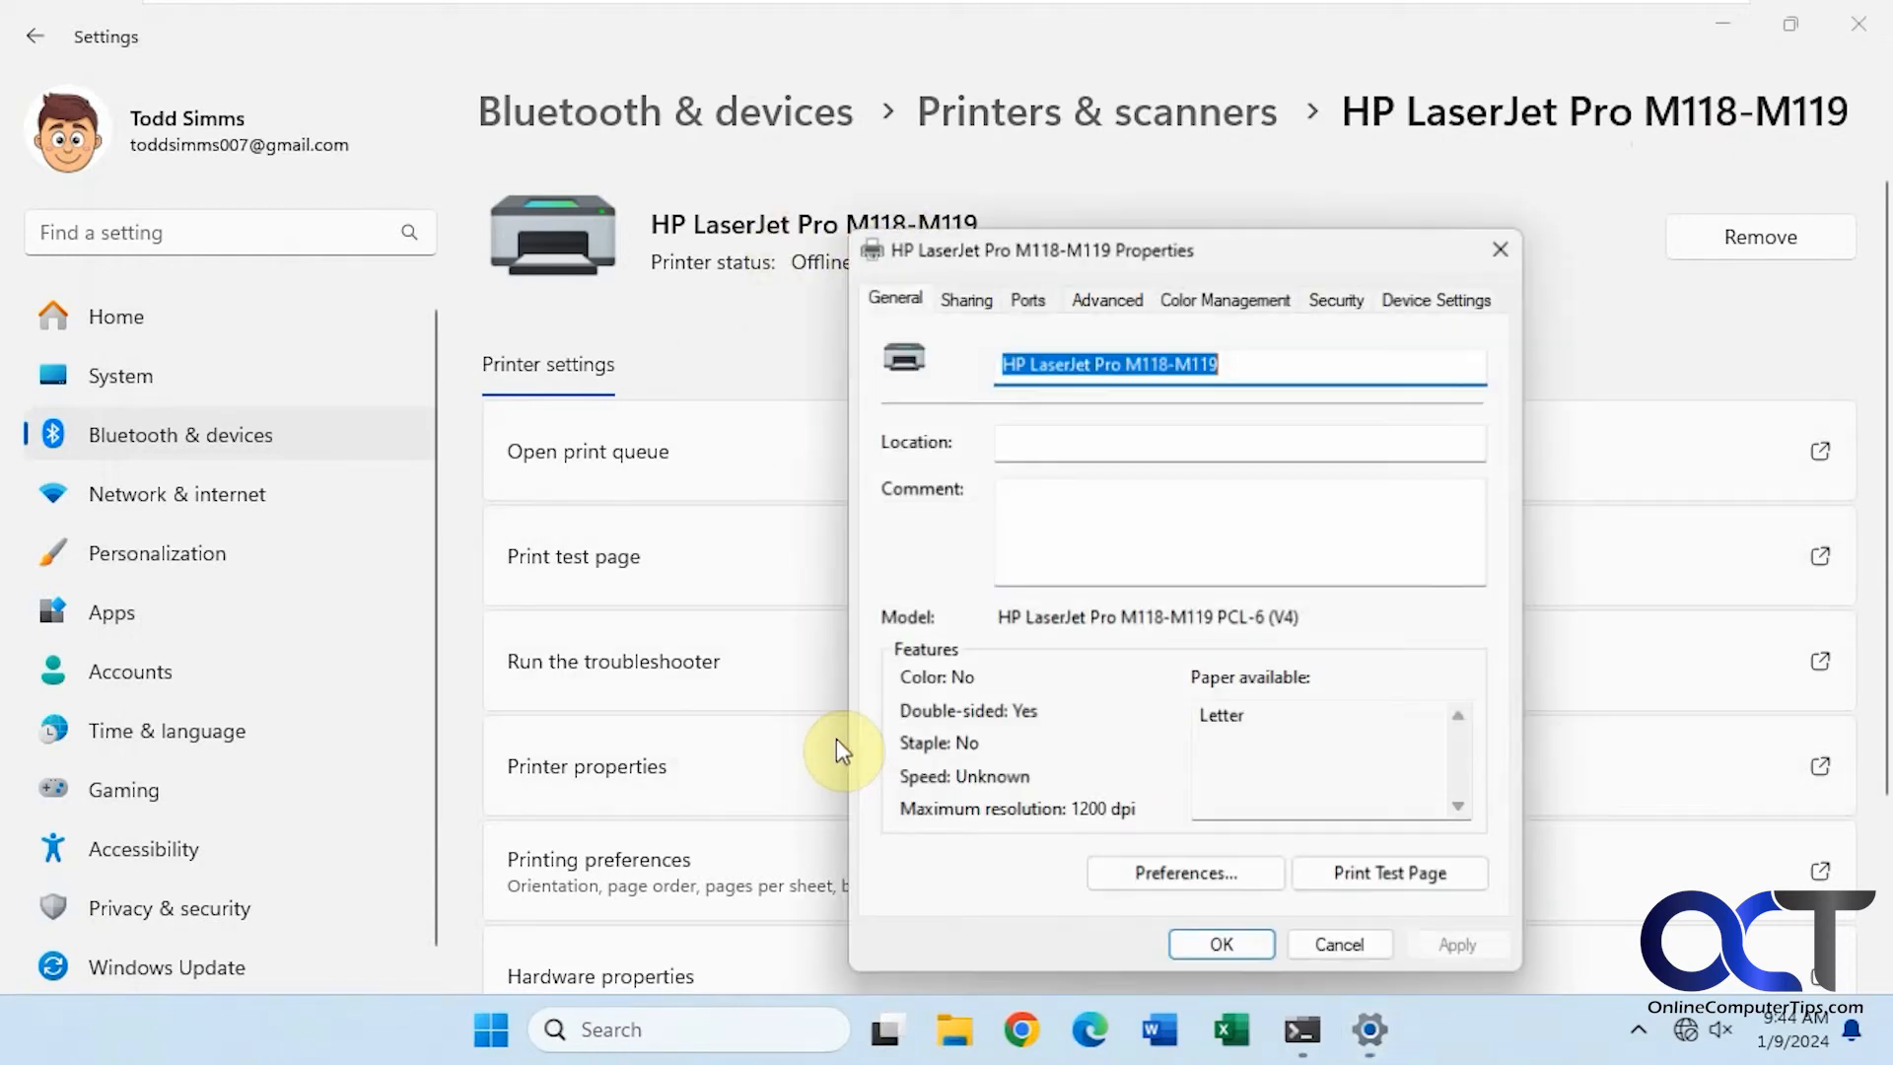
left_click(965, 297)
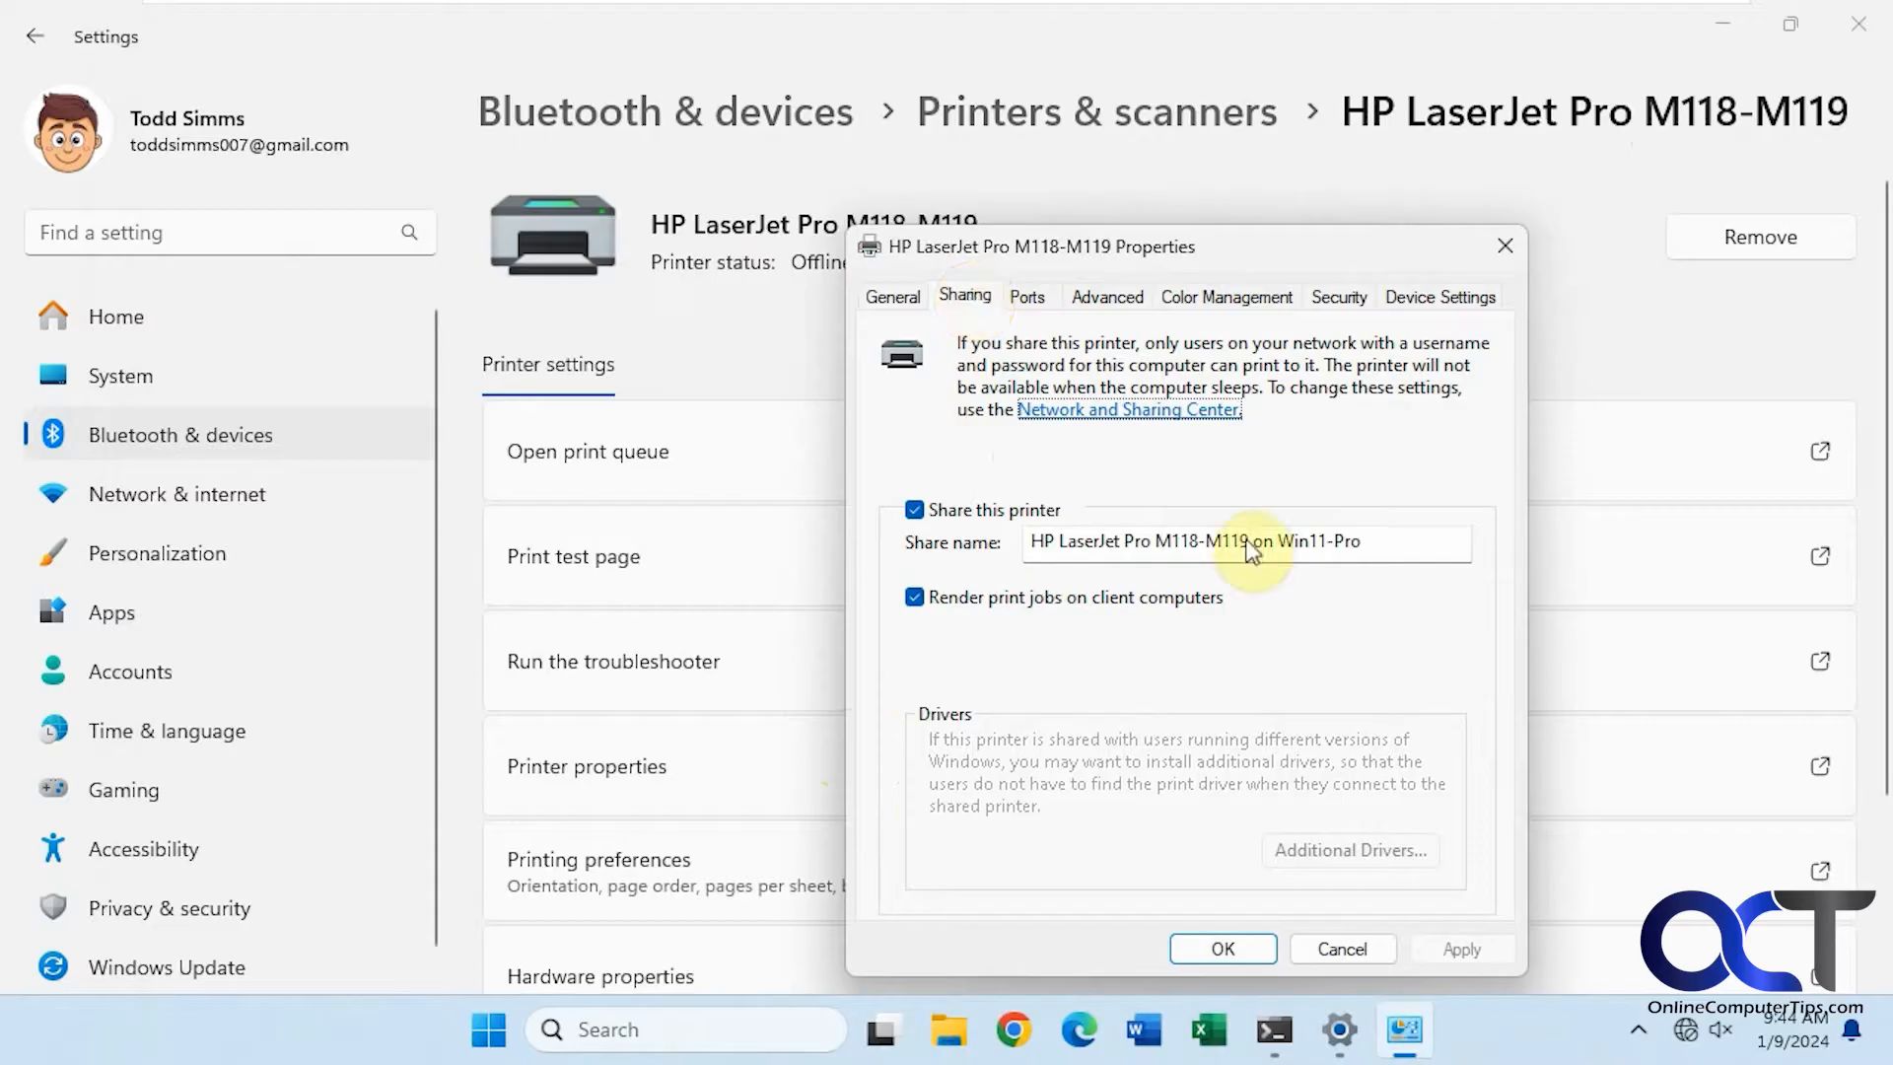
mouse_move(1328, 543)
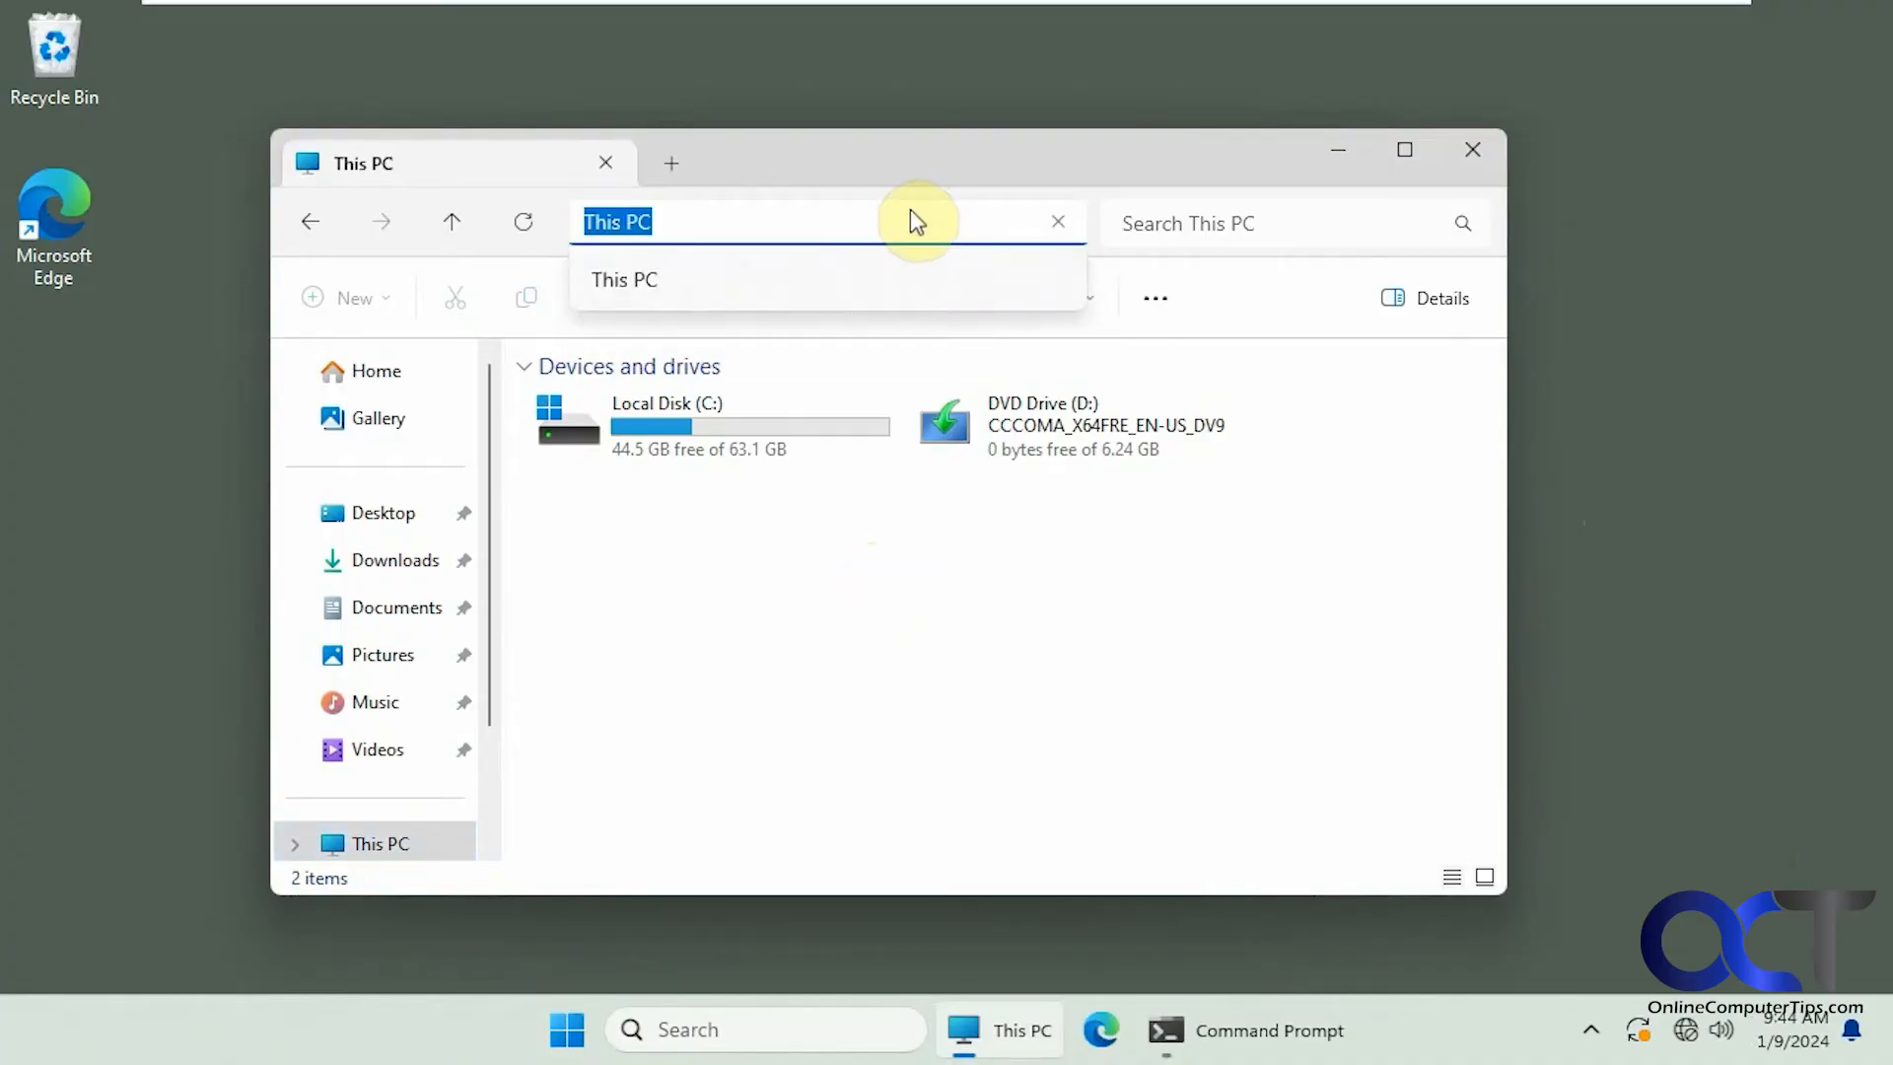
Browse to \\win11-pro in File Explorer to list its shared printer and folders.
type("\\\\")
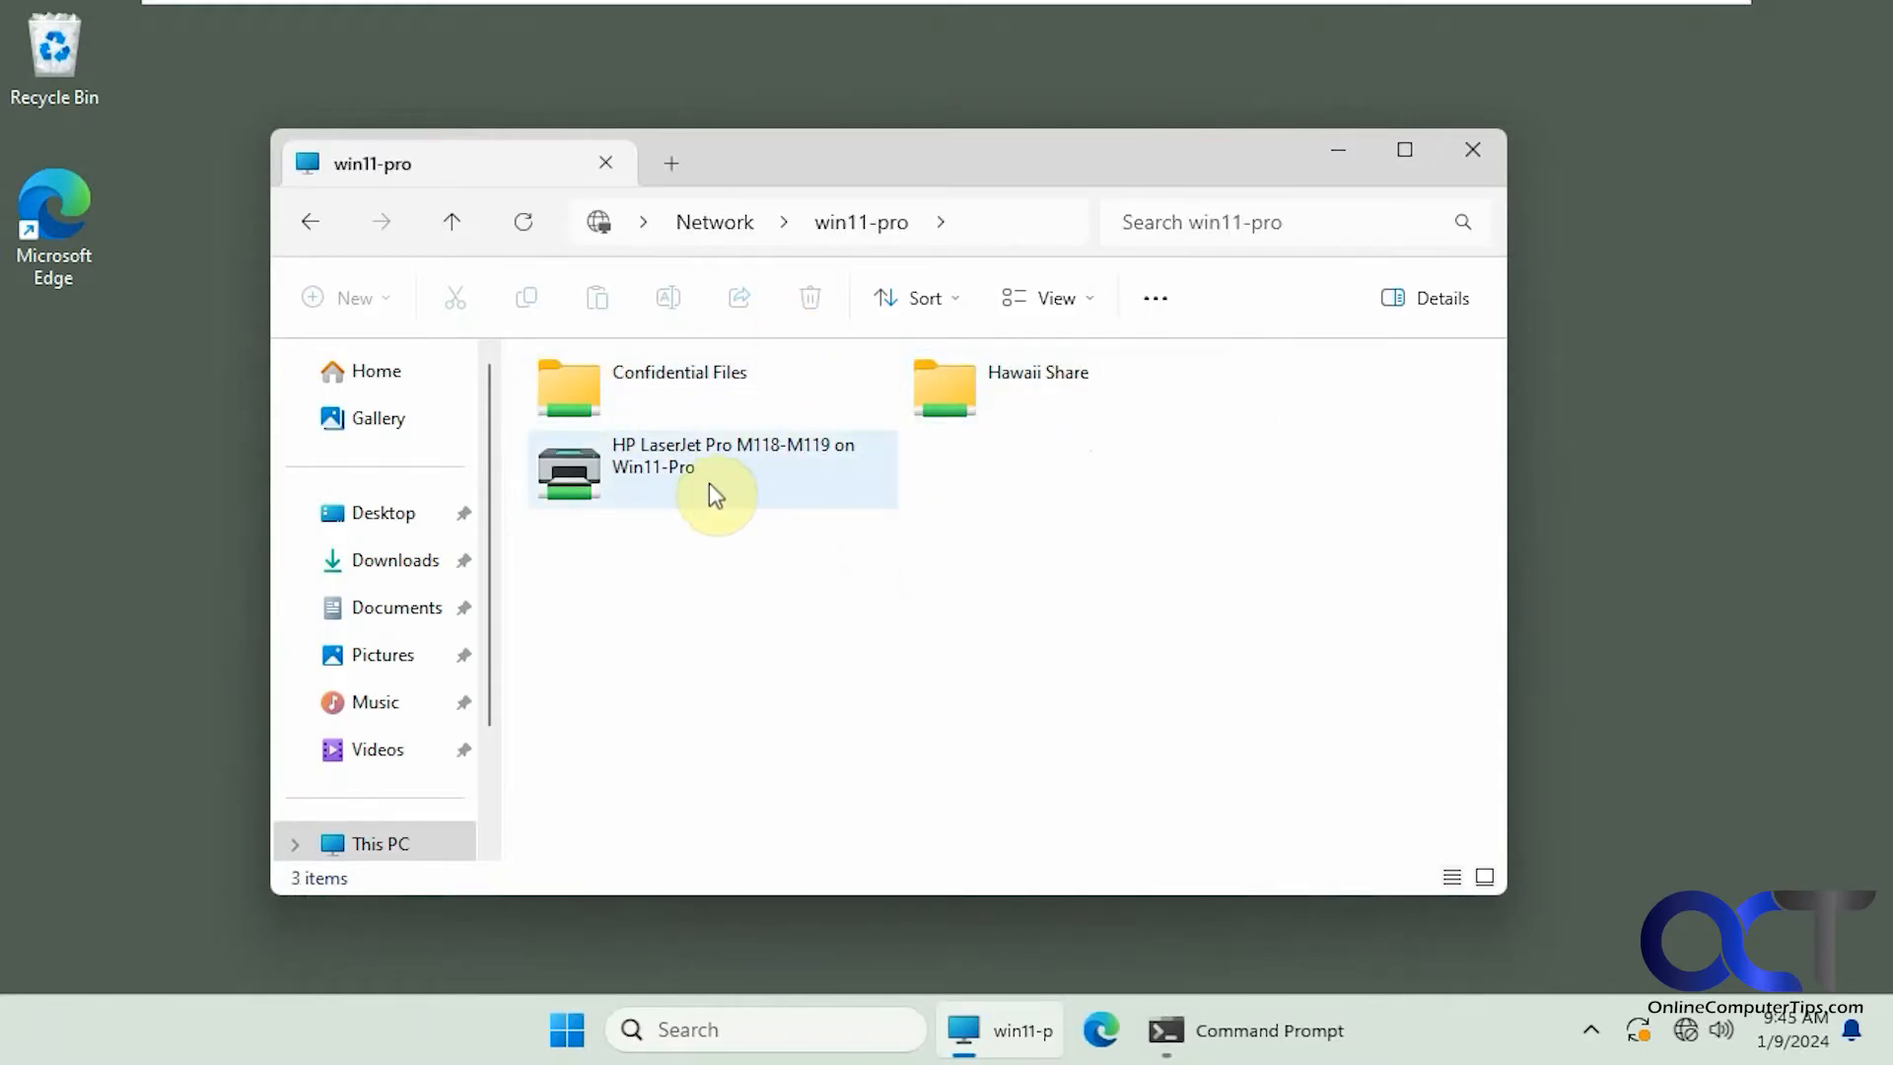
mouse_move(787, 483)
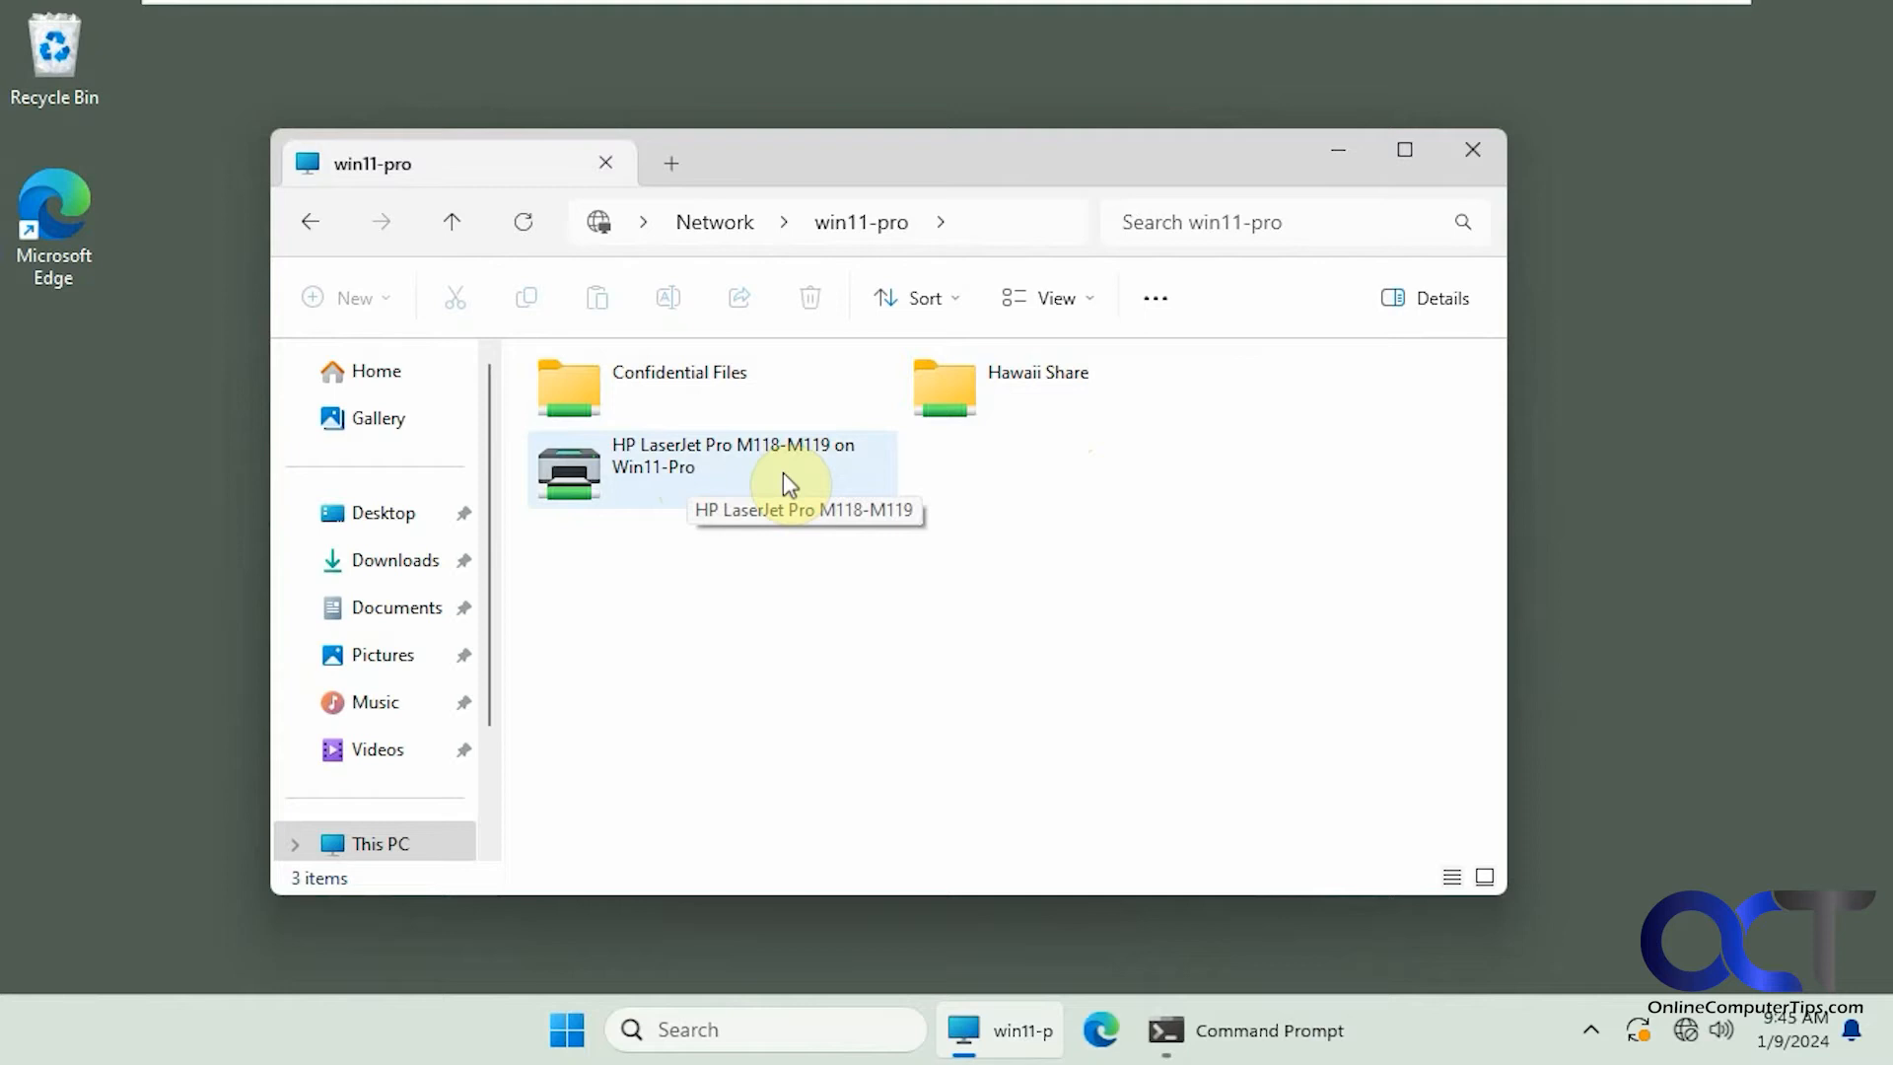
right_click(748, 469)
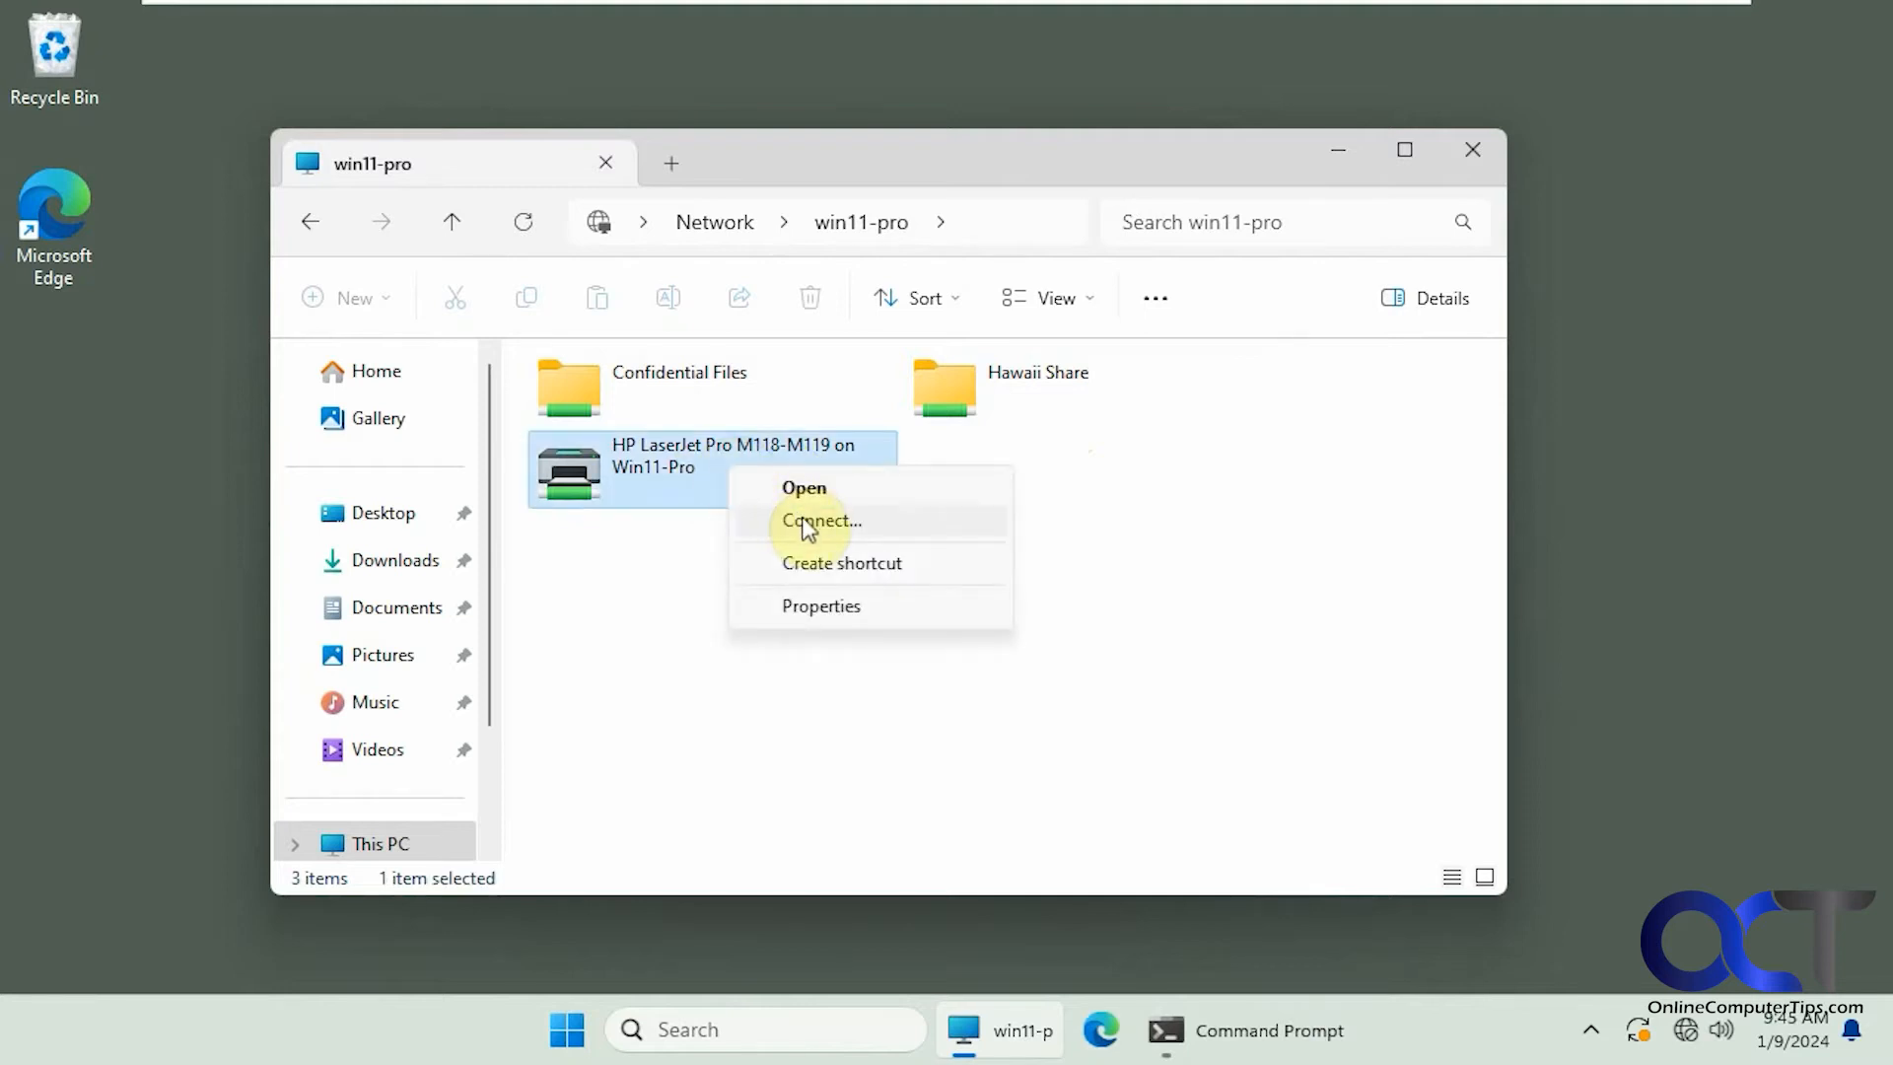
left_click(819, 521)
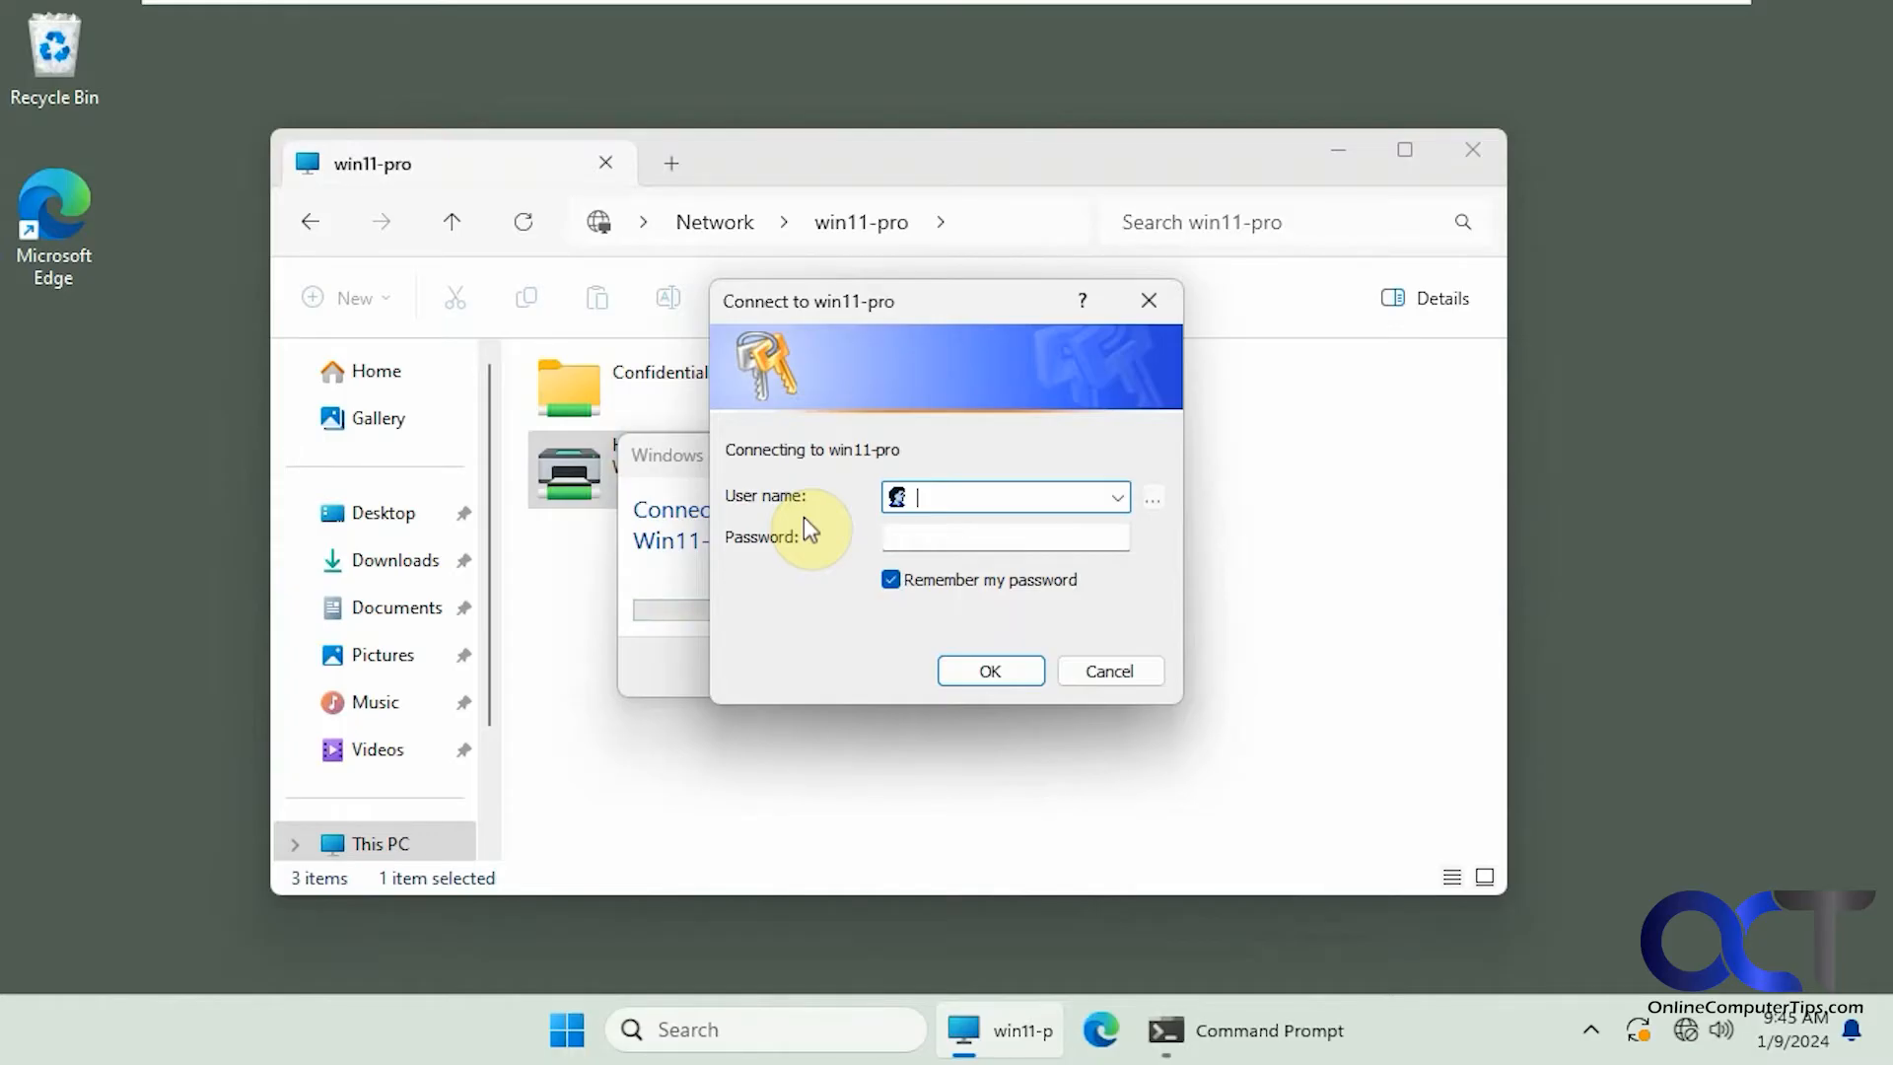
type("steve")
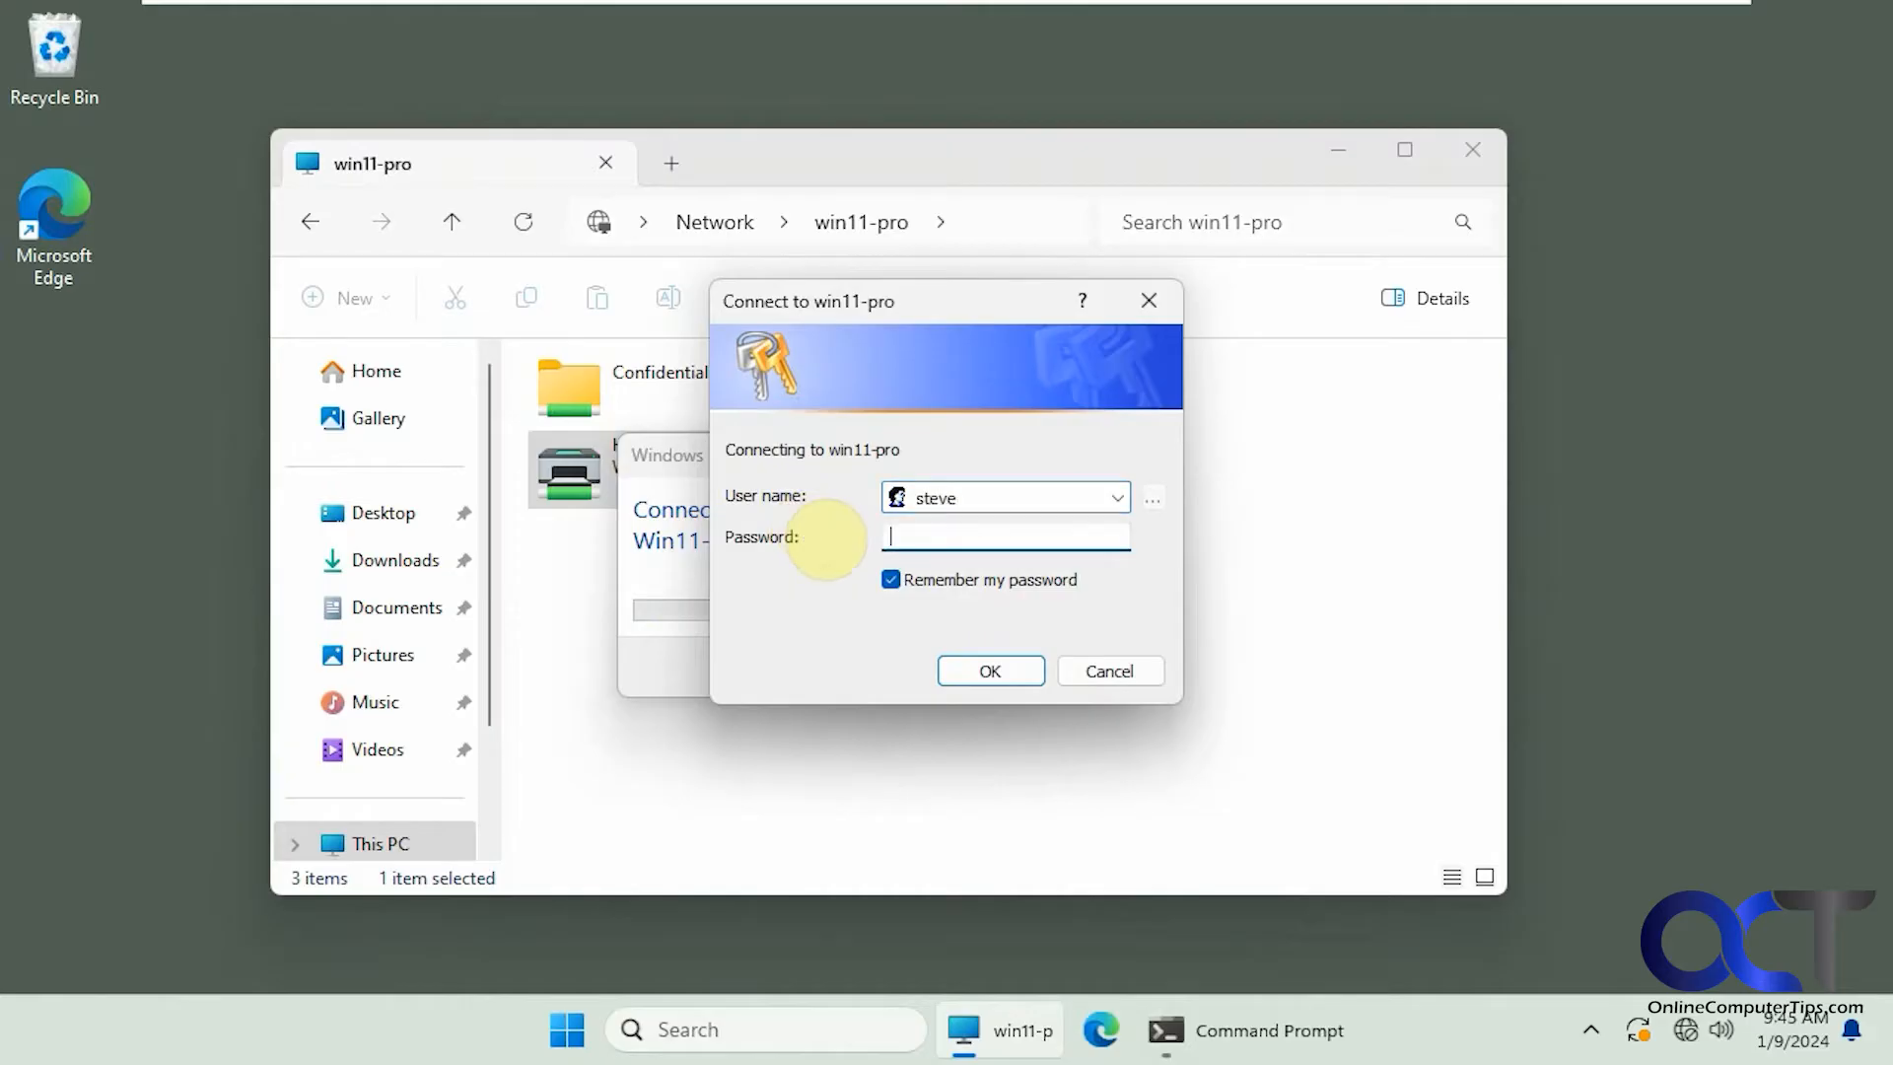
type("••••")
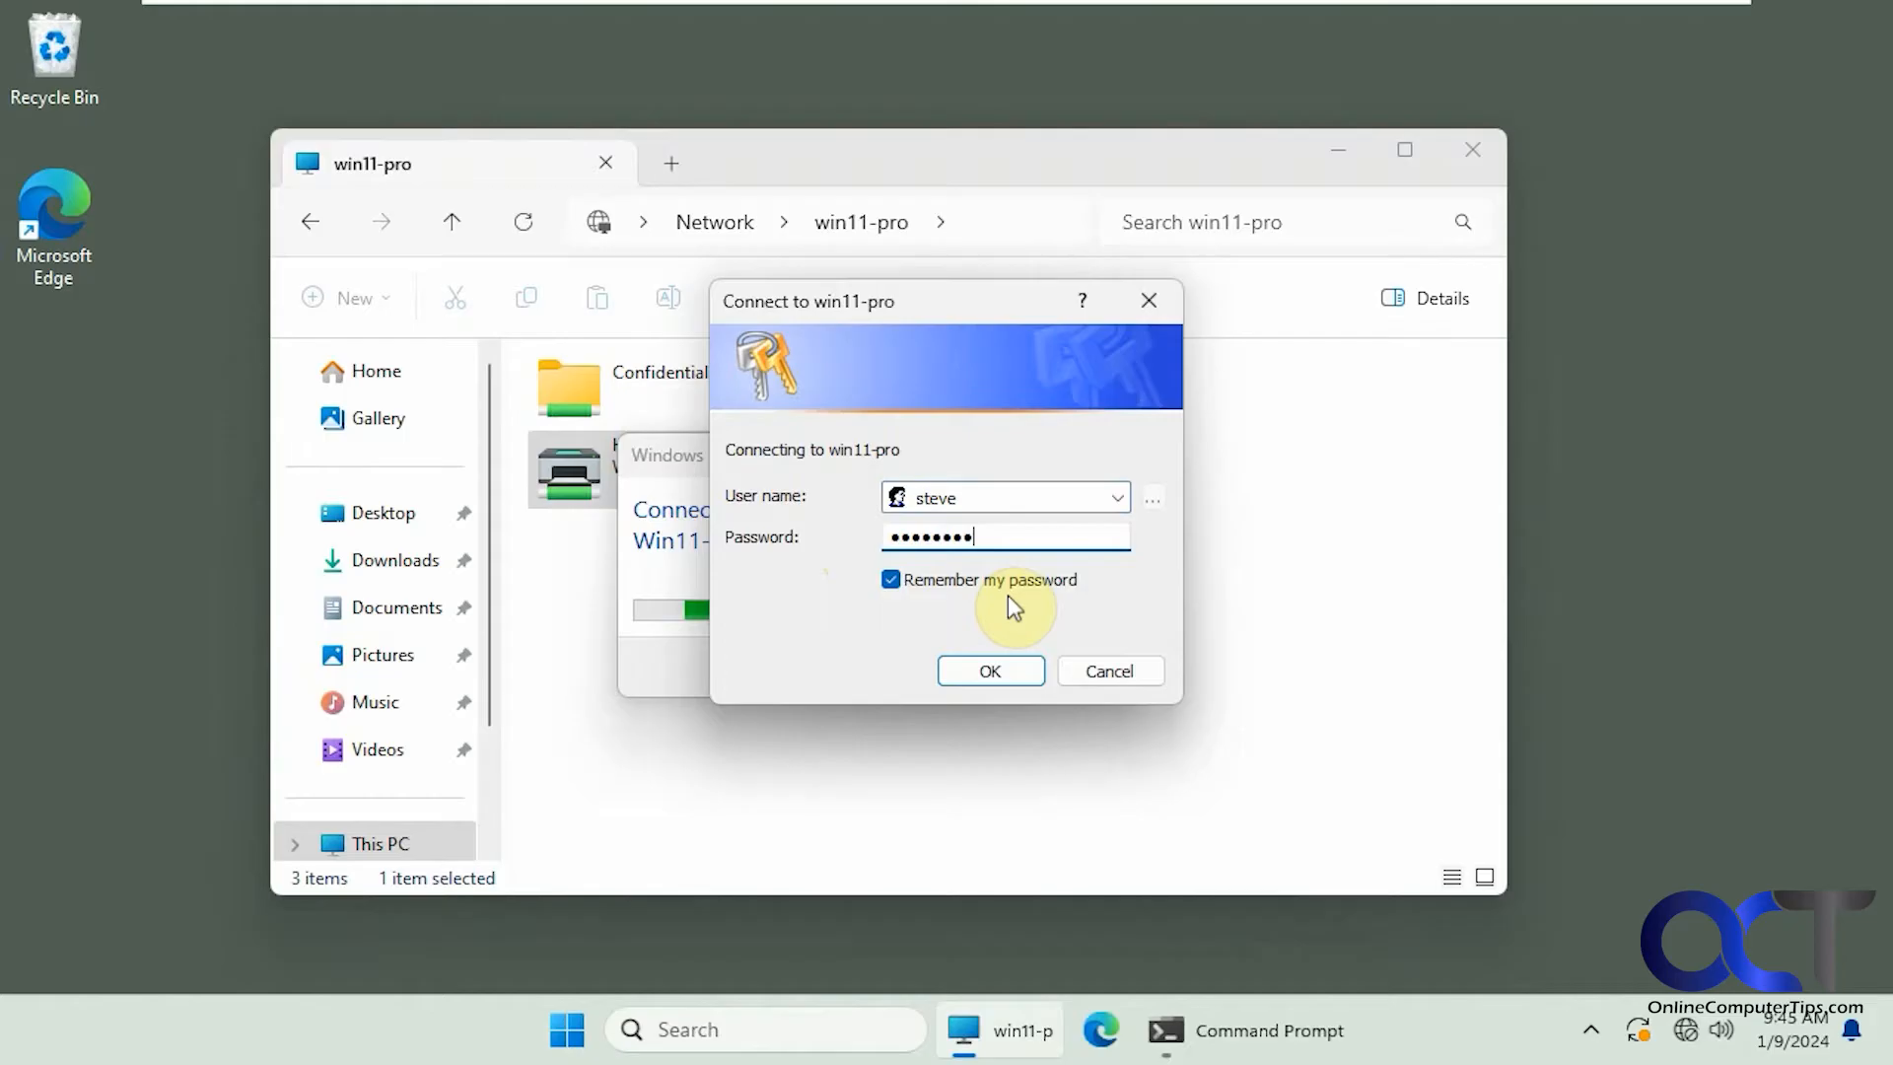
left_click(988, 671)
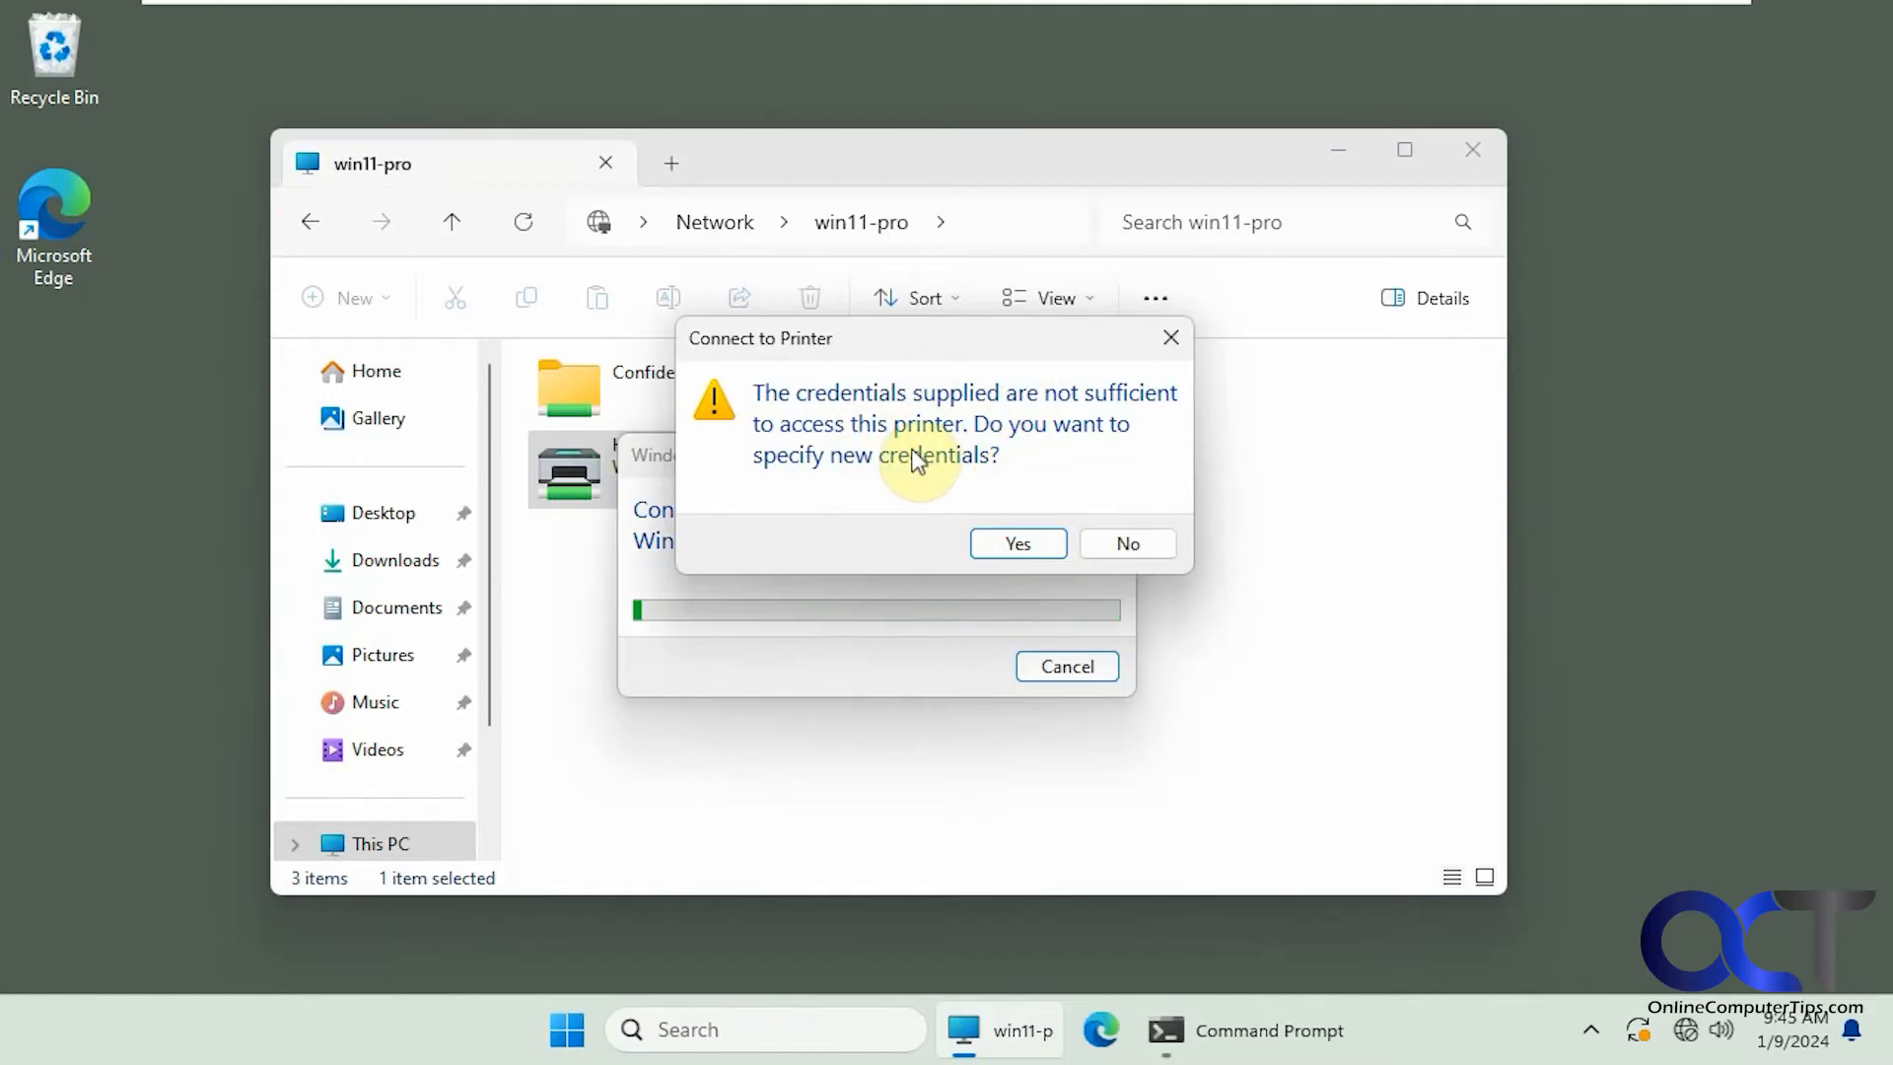
left_click(1127, 543)
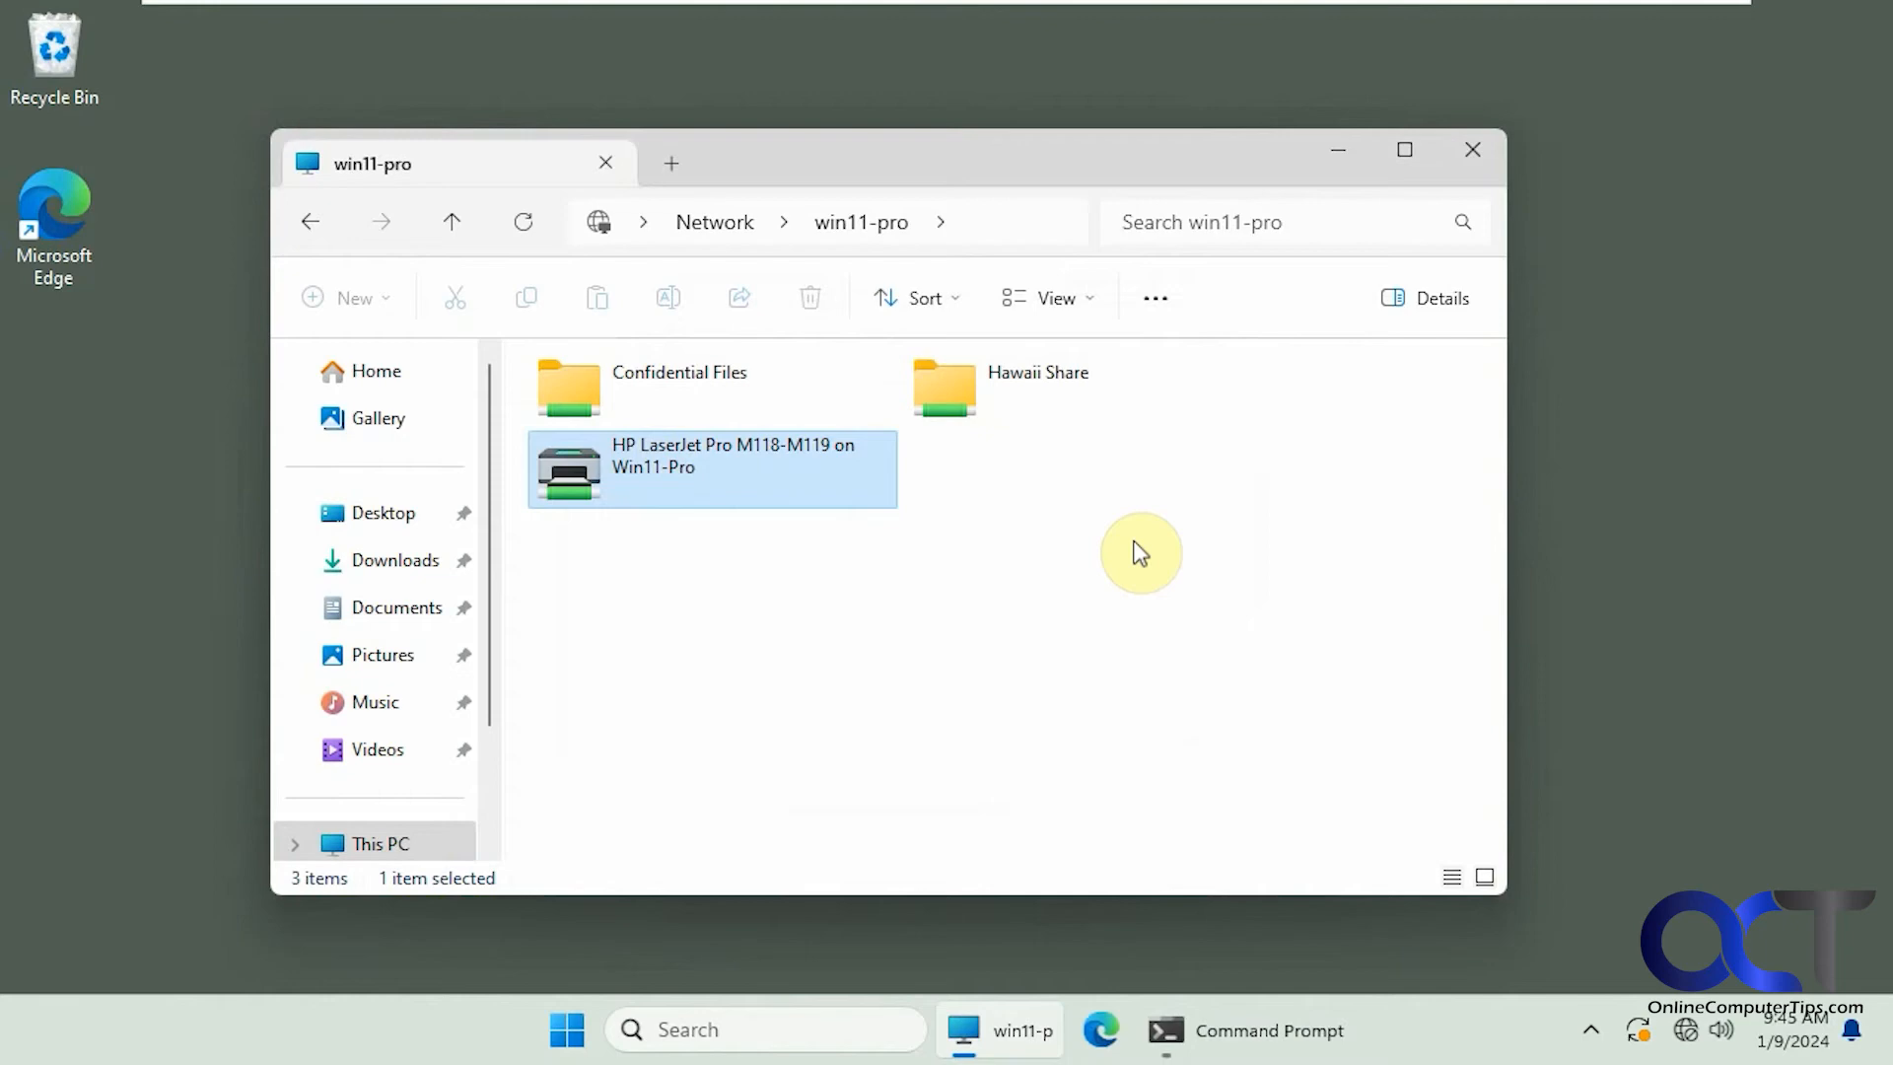
mouse_move(1108, 543)
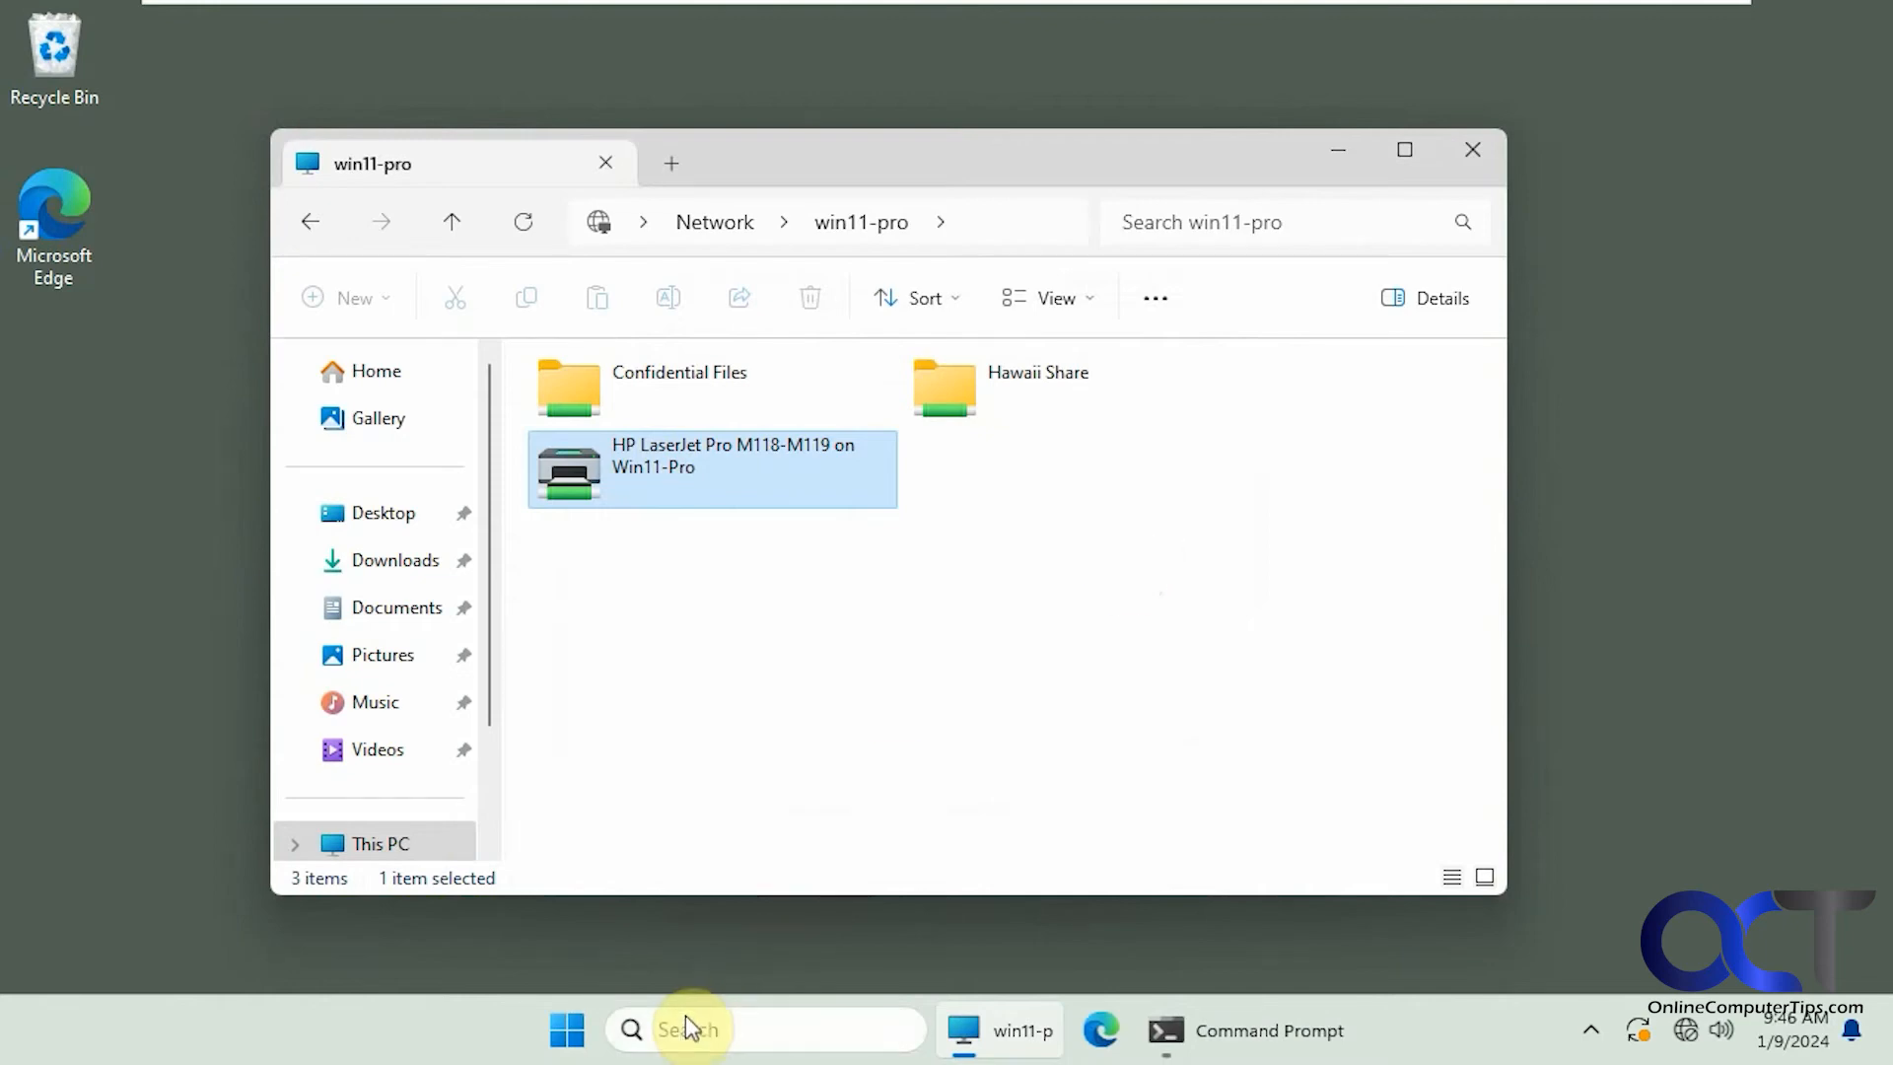
Open Control Panel in Small icons view and go to Credential Manager's Windows Credentials.
type("control Panel")
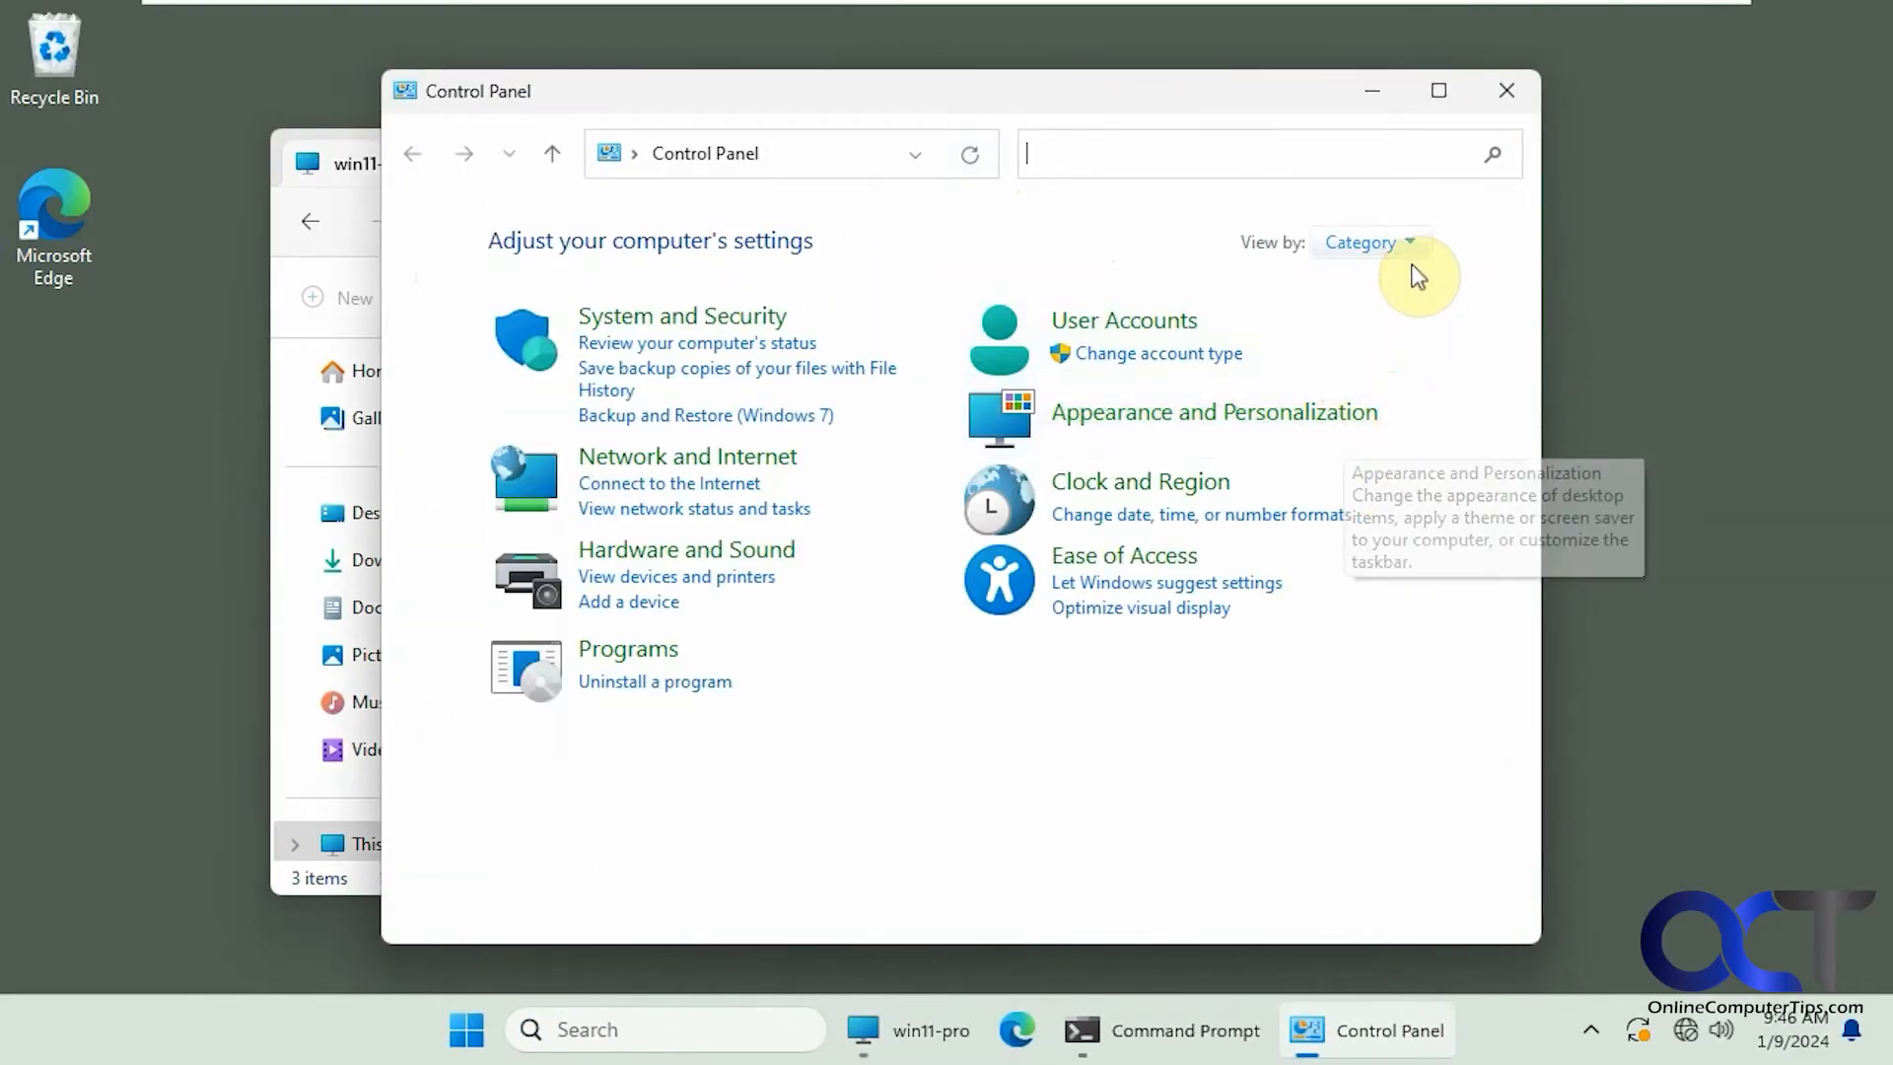
left_click(1360, 242)
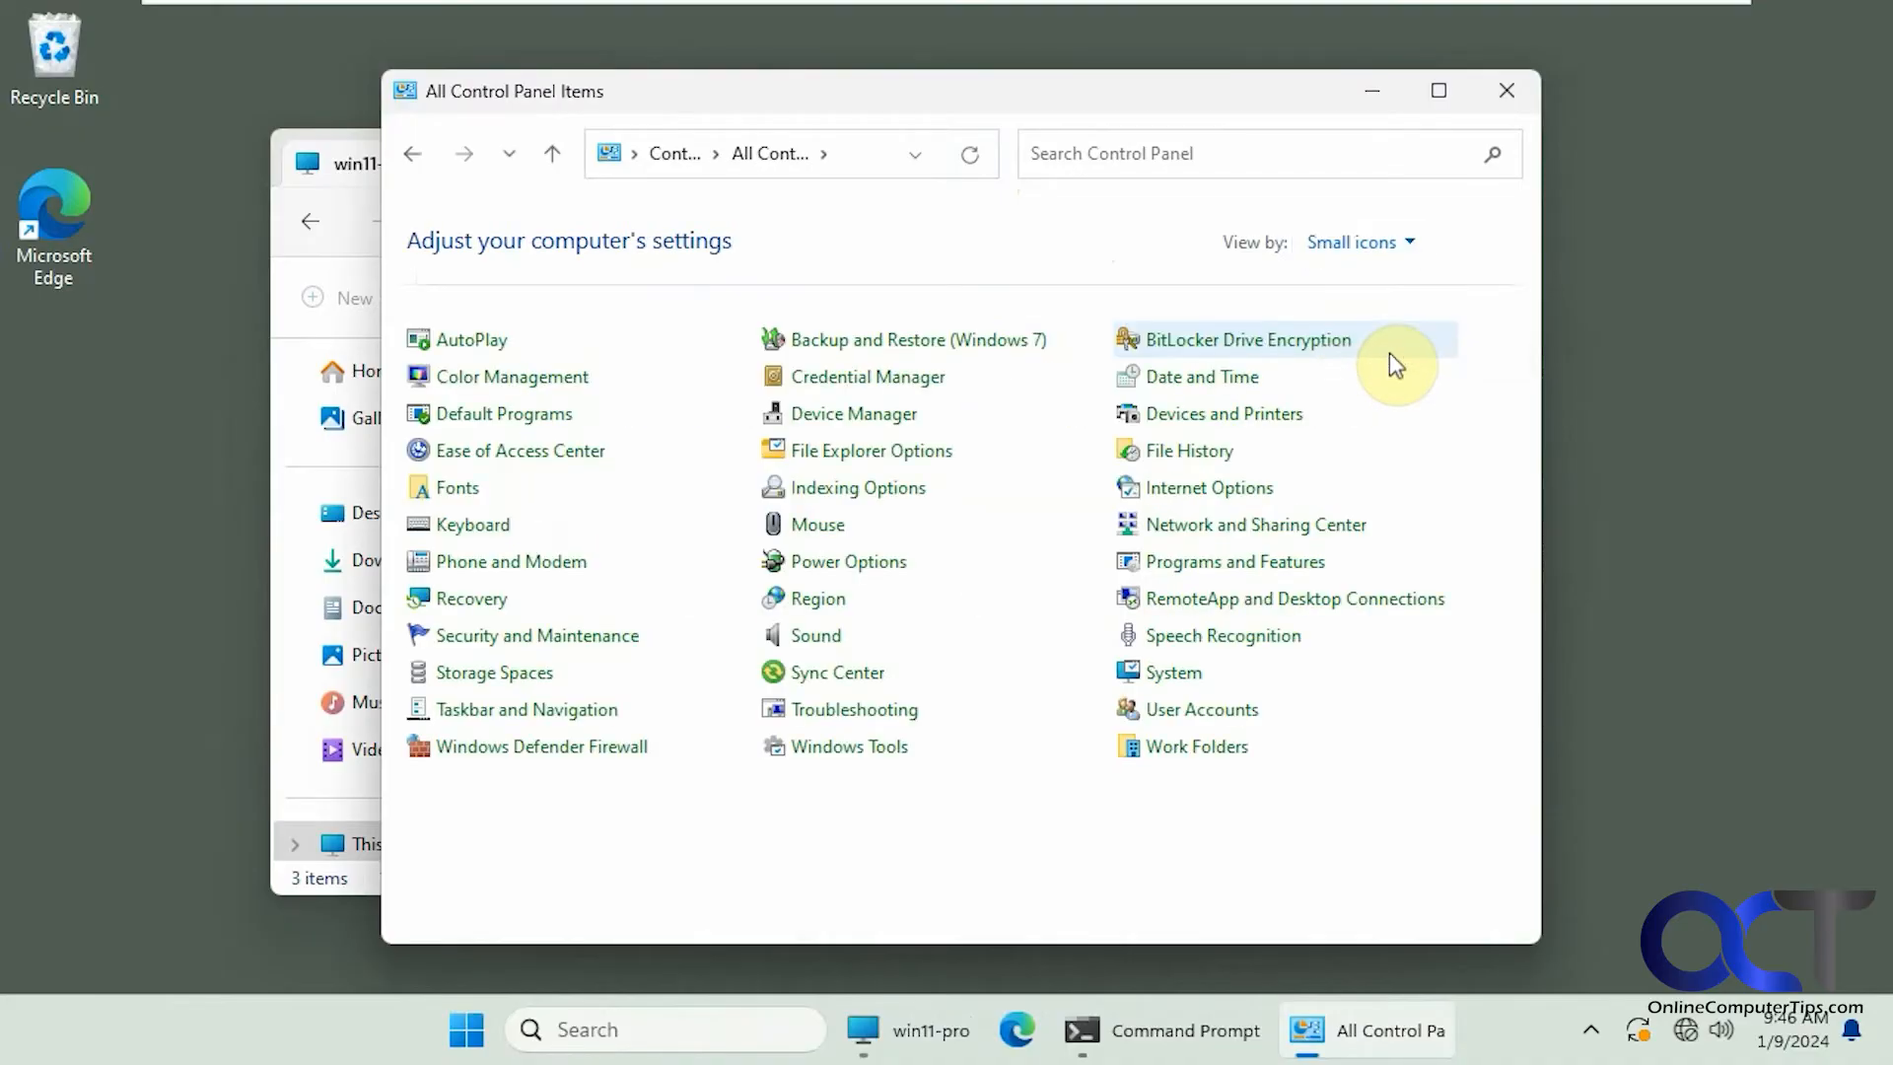
mouse_move(865, 376)
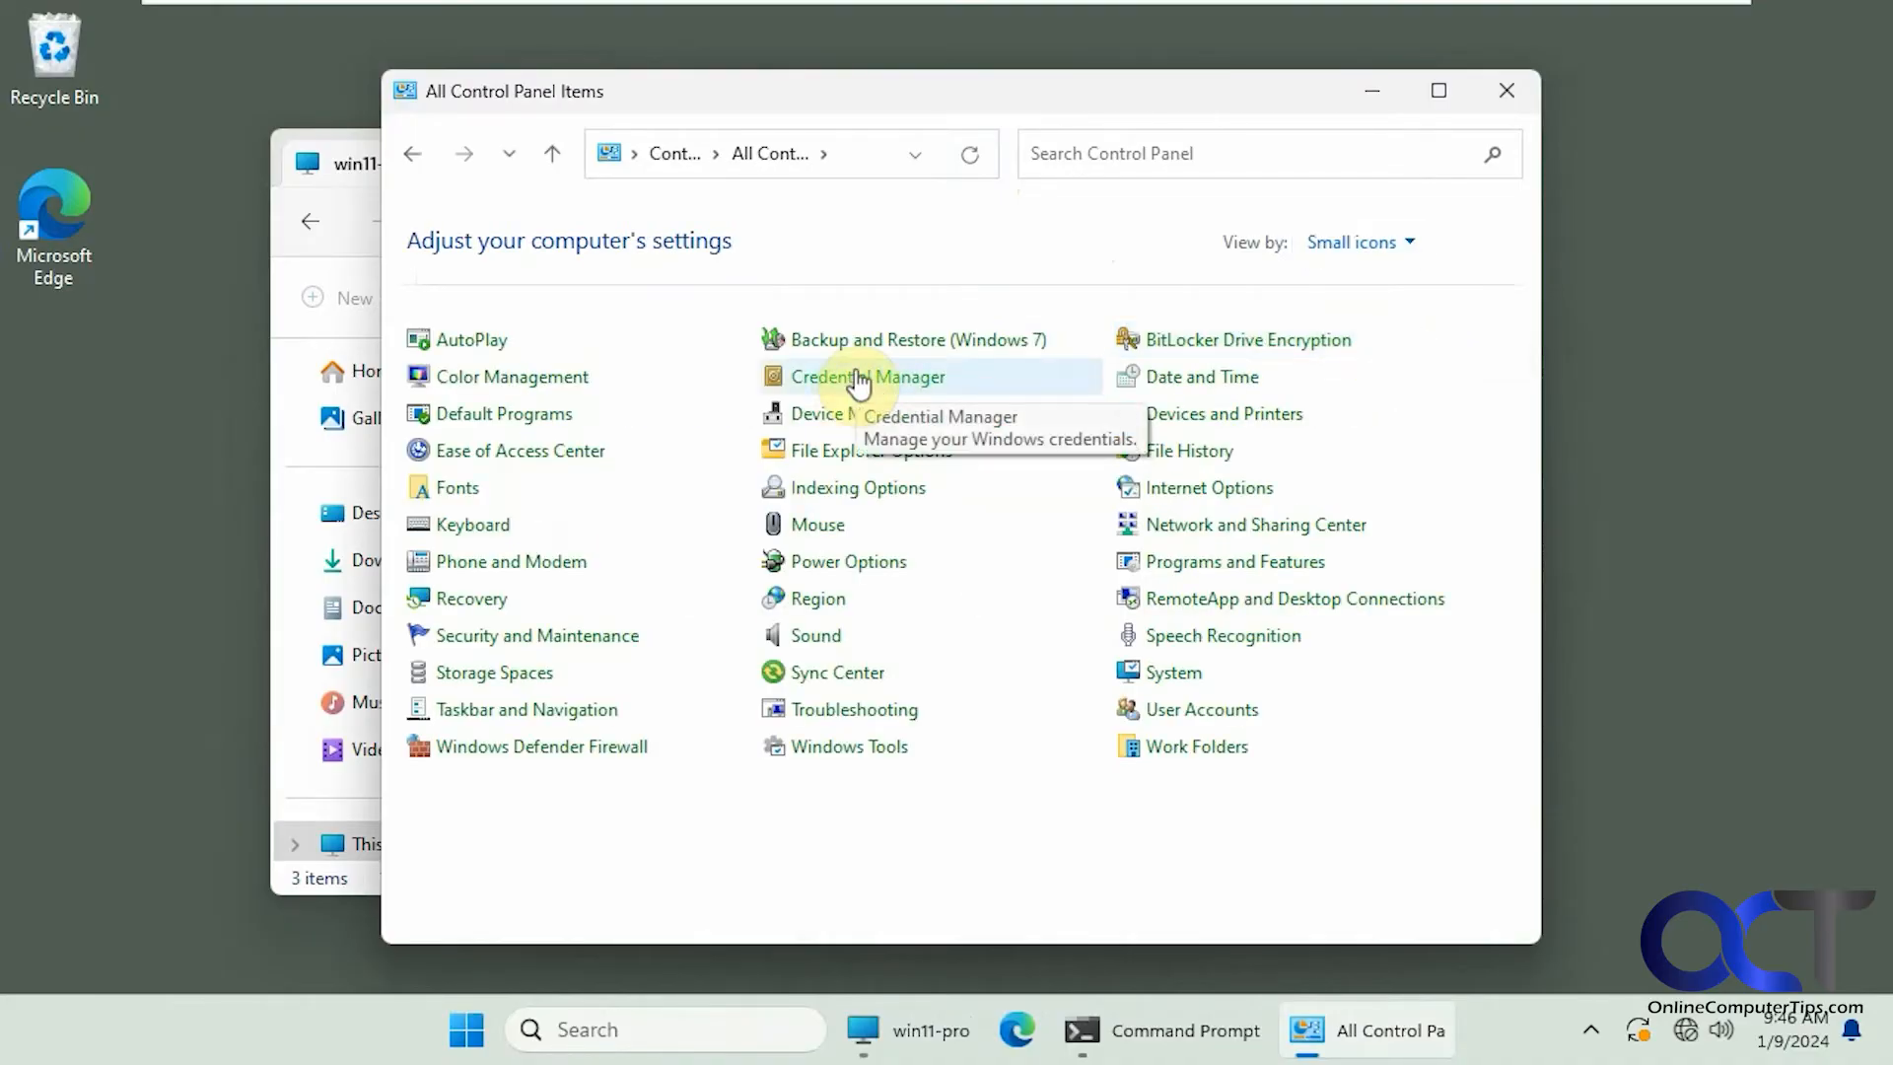
left_click(865, 377)
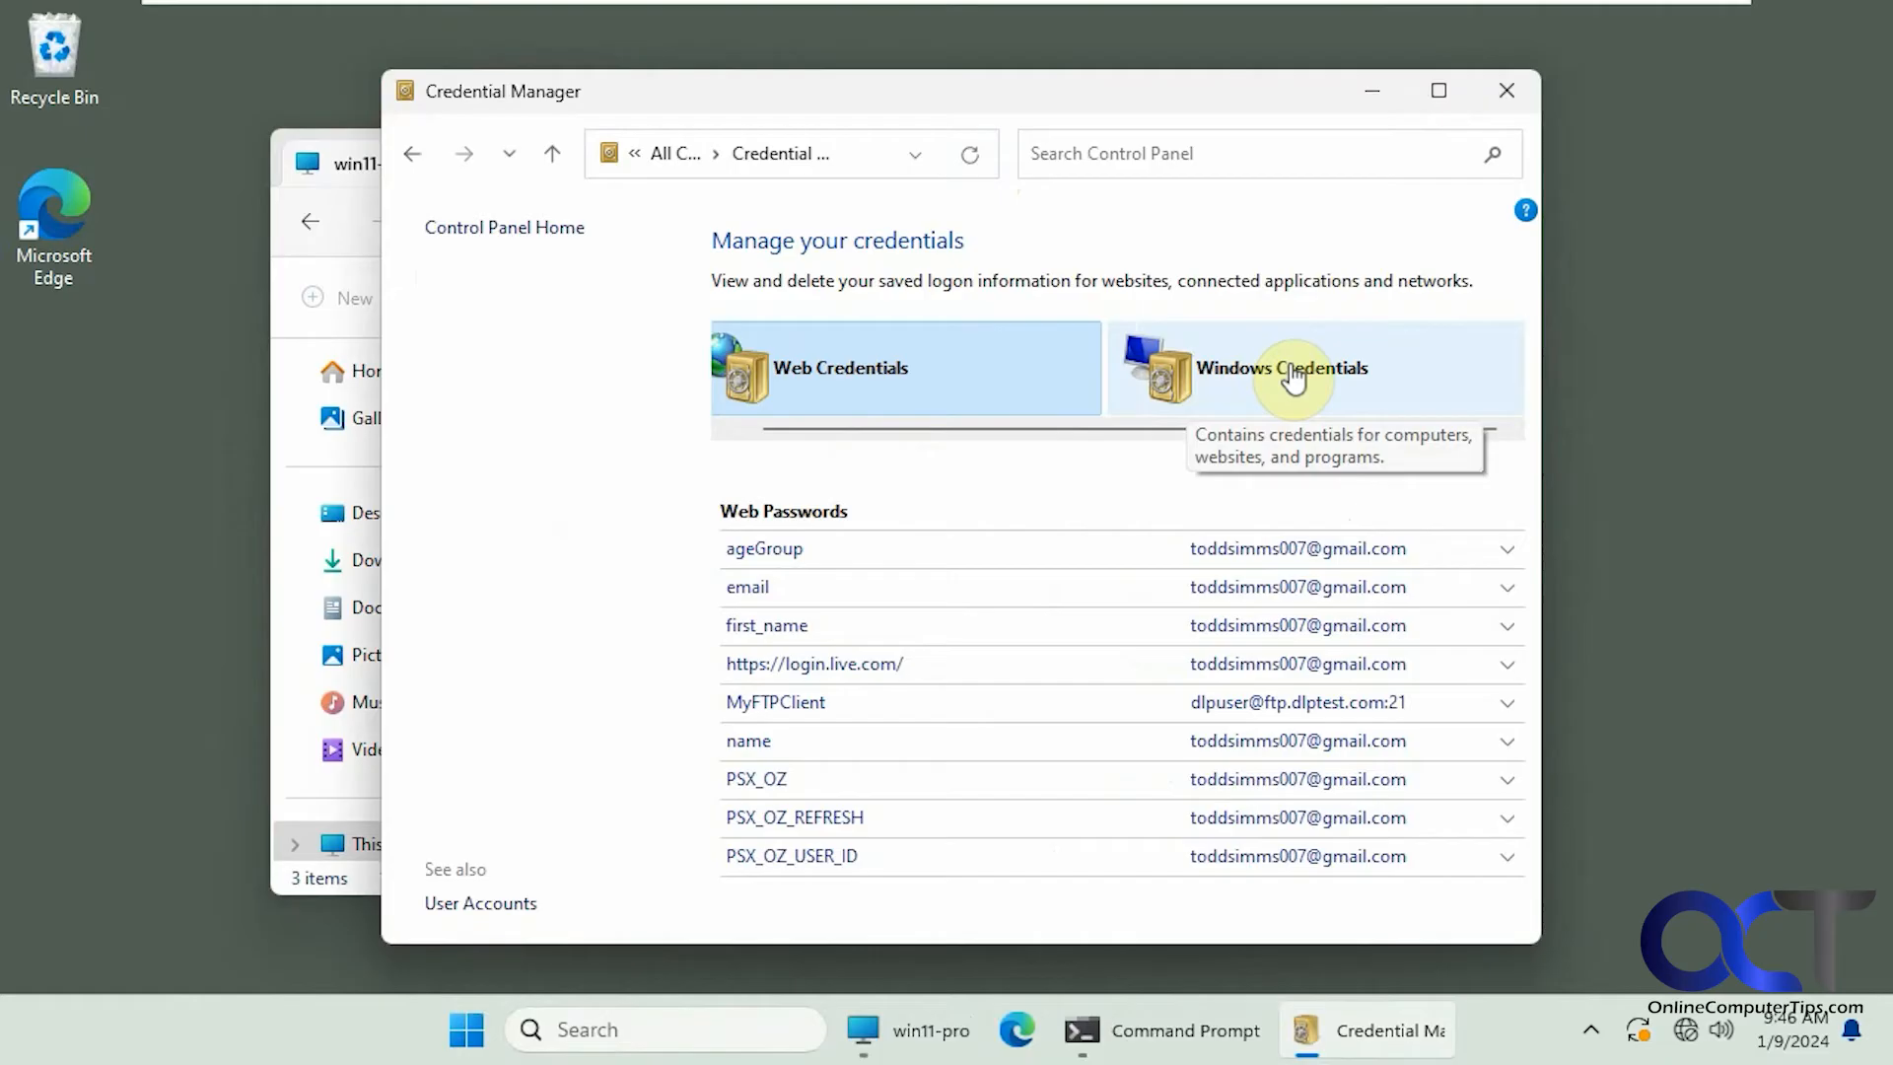
left_click(1283, 367)
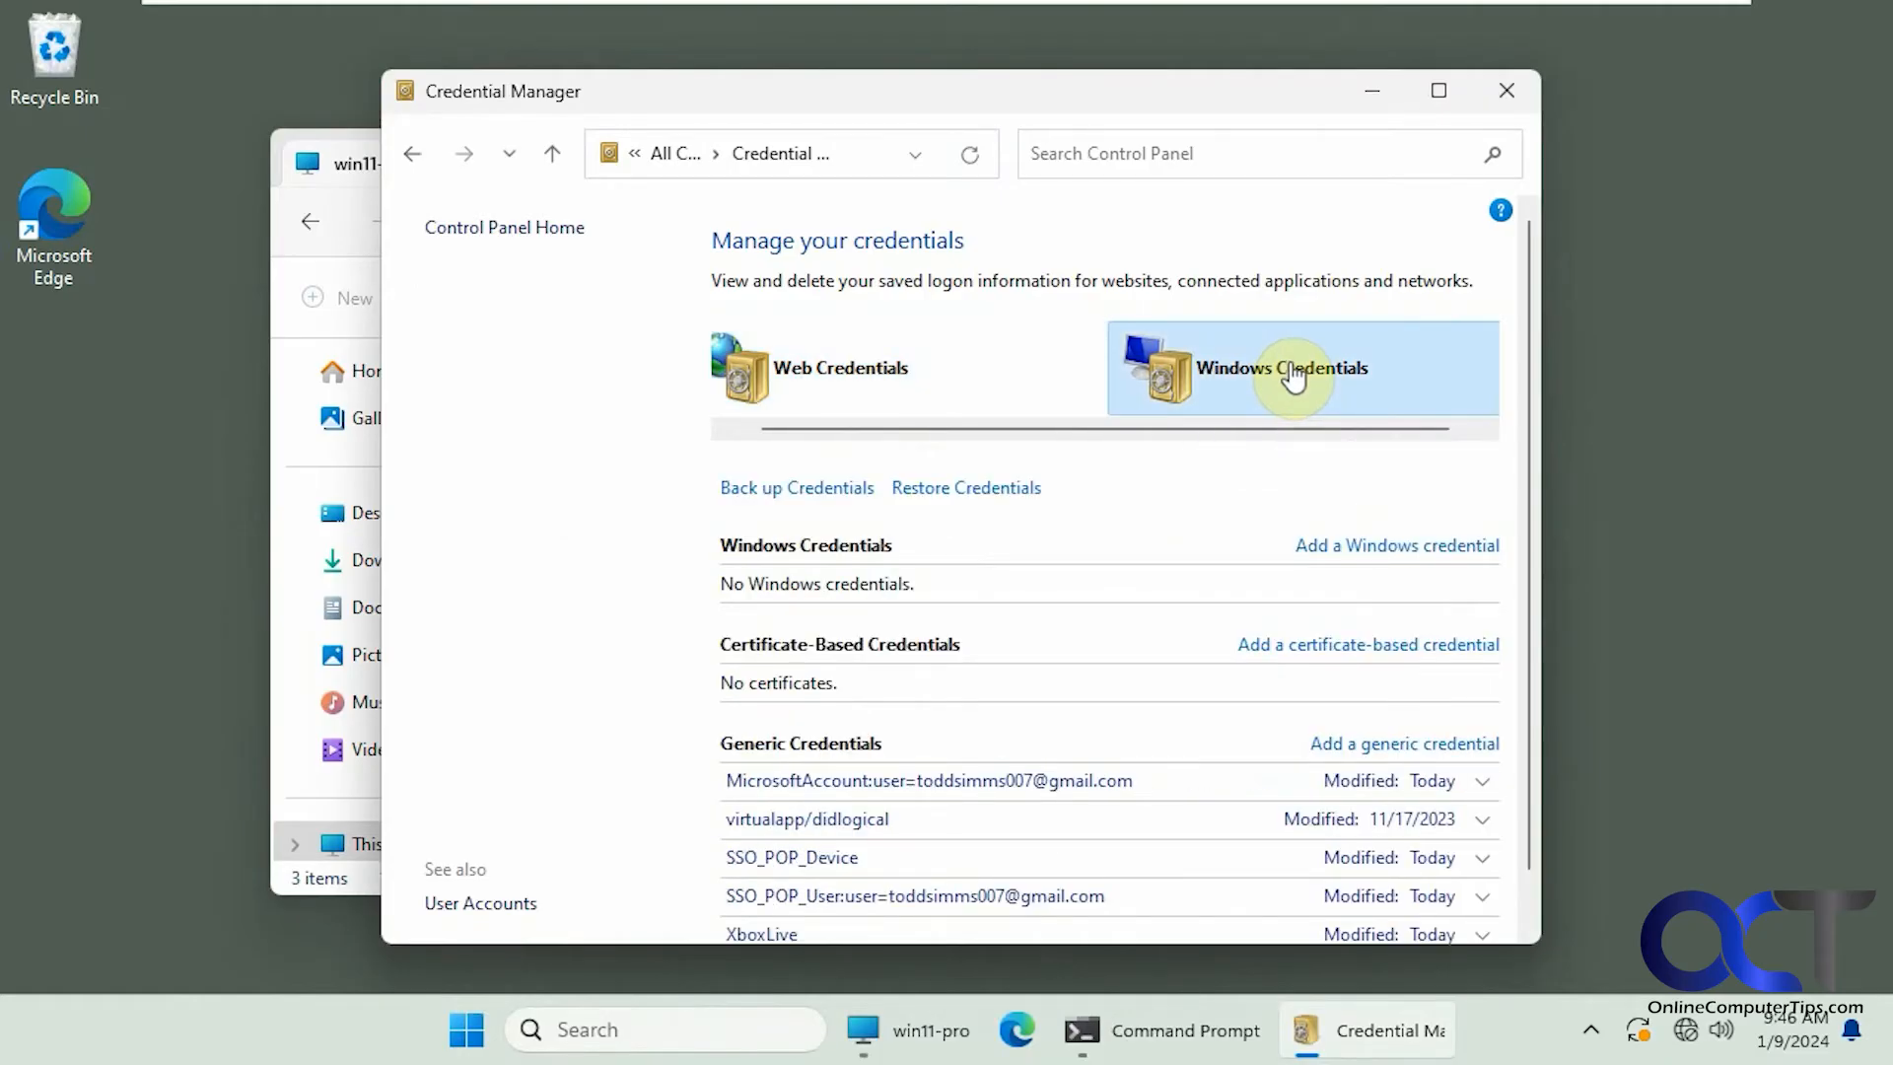
left_click(1396, 544)
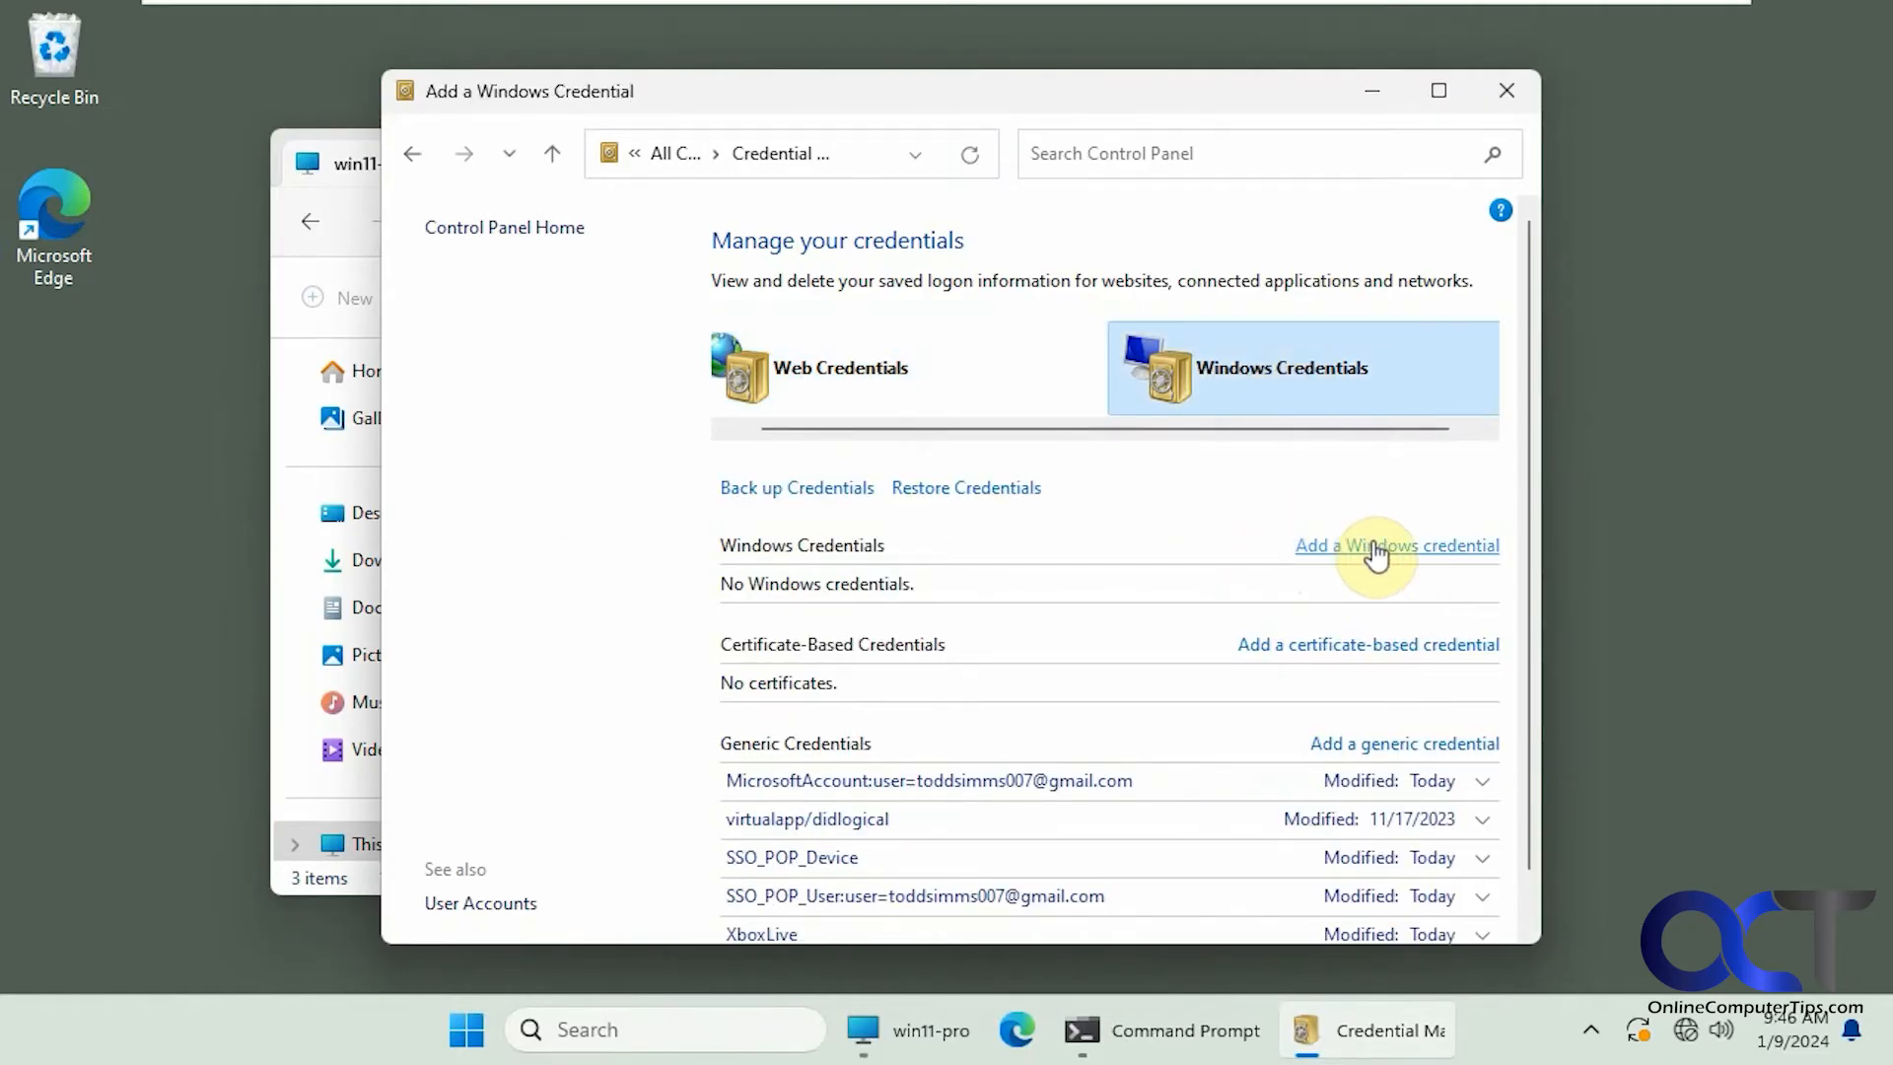
Start a new Windows credential with network address \\win11-pro.
left_click(1396, 544)
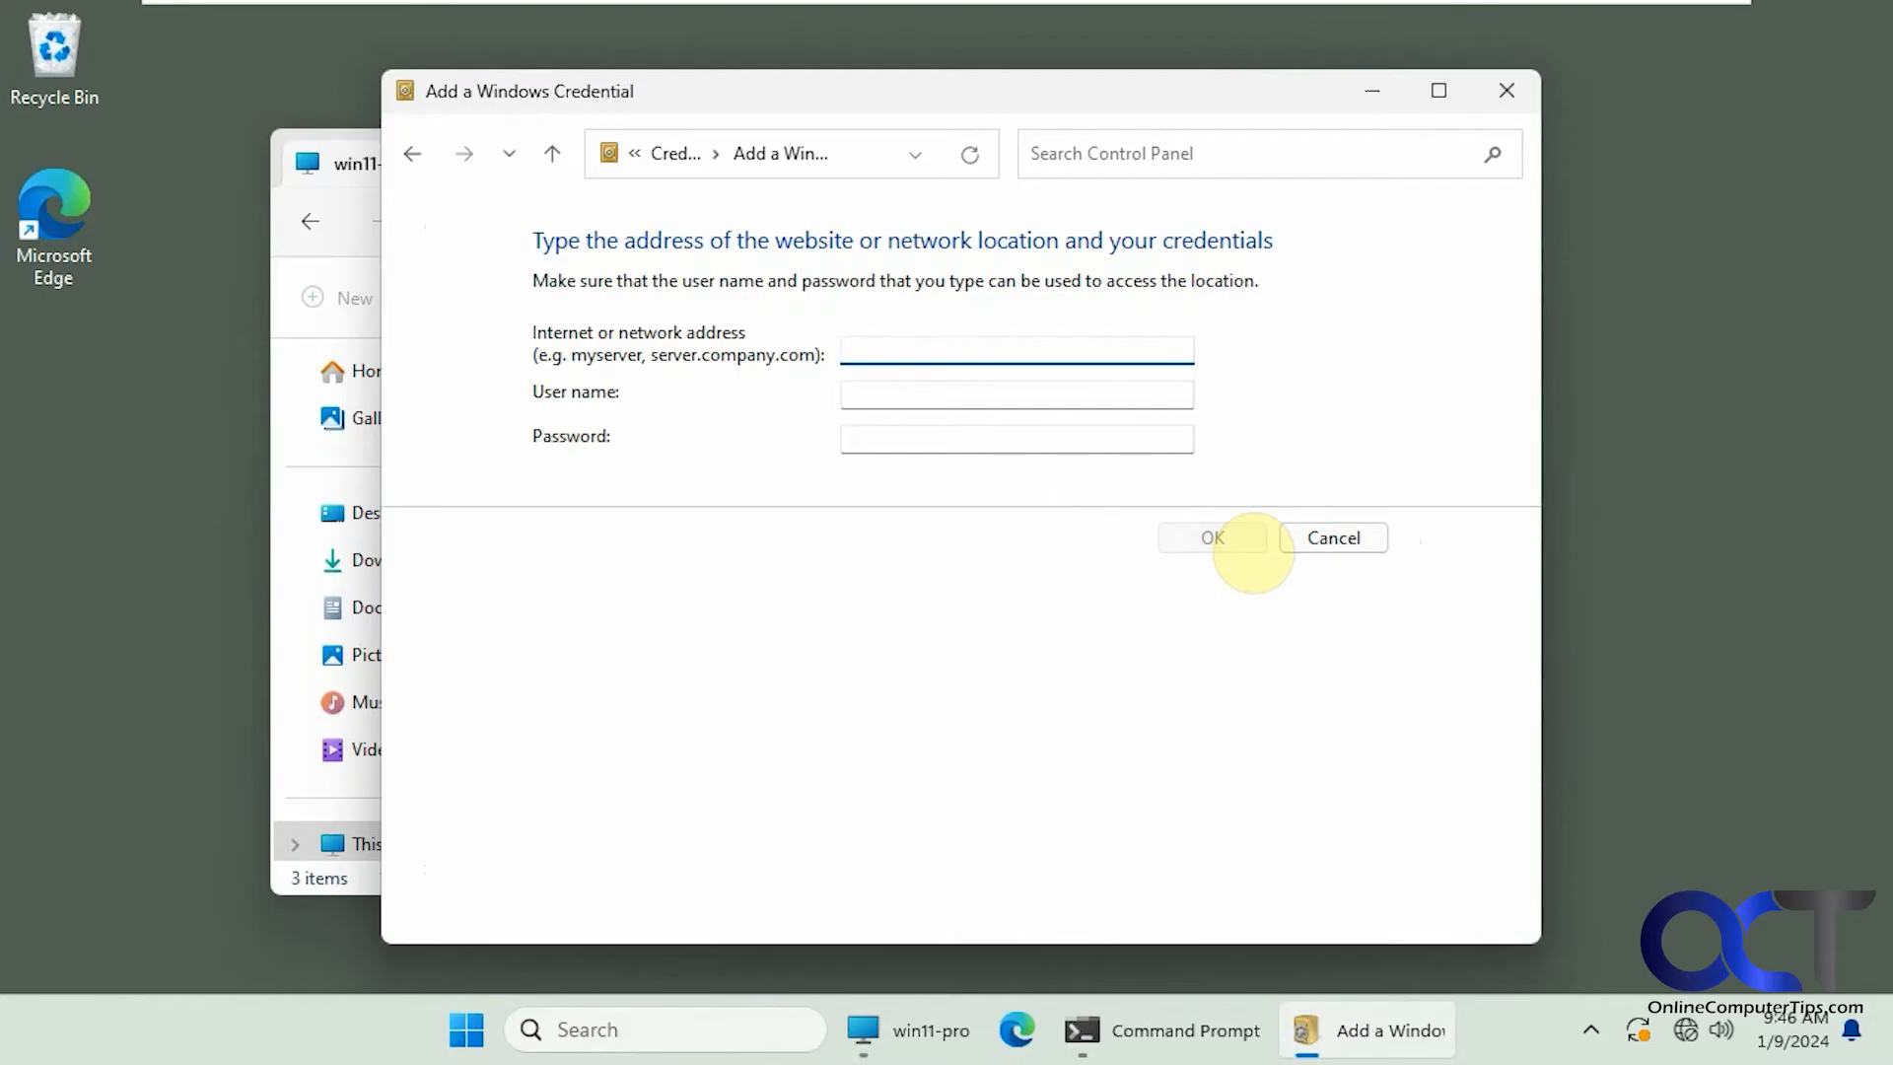
type("\\\\win")
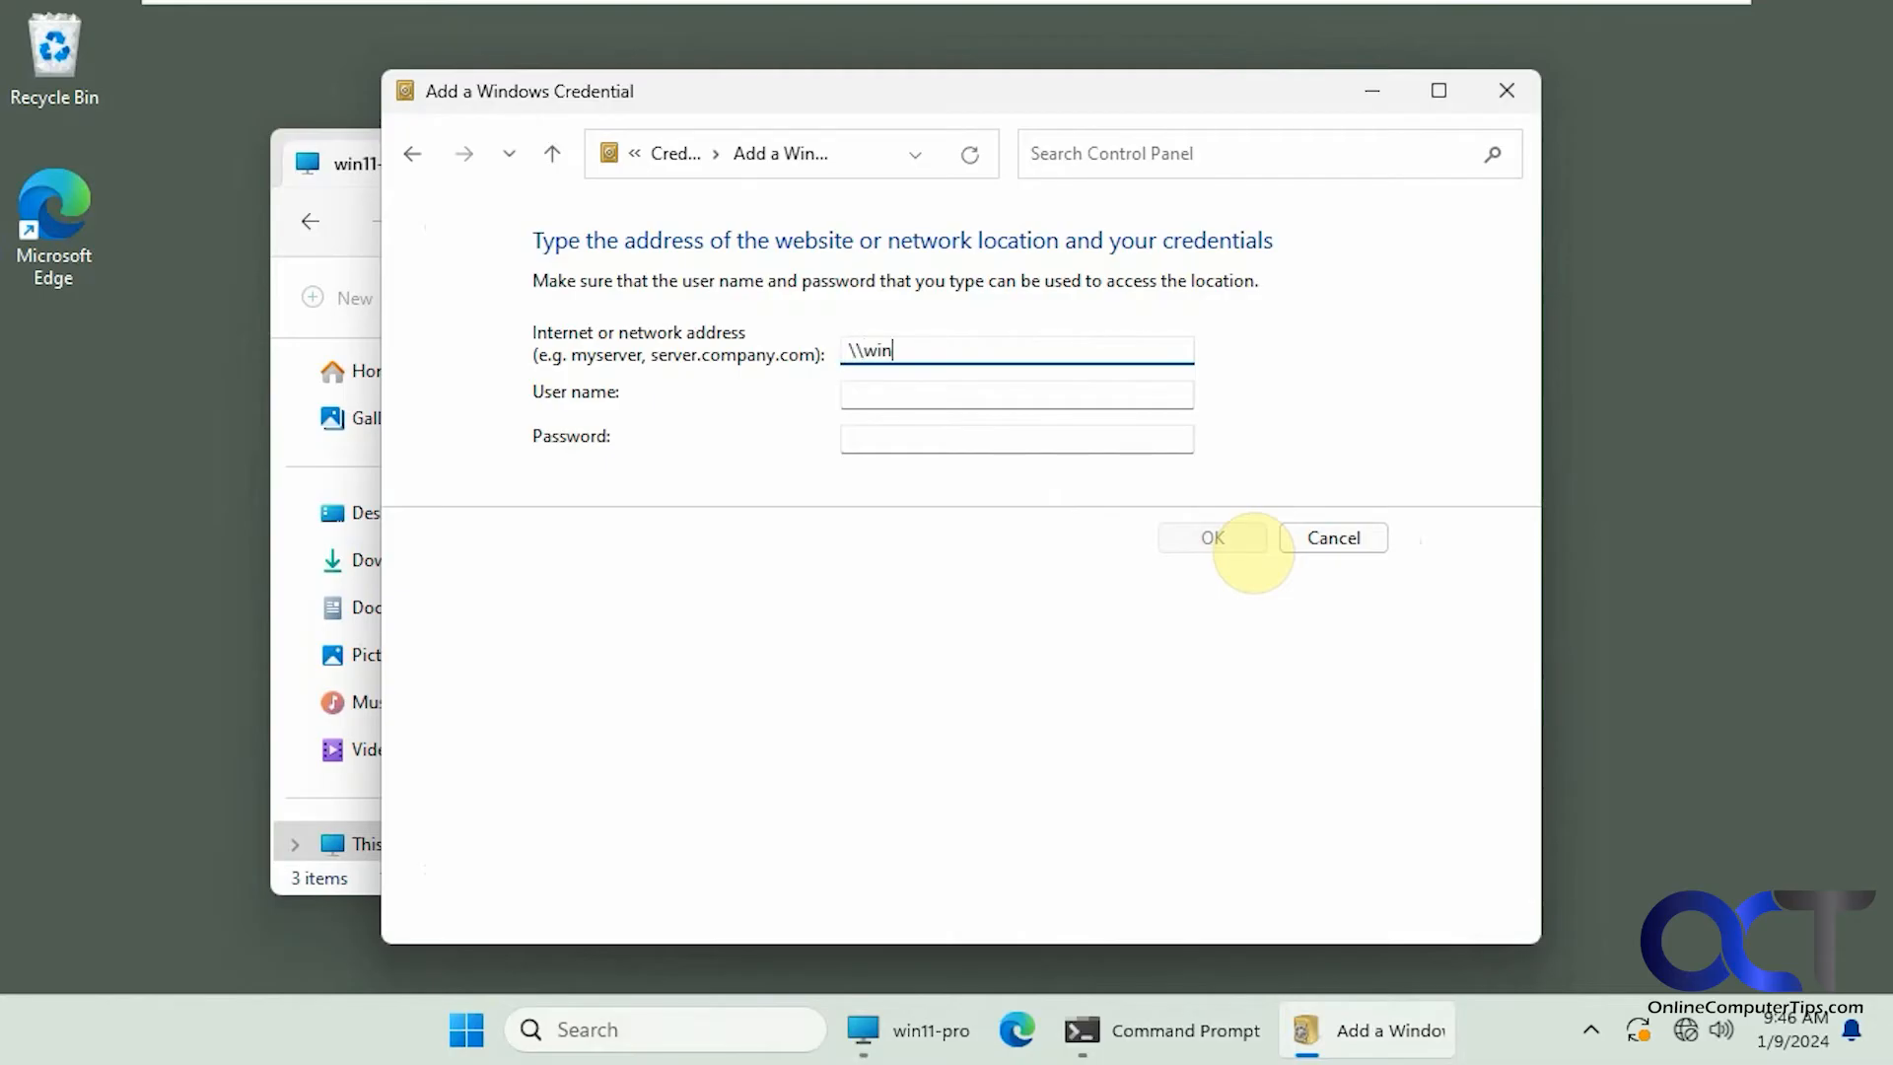
type("11-")
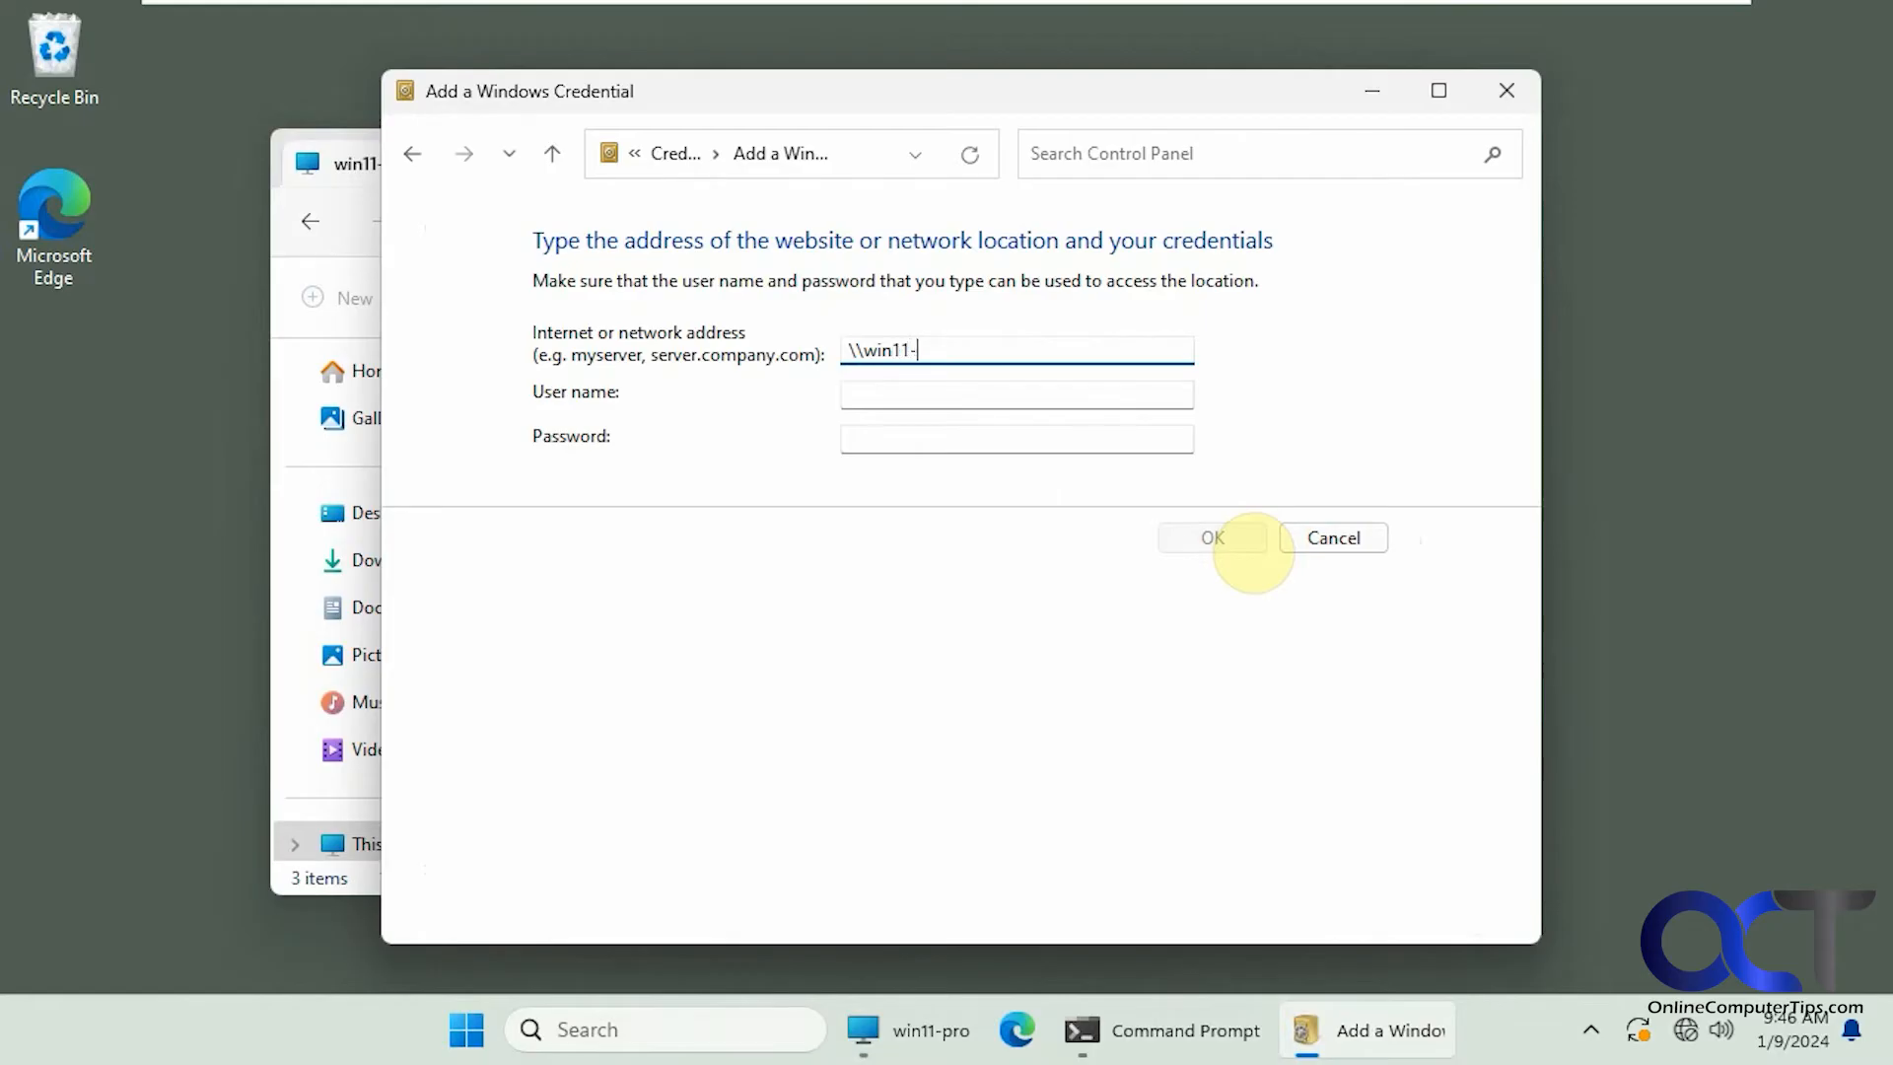
type("pro")
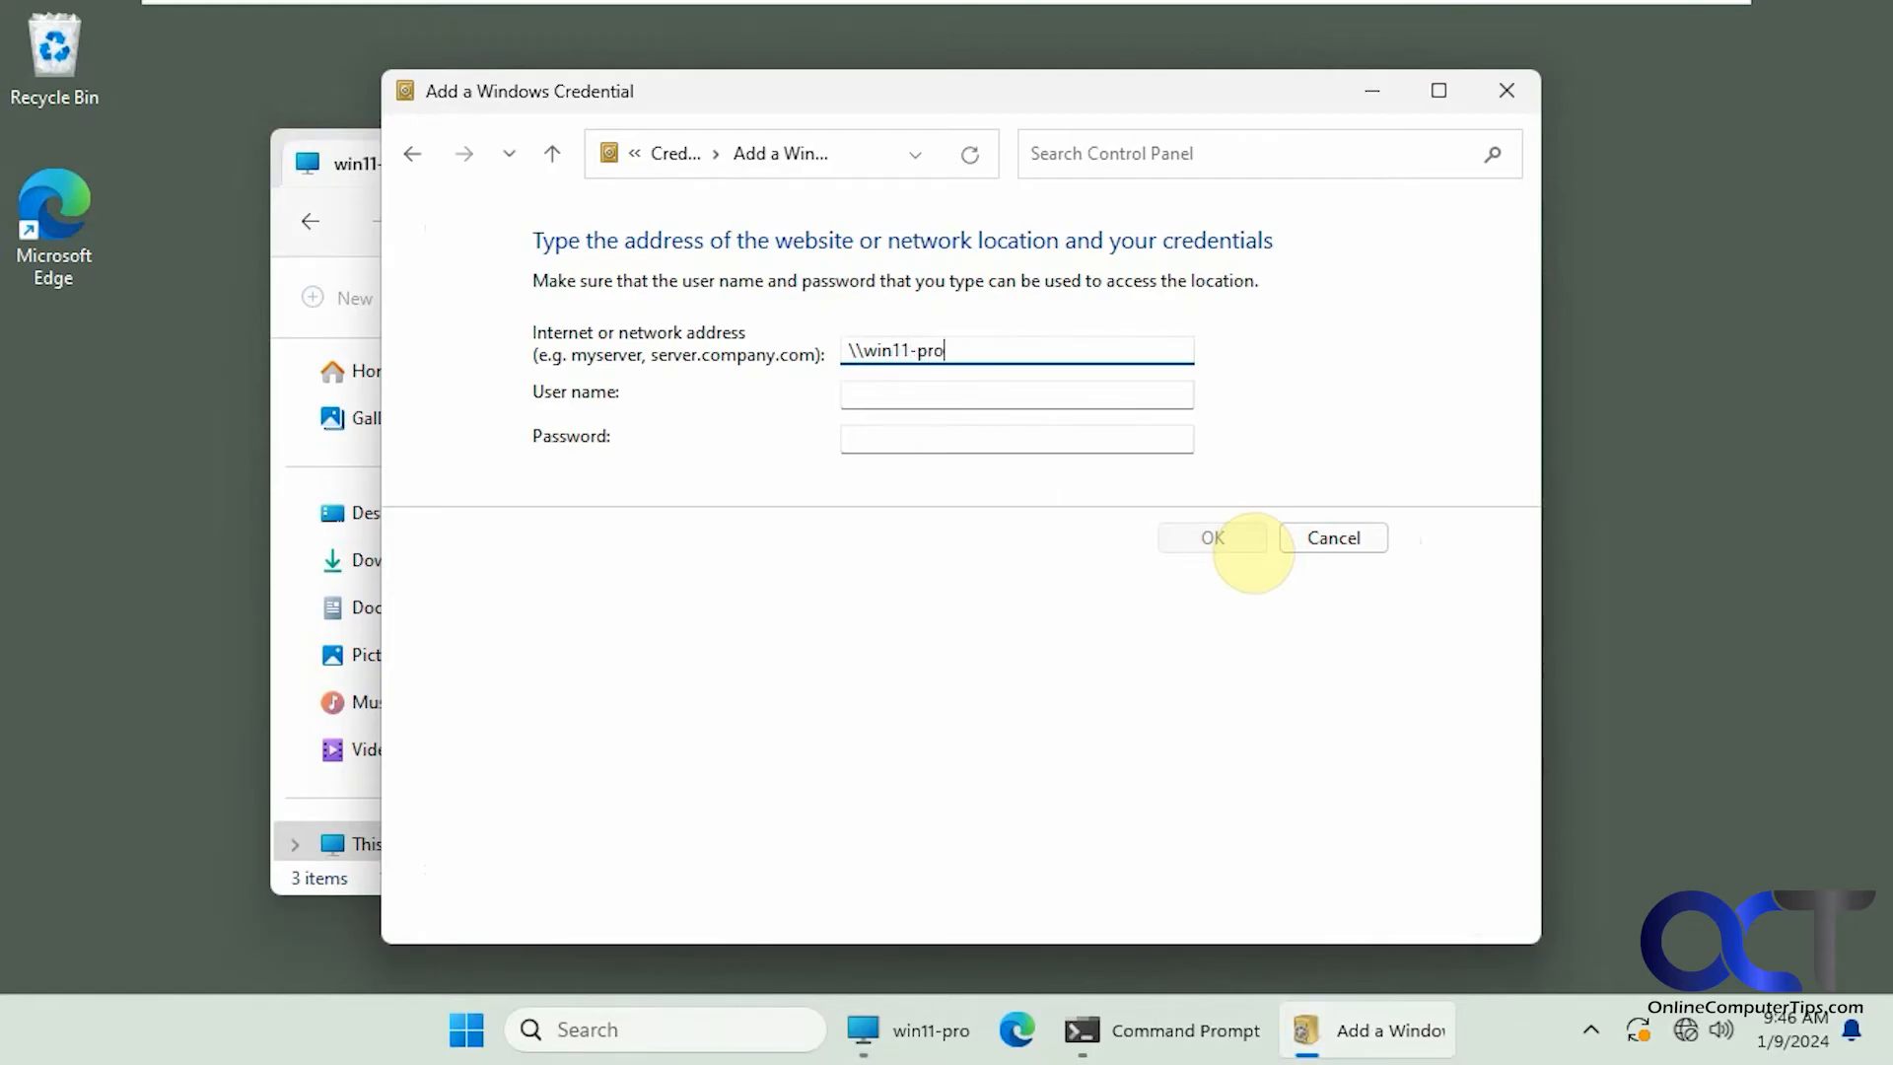
mouse_move(1078, 393)
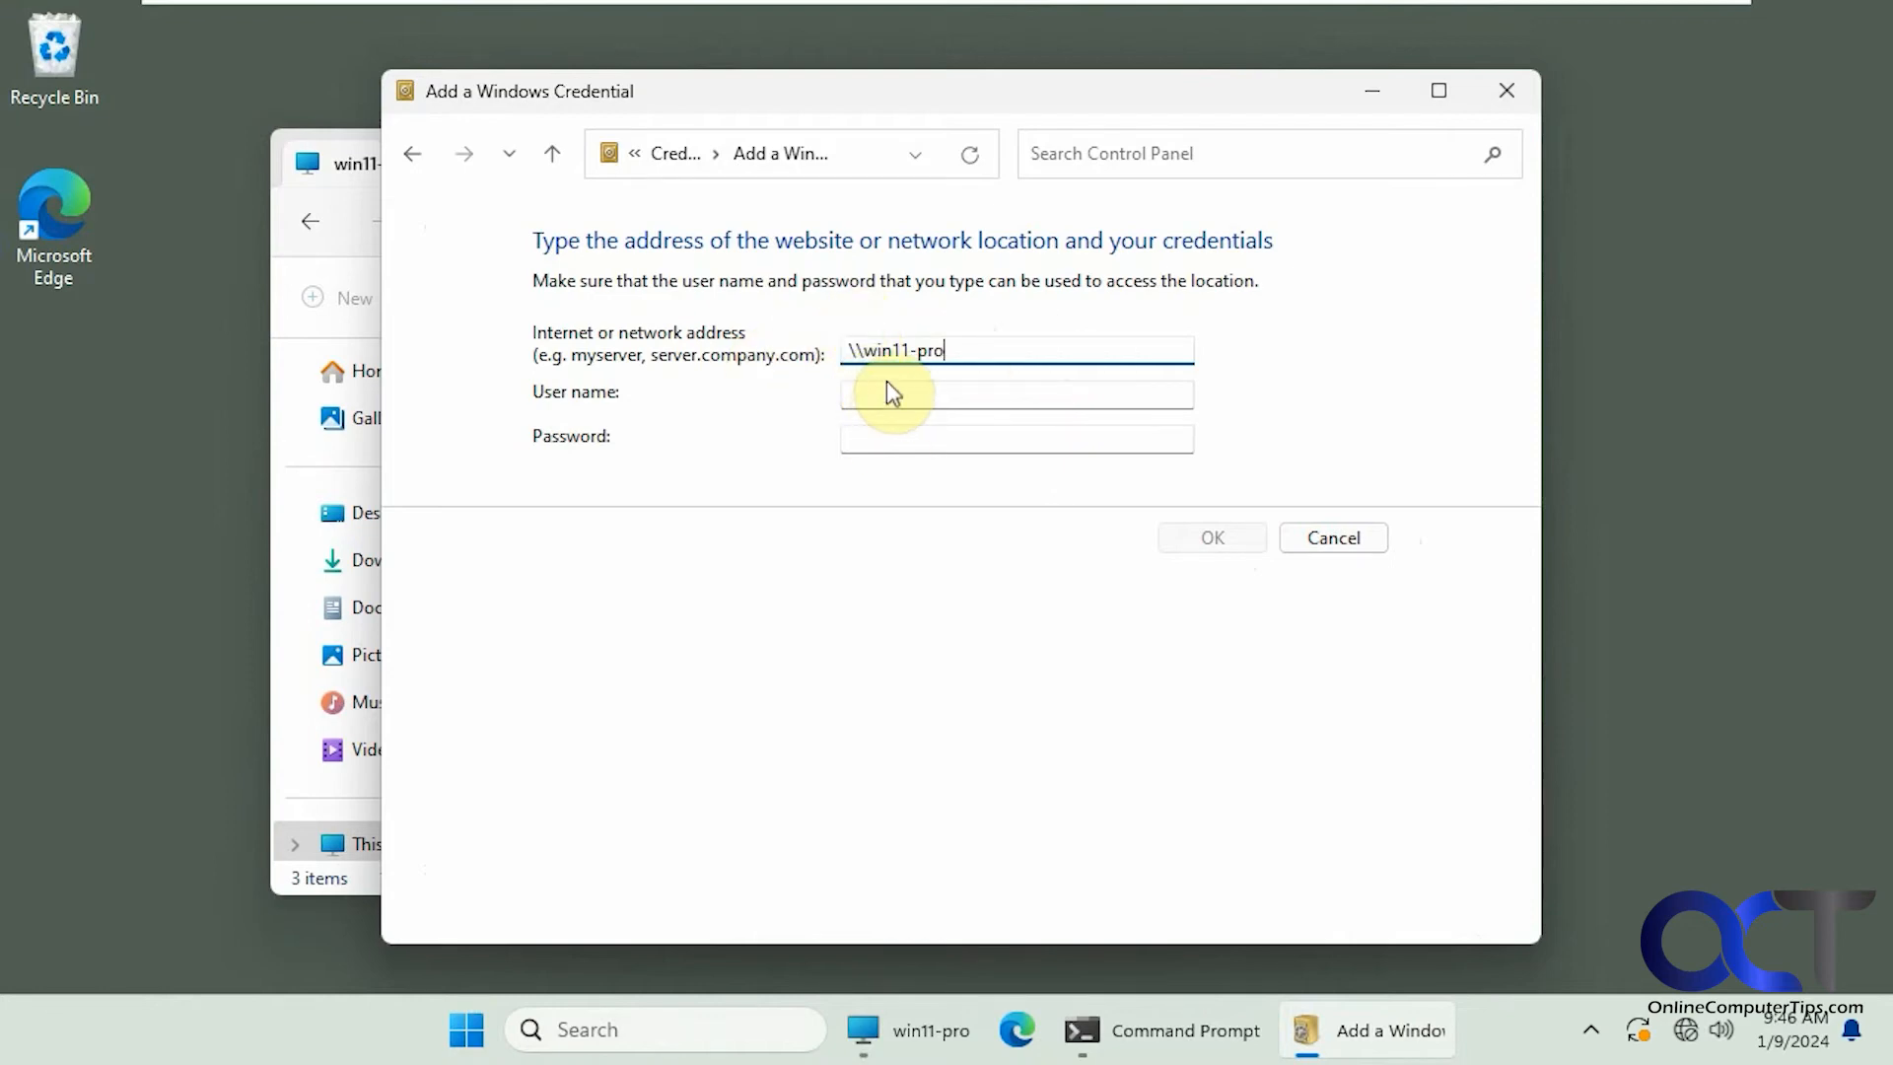
Save the credential with user name 'steve' and return to the win11-pro folder.
left_click(1014, 392)
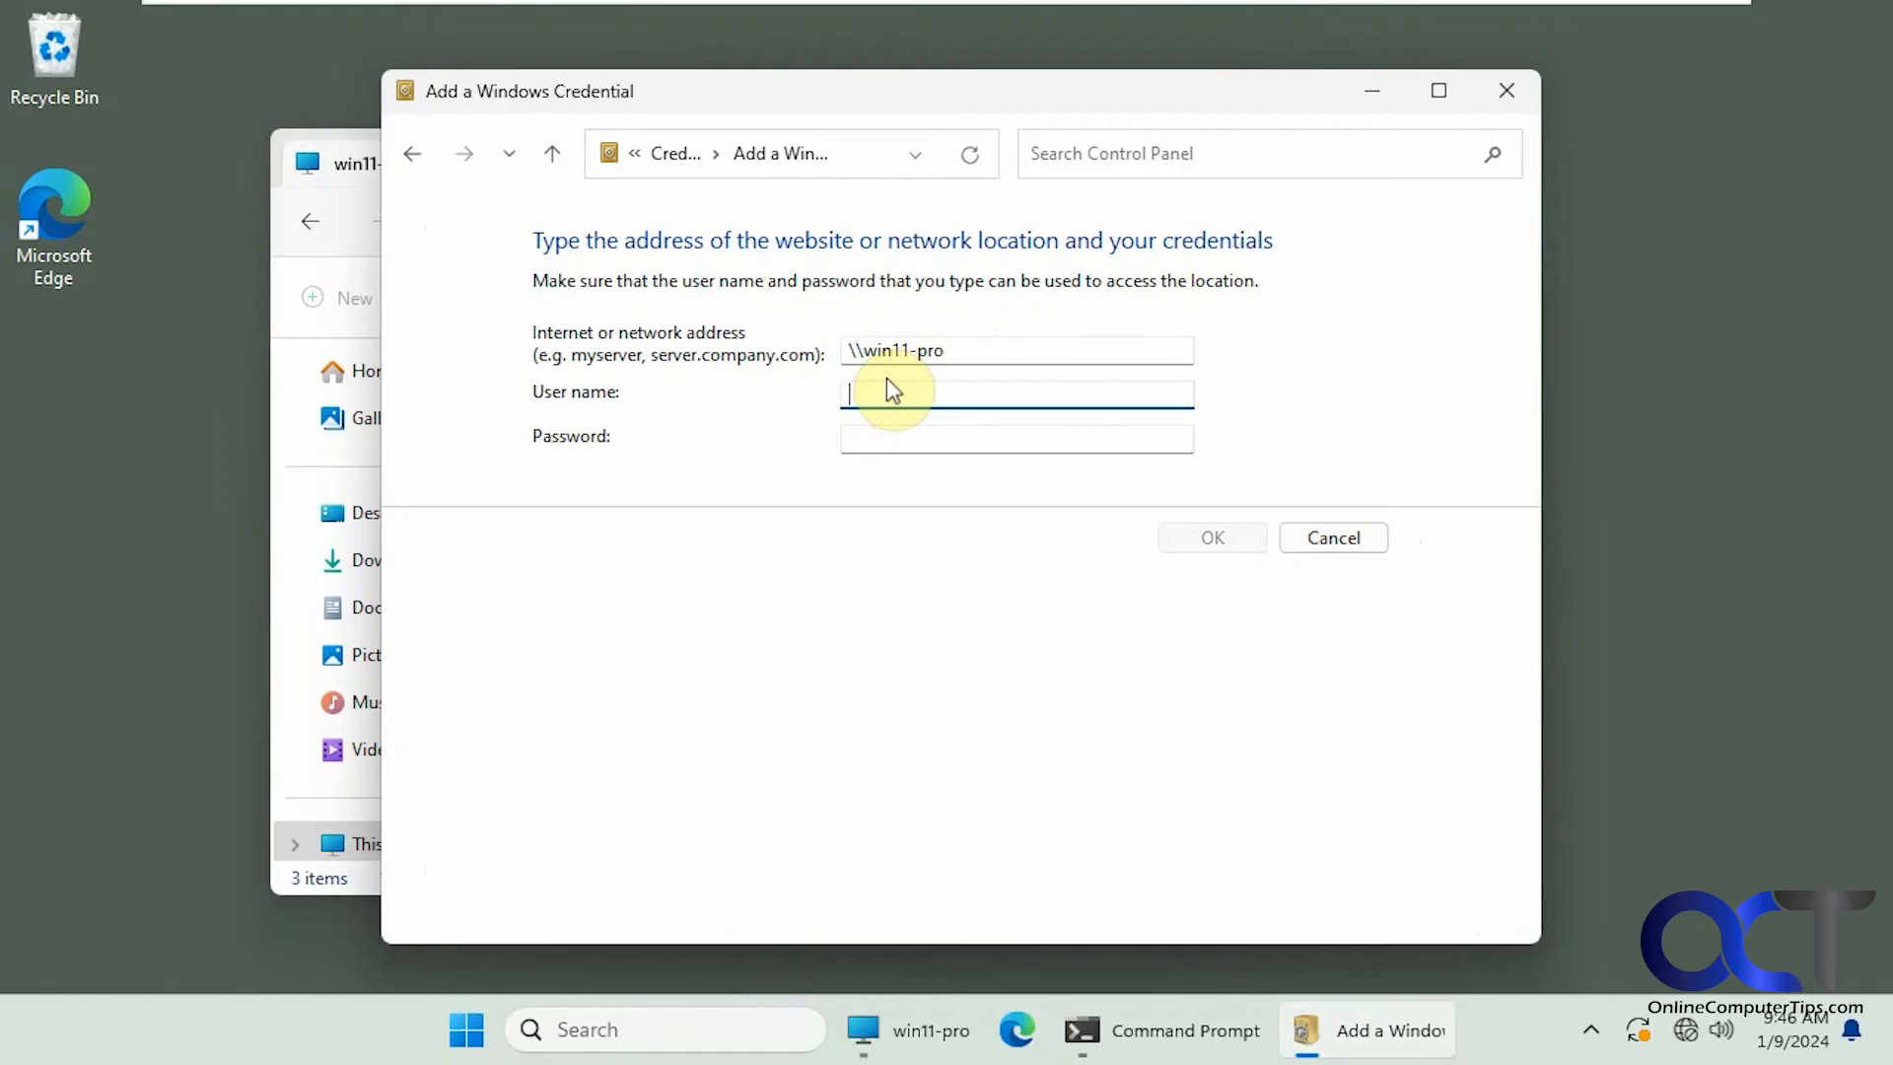
type("steve")
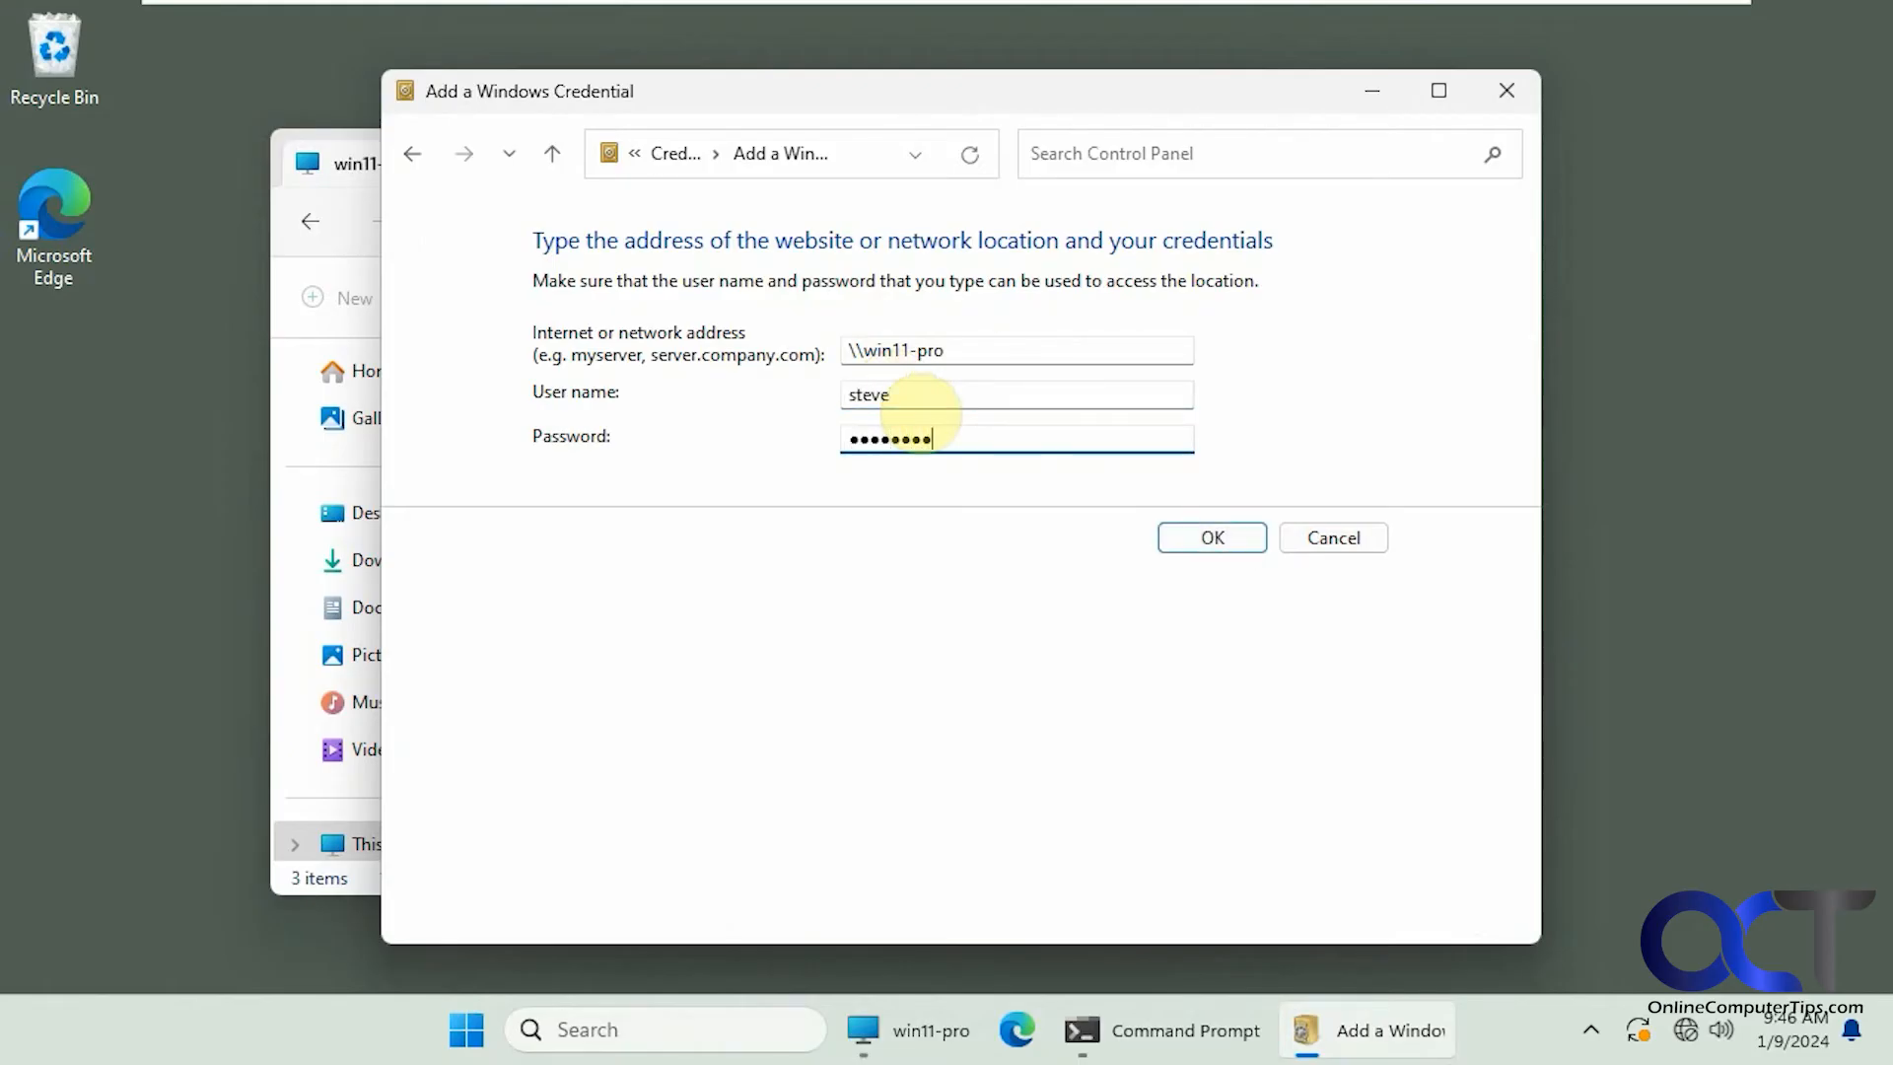
left_click(1210, 538)
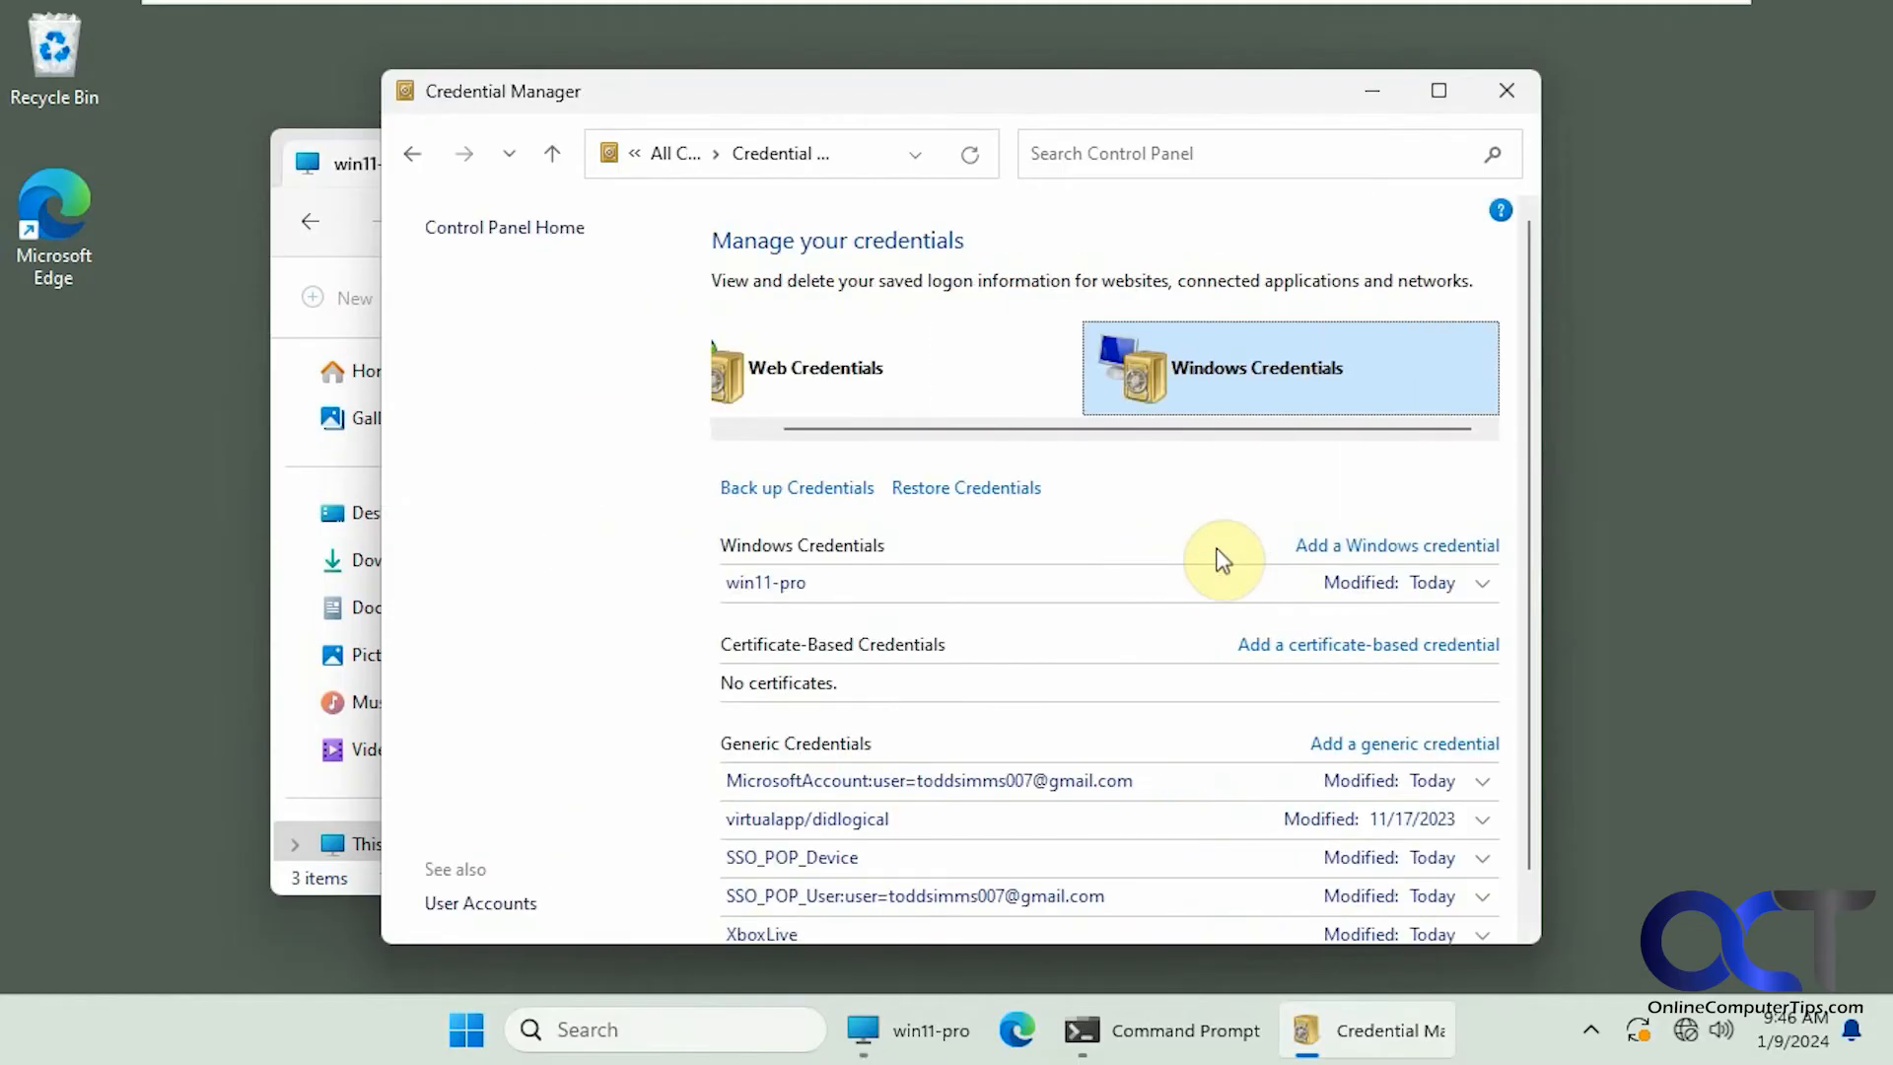
left_click(907, 1029)
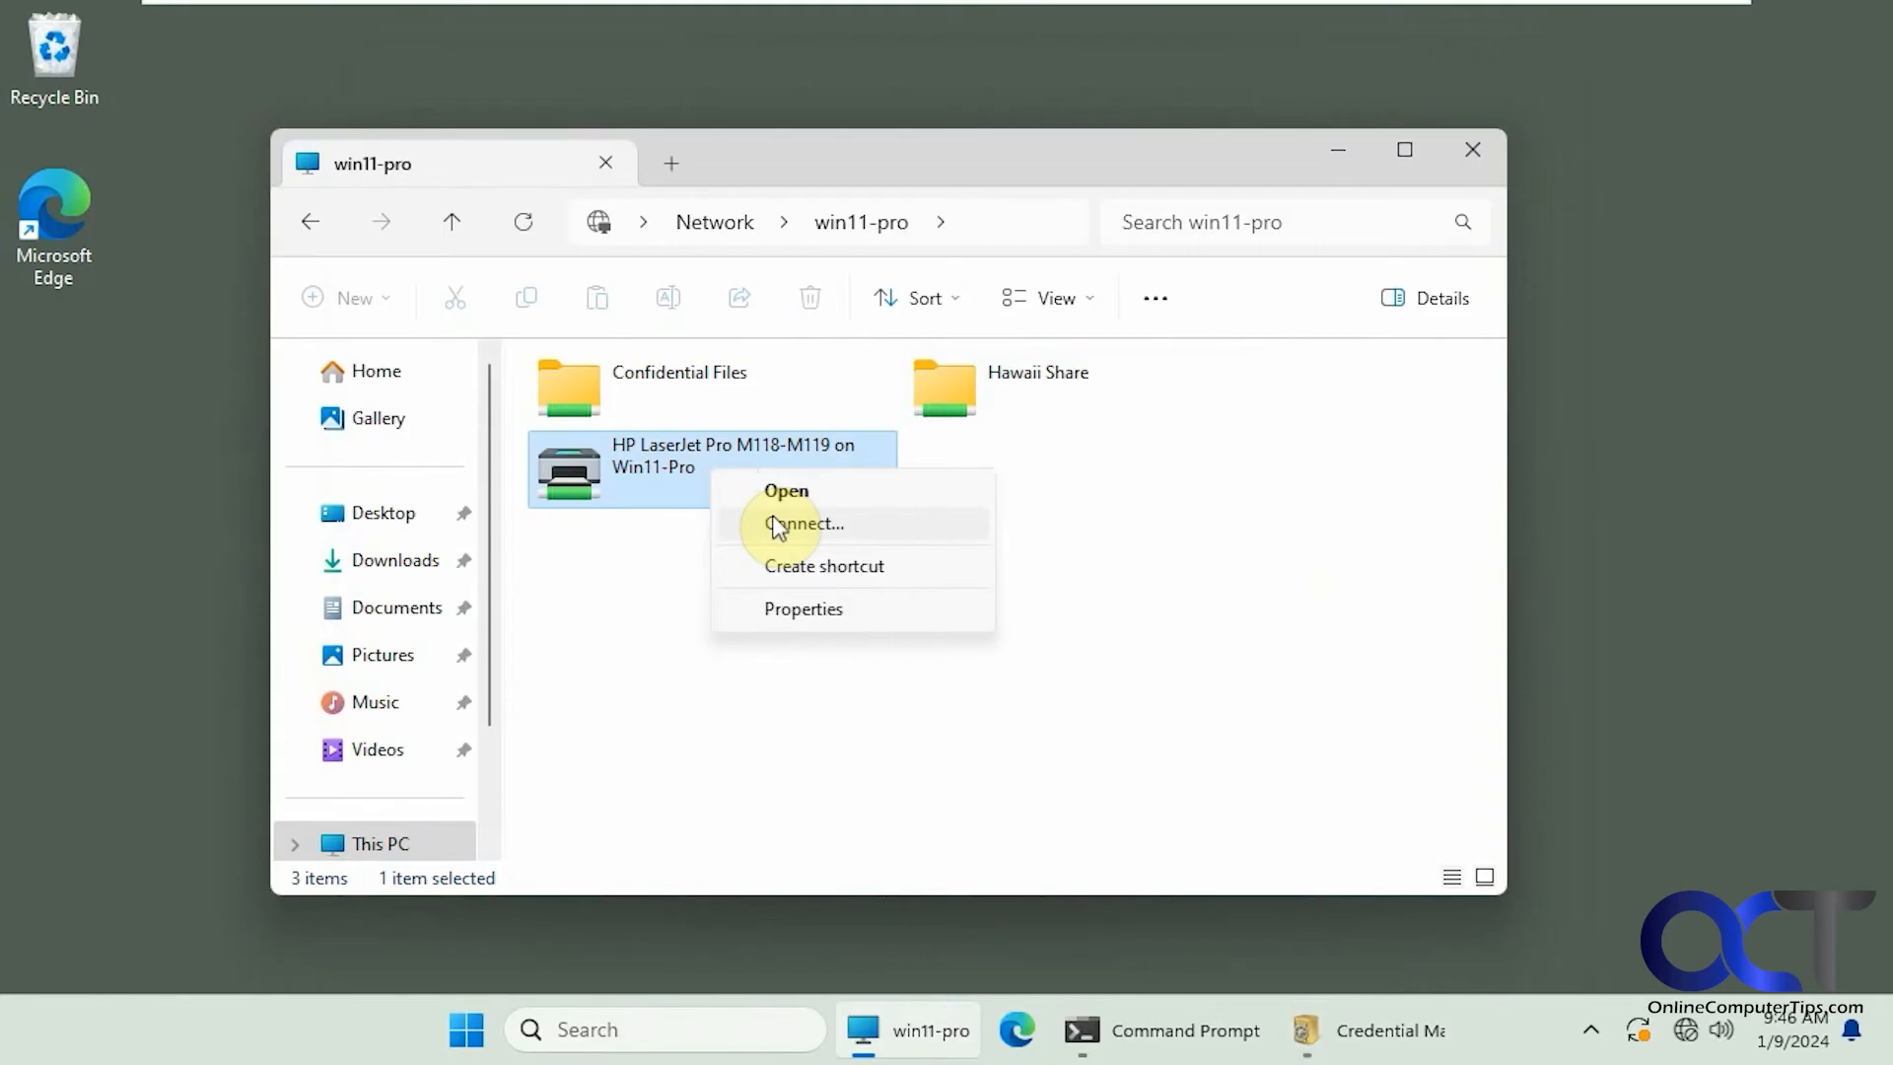
Connect to the shared HP LaserJet Pro M118-M119 printer, then bring up the Start menu.
left_click(802, 522)
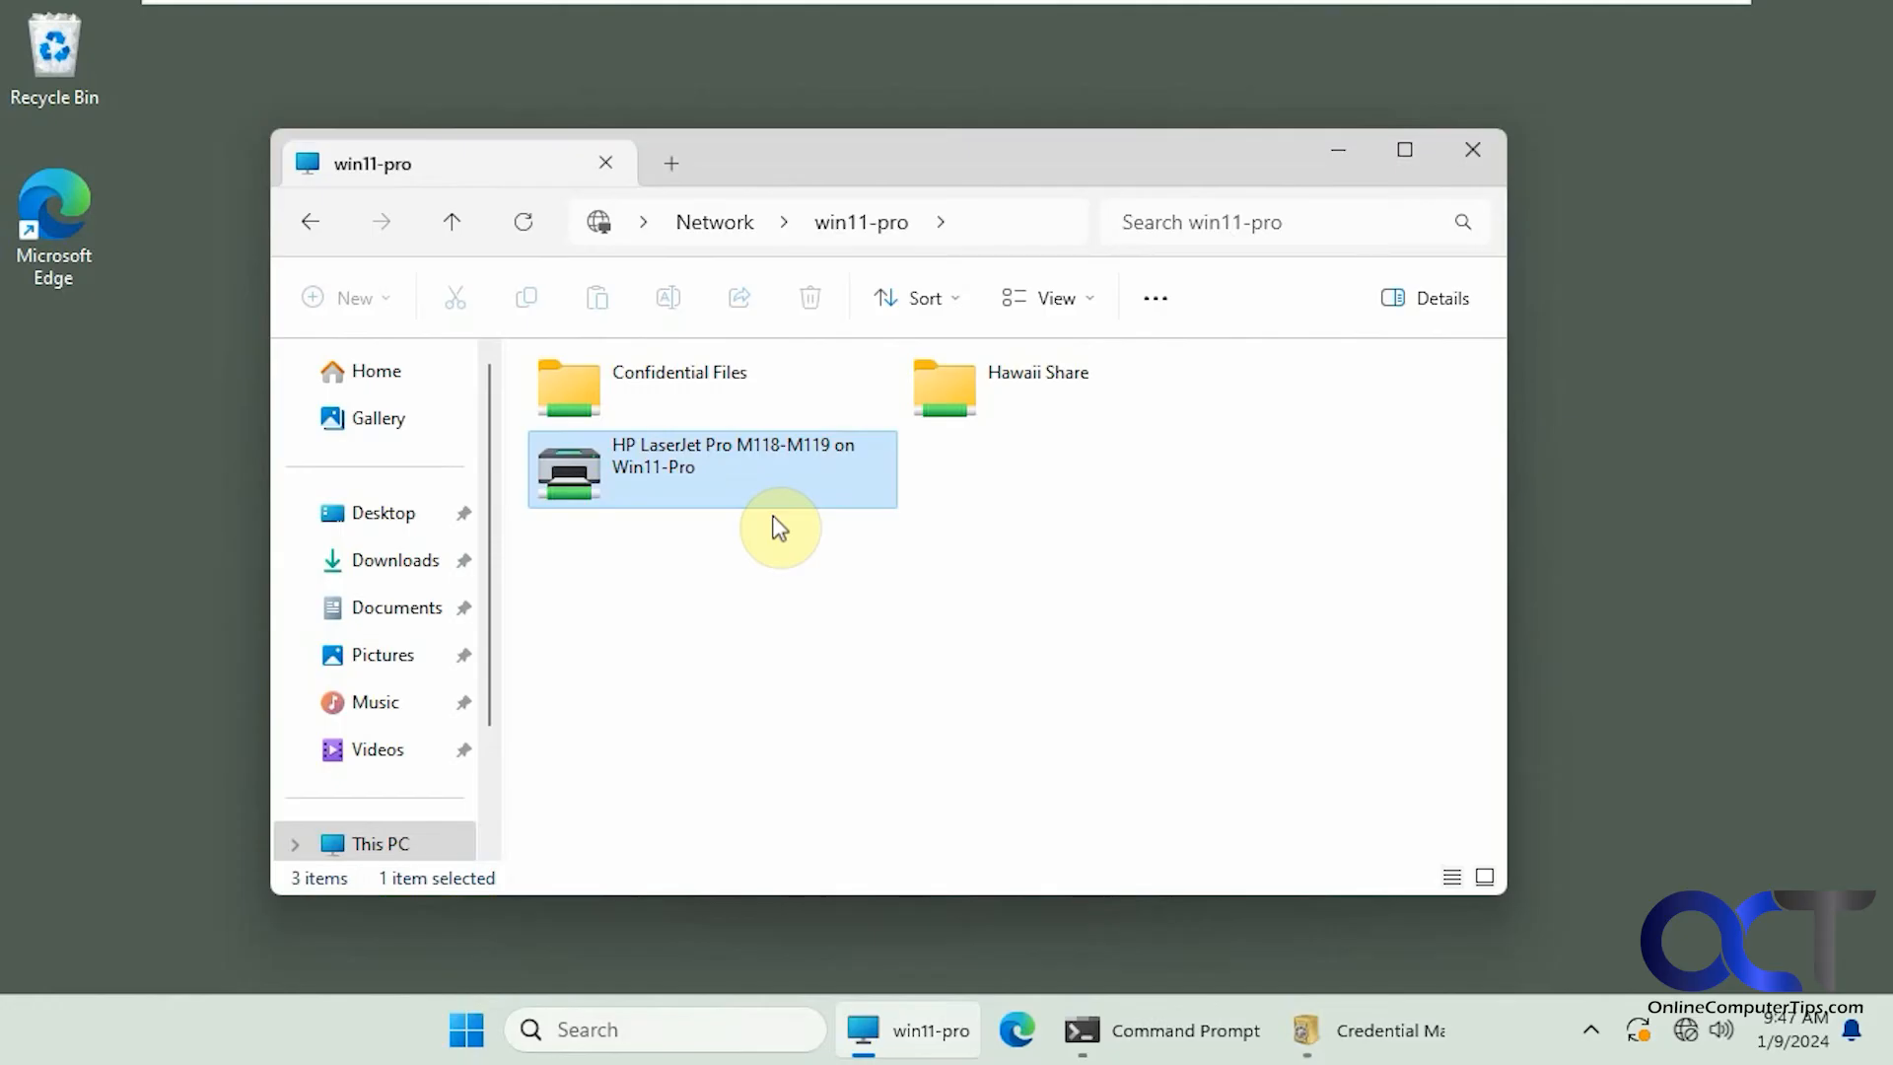
left_click(468, 1030)
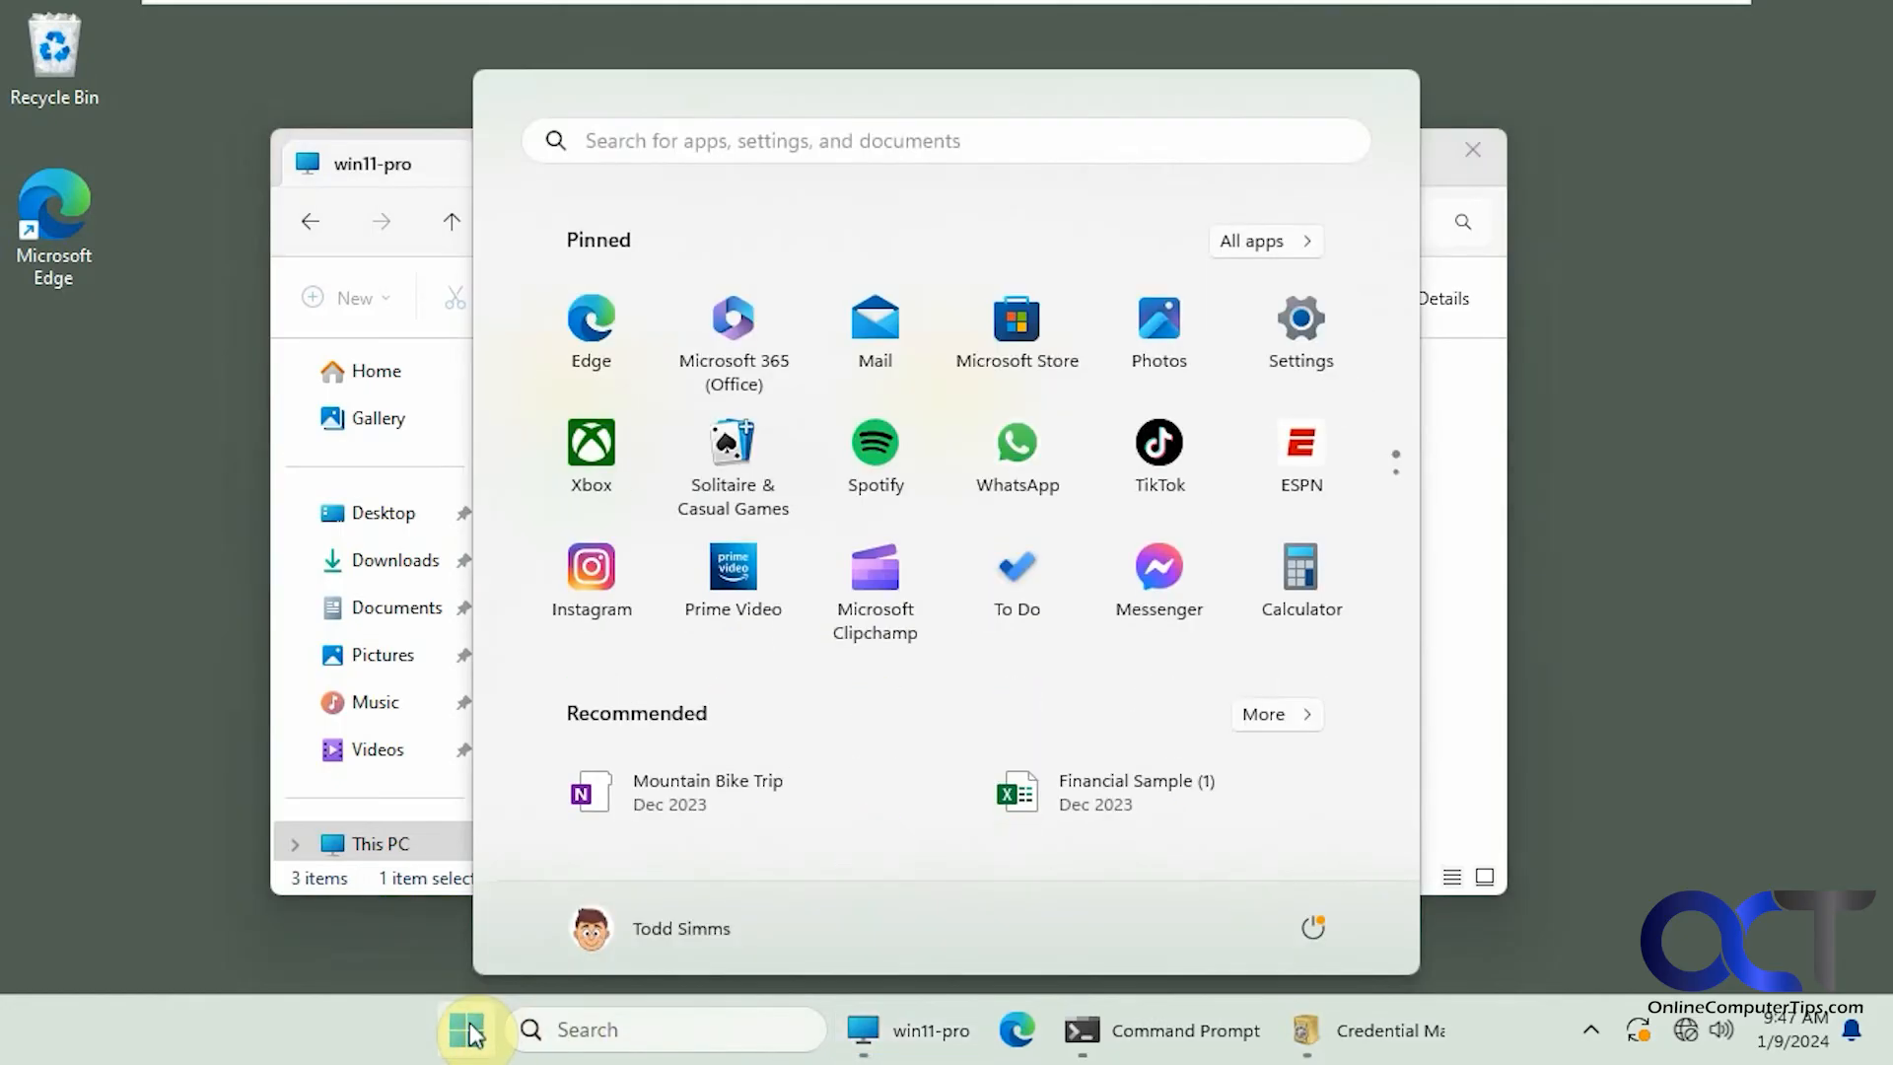
Find the HP LaserJet on win11-pro under Bluetooth & devices > Printers & scanners and open its properties.
left_click(1299, 318)
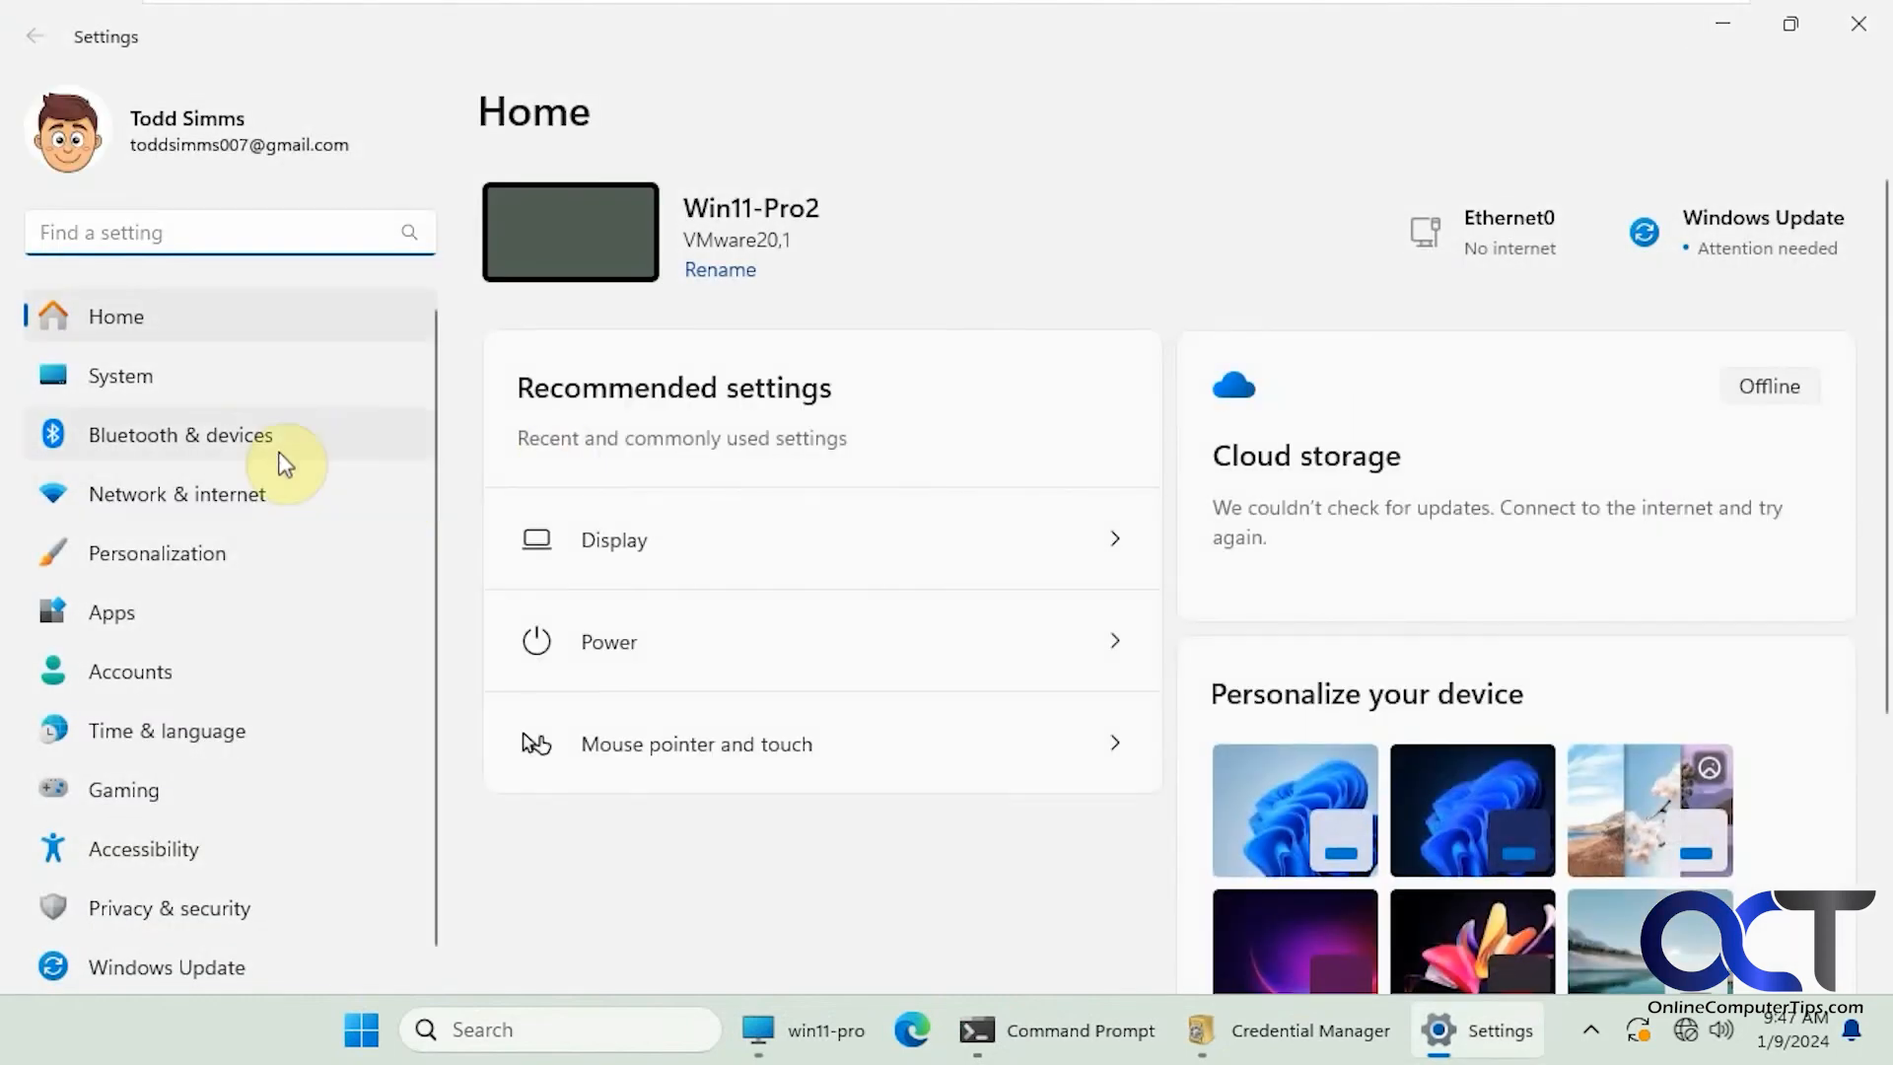
left_click(180, 435)
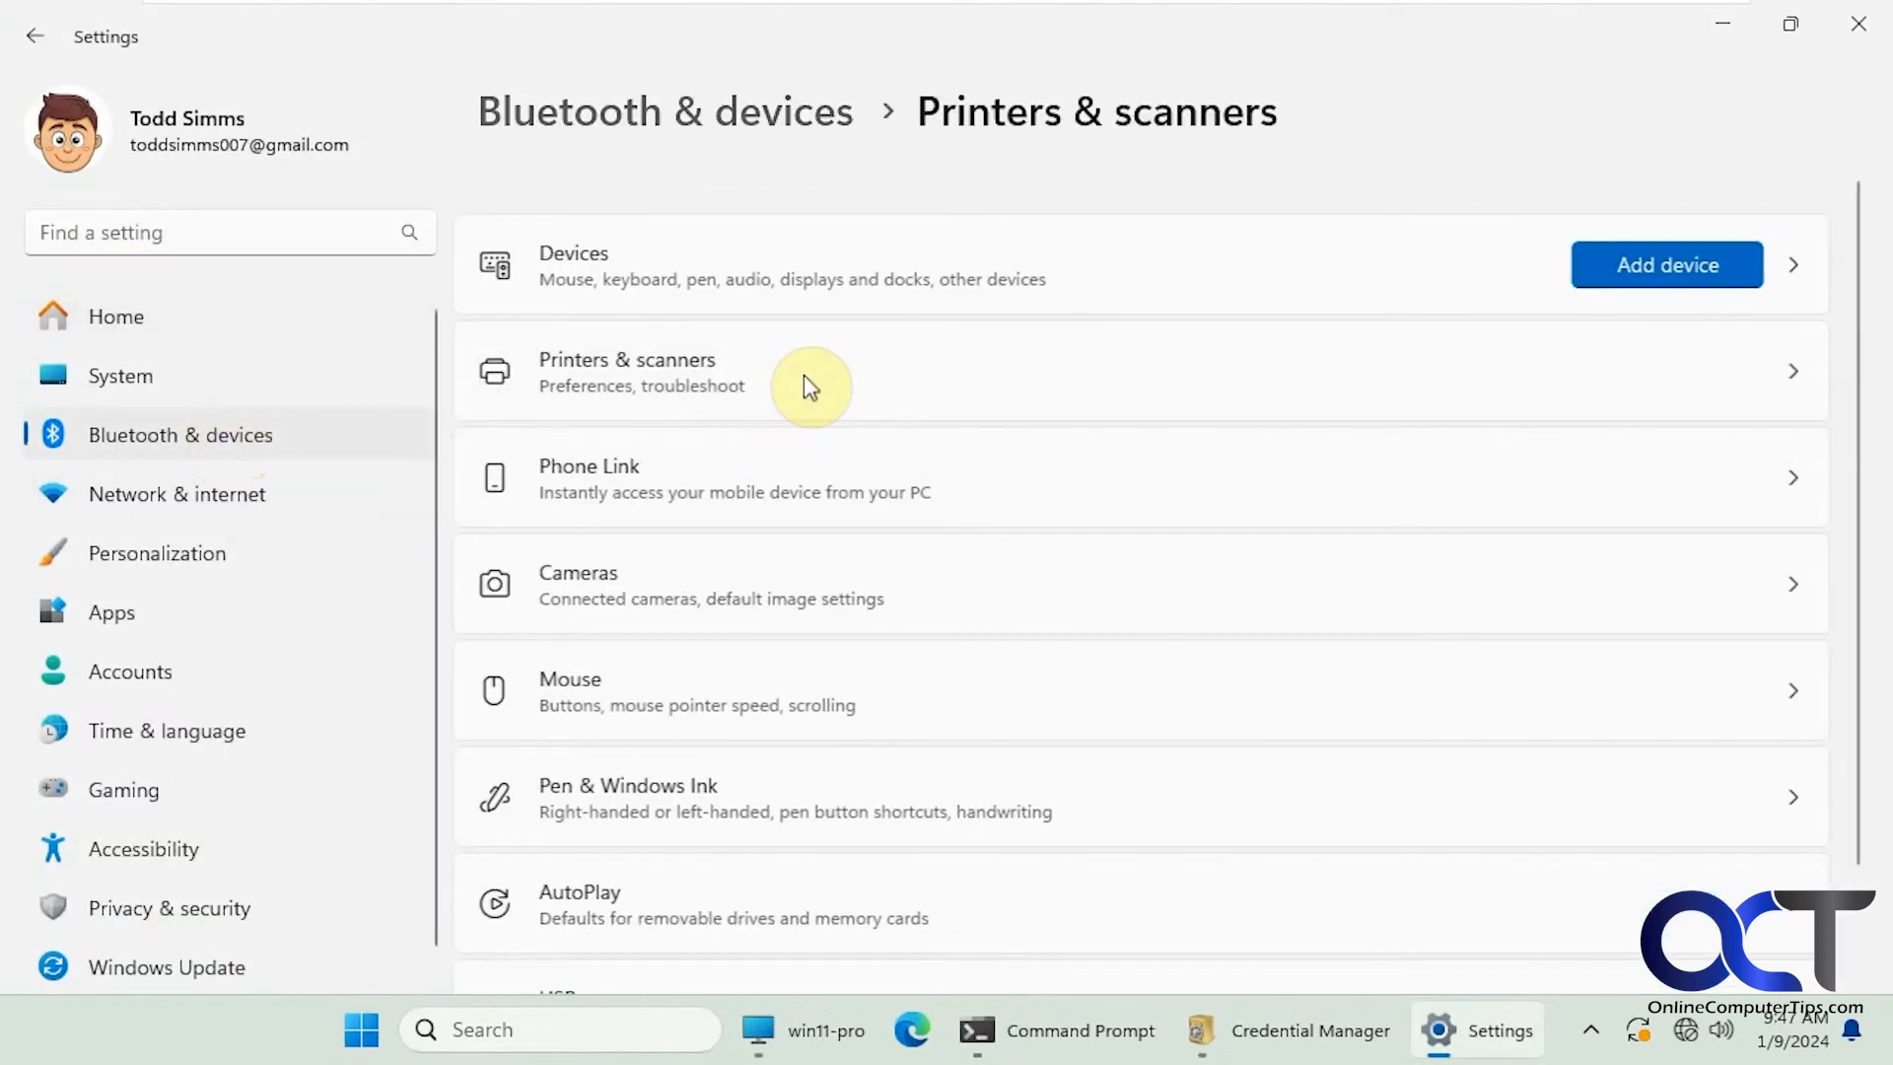
left_click(796, 370)
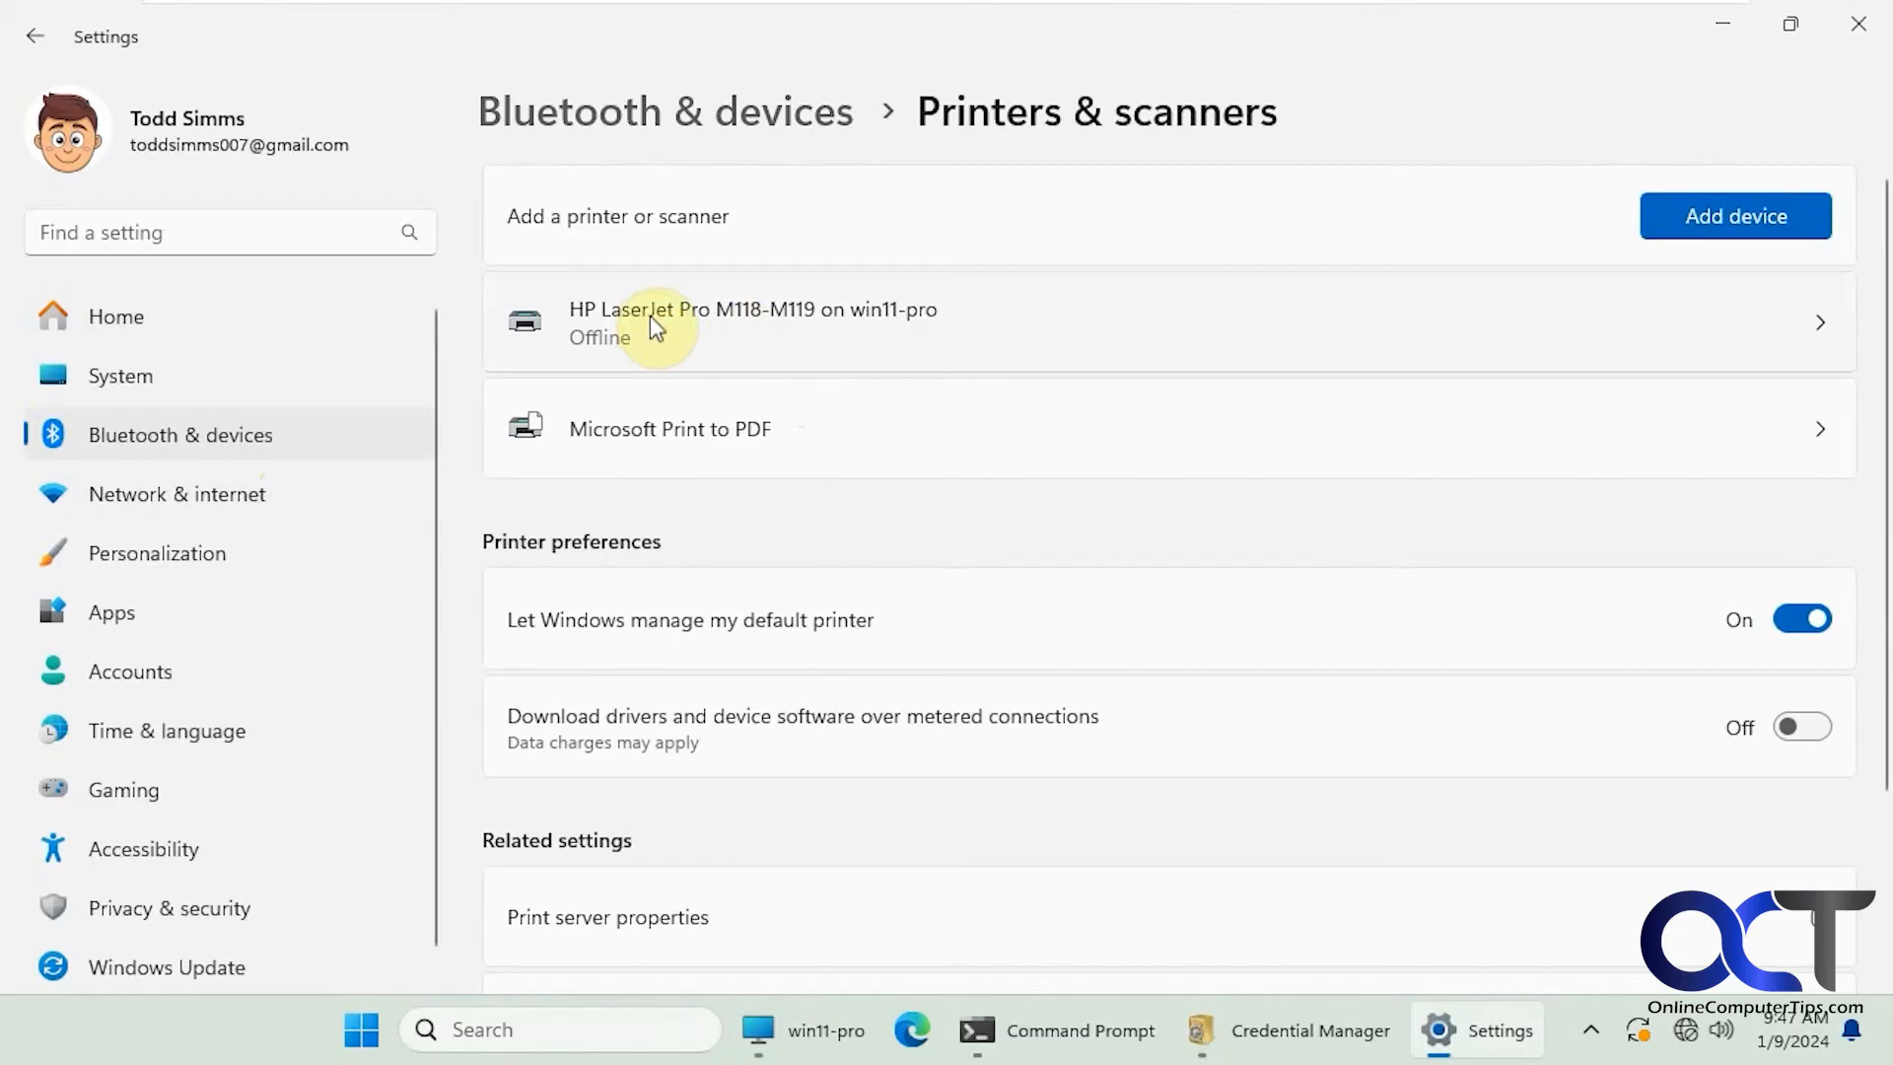
mouse_move(997, 332)
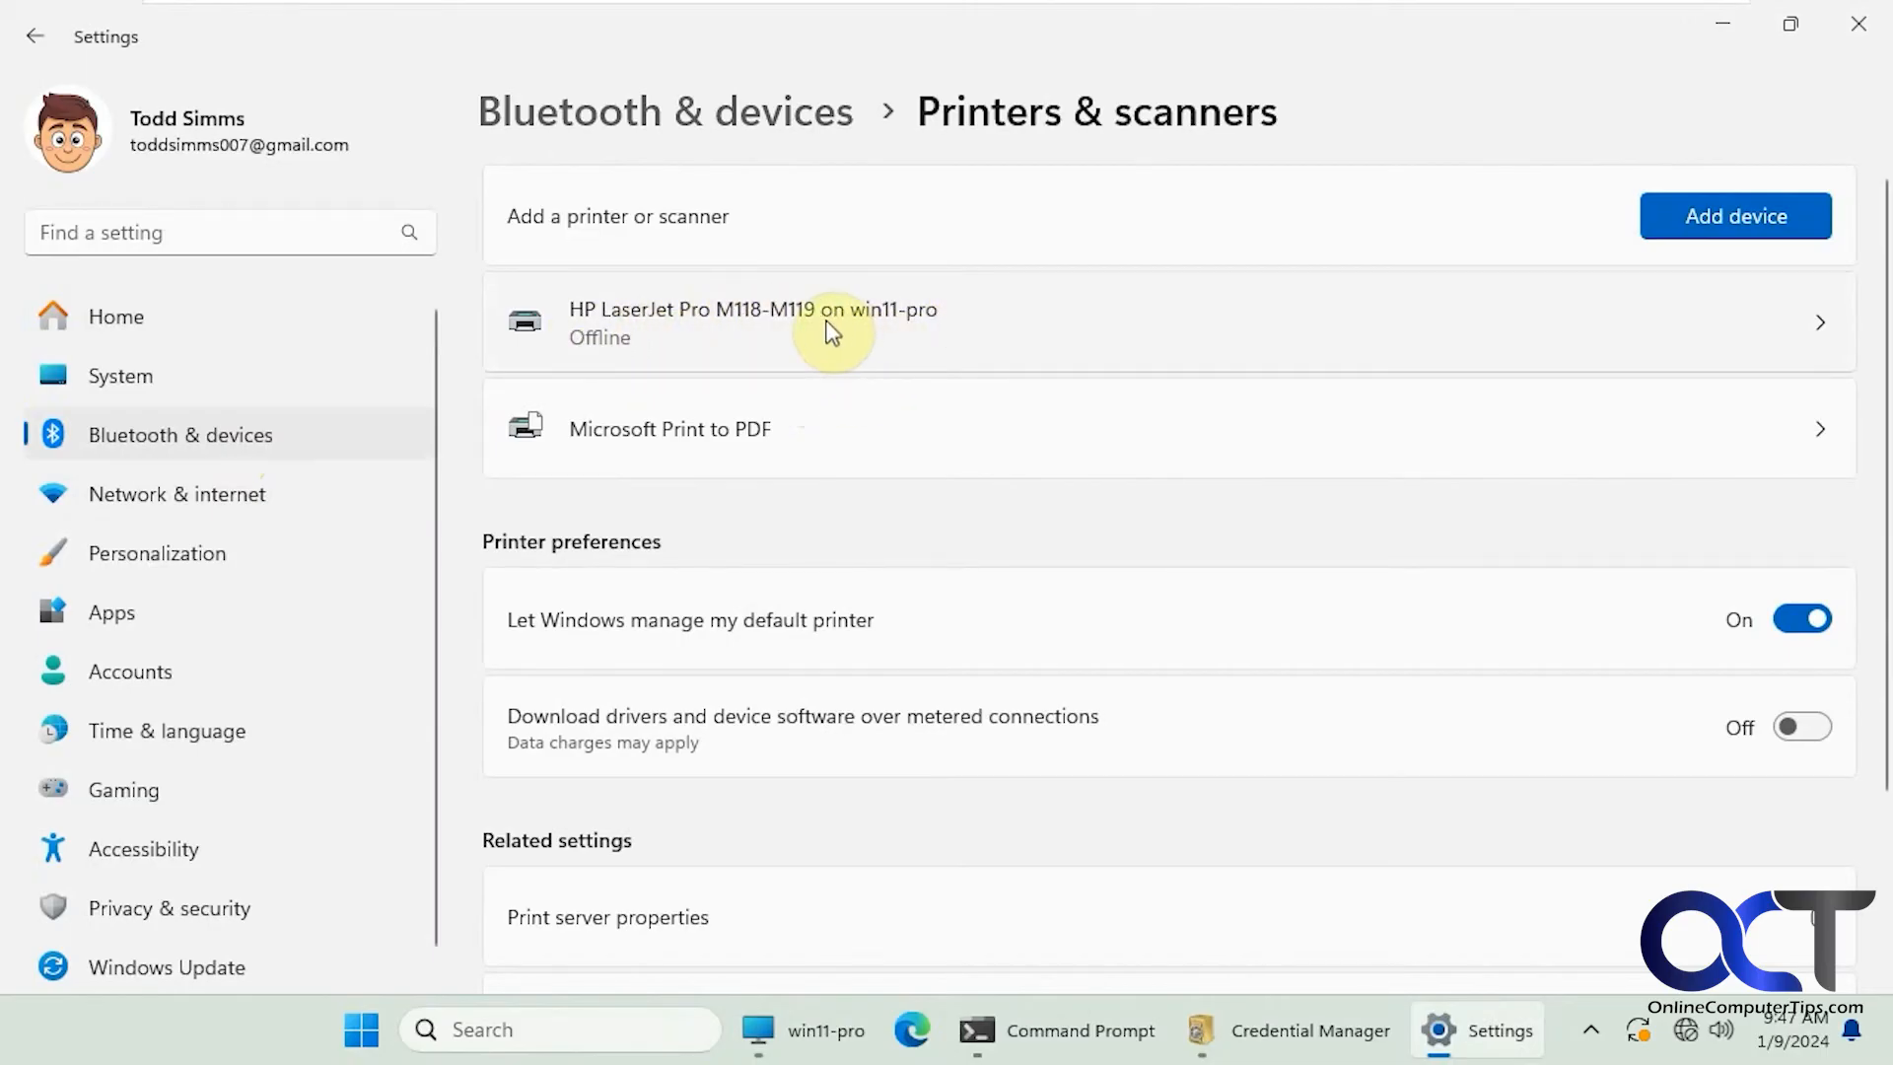
left_click(845, 322)
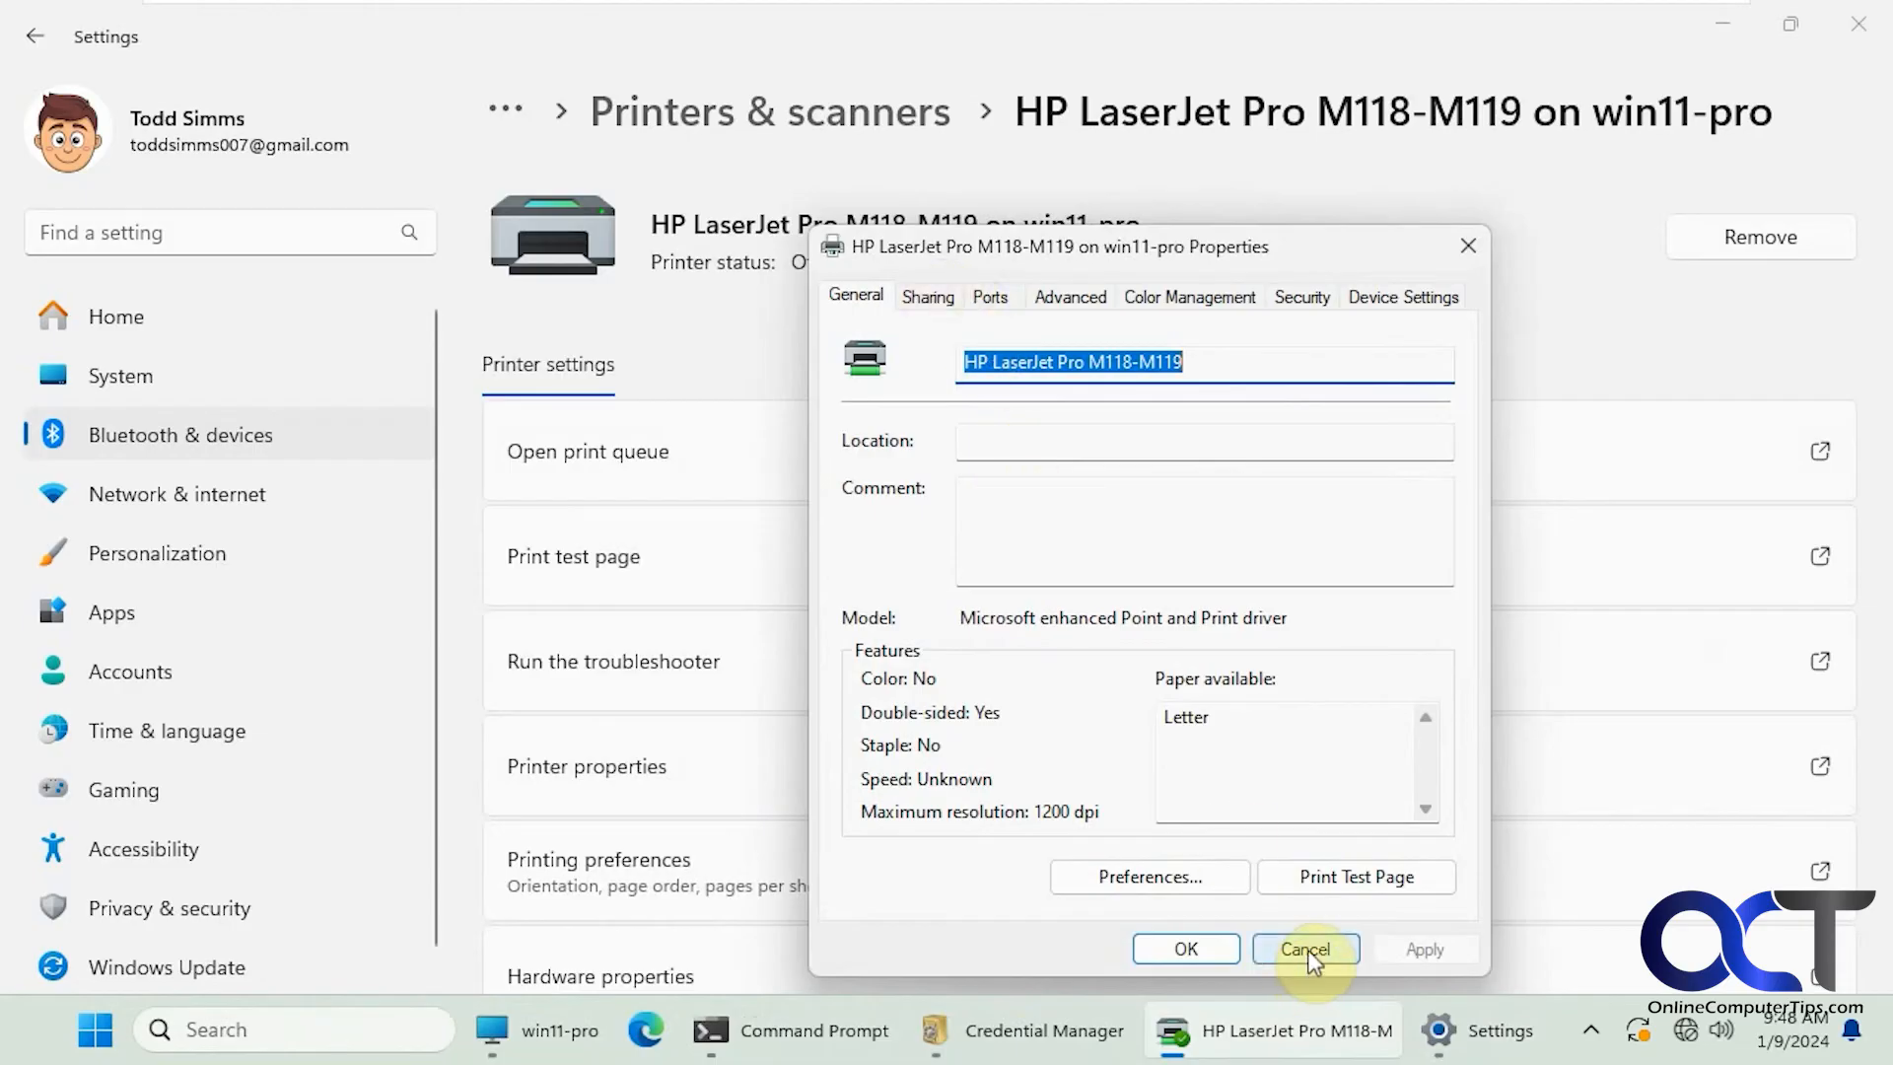
Cancel the HP LaserJet properties dialog, returning to its offline printer page.
left_click(1306, 947)
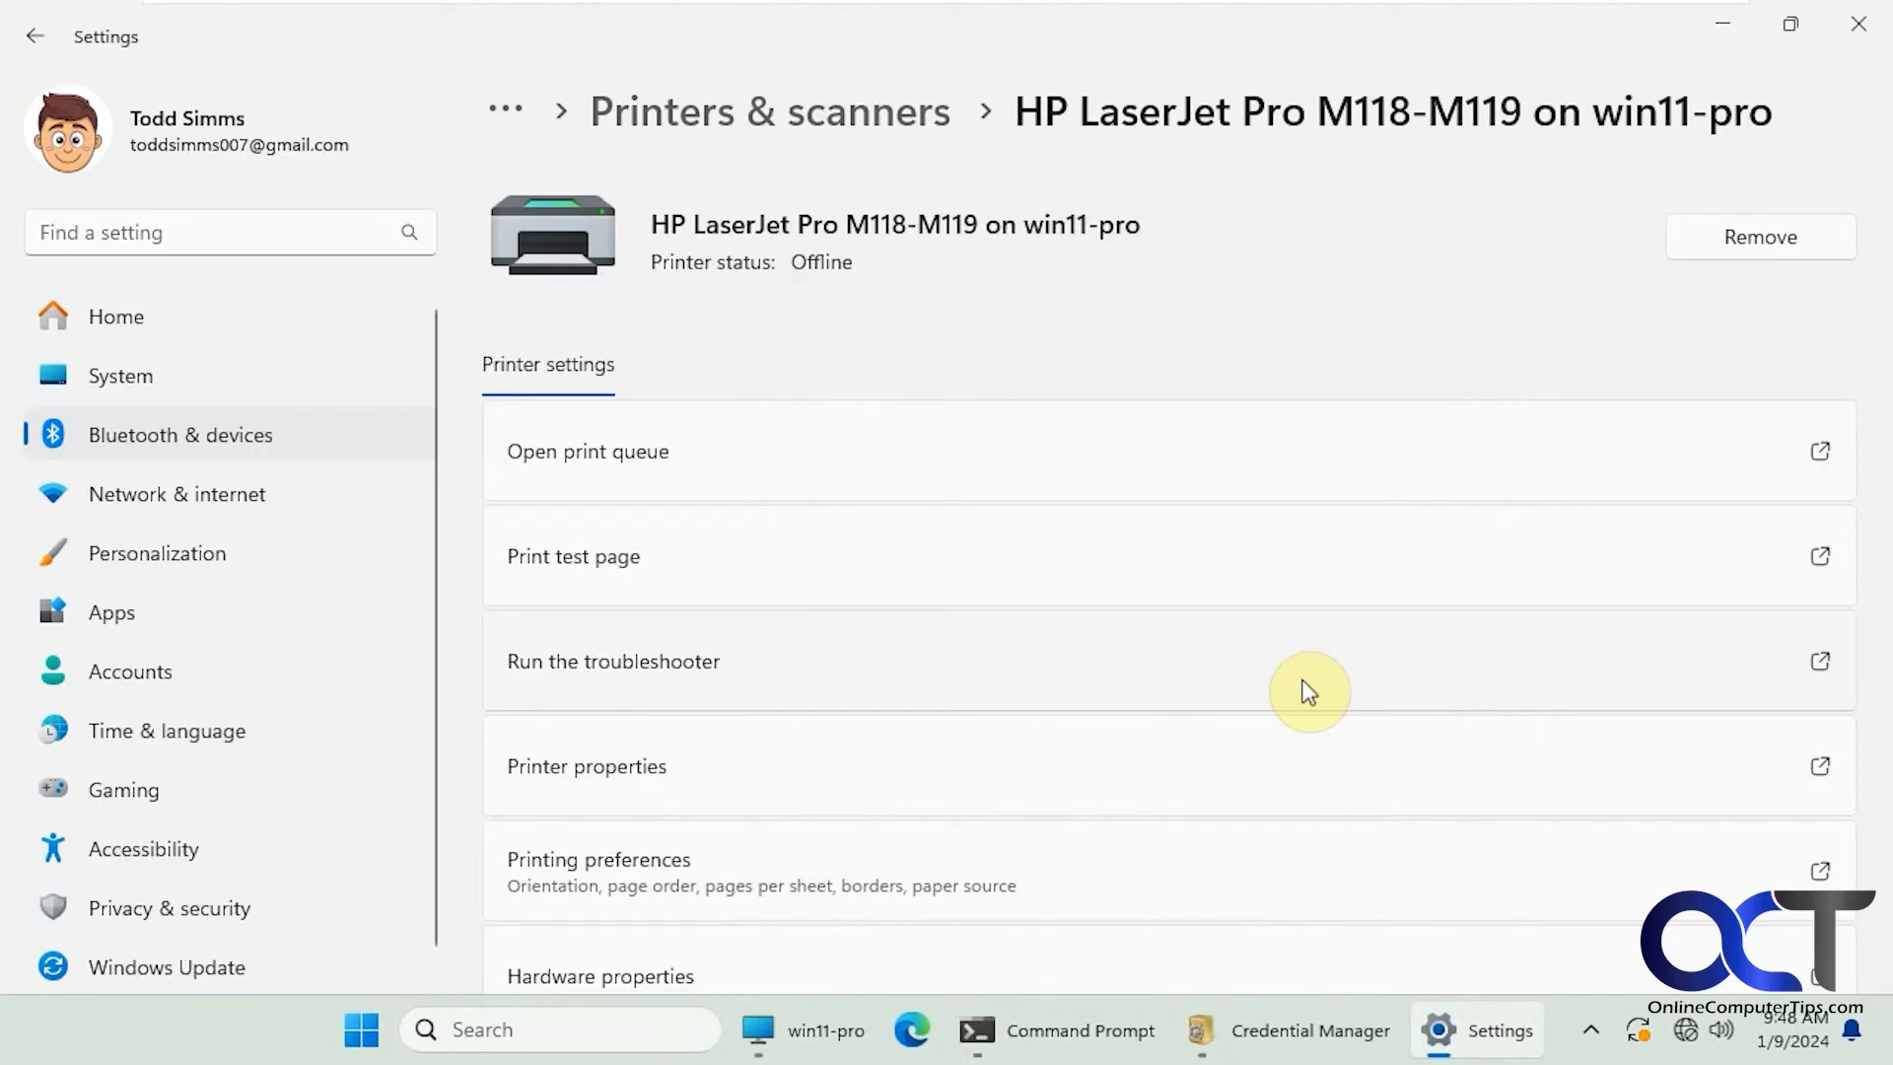
mouse_move(1307, 1029)
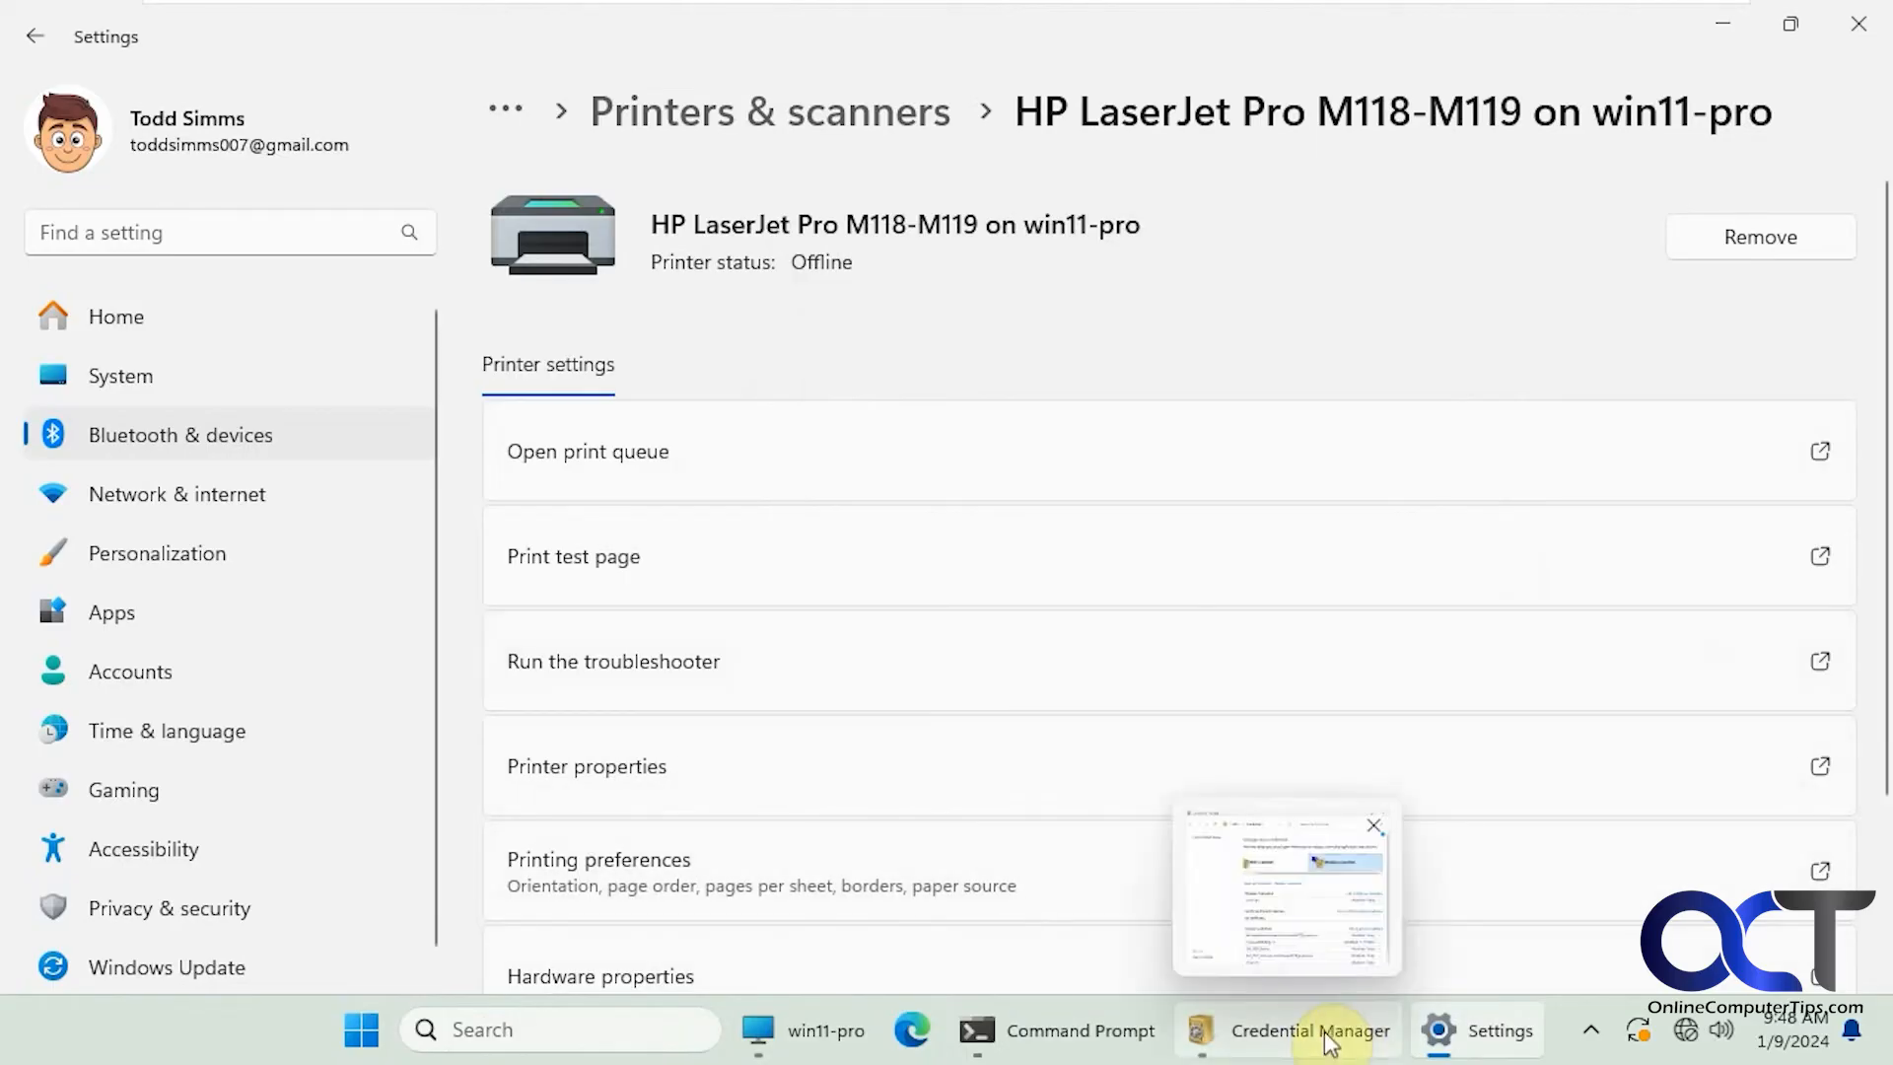
mouse_move(1307, 1030)
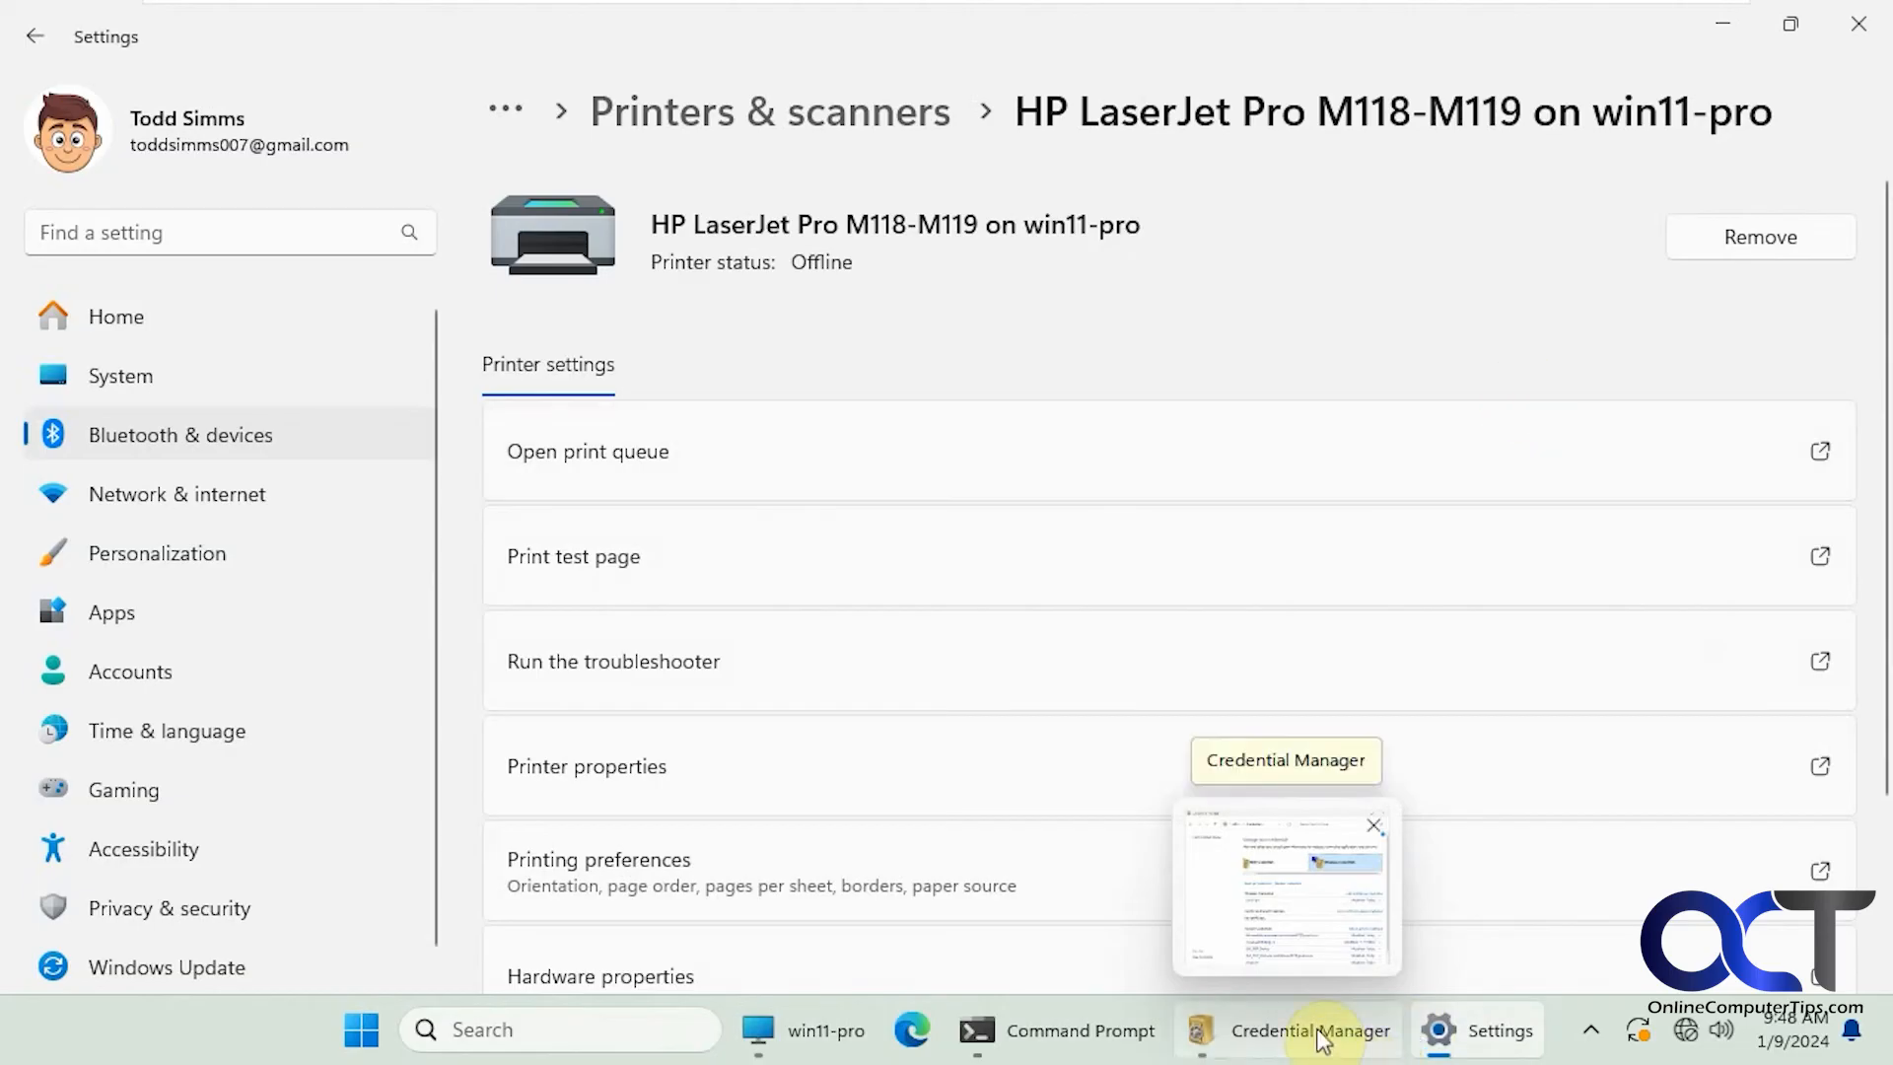
Return to Credential Manager and open a blank Add a Windows credential form.
left_click(1289, 1029)
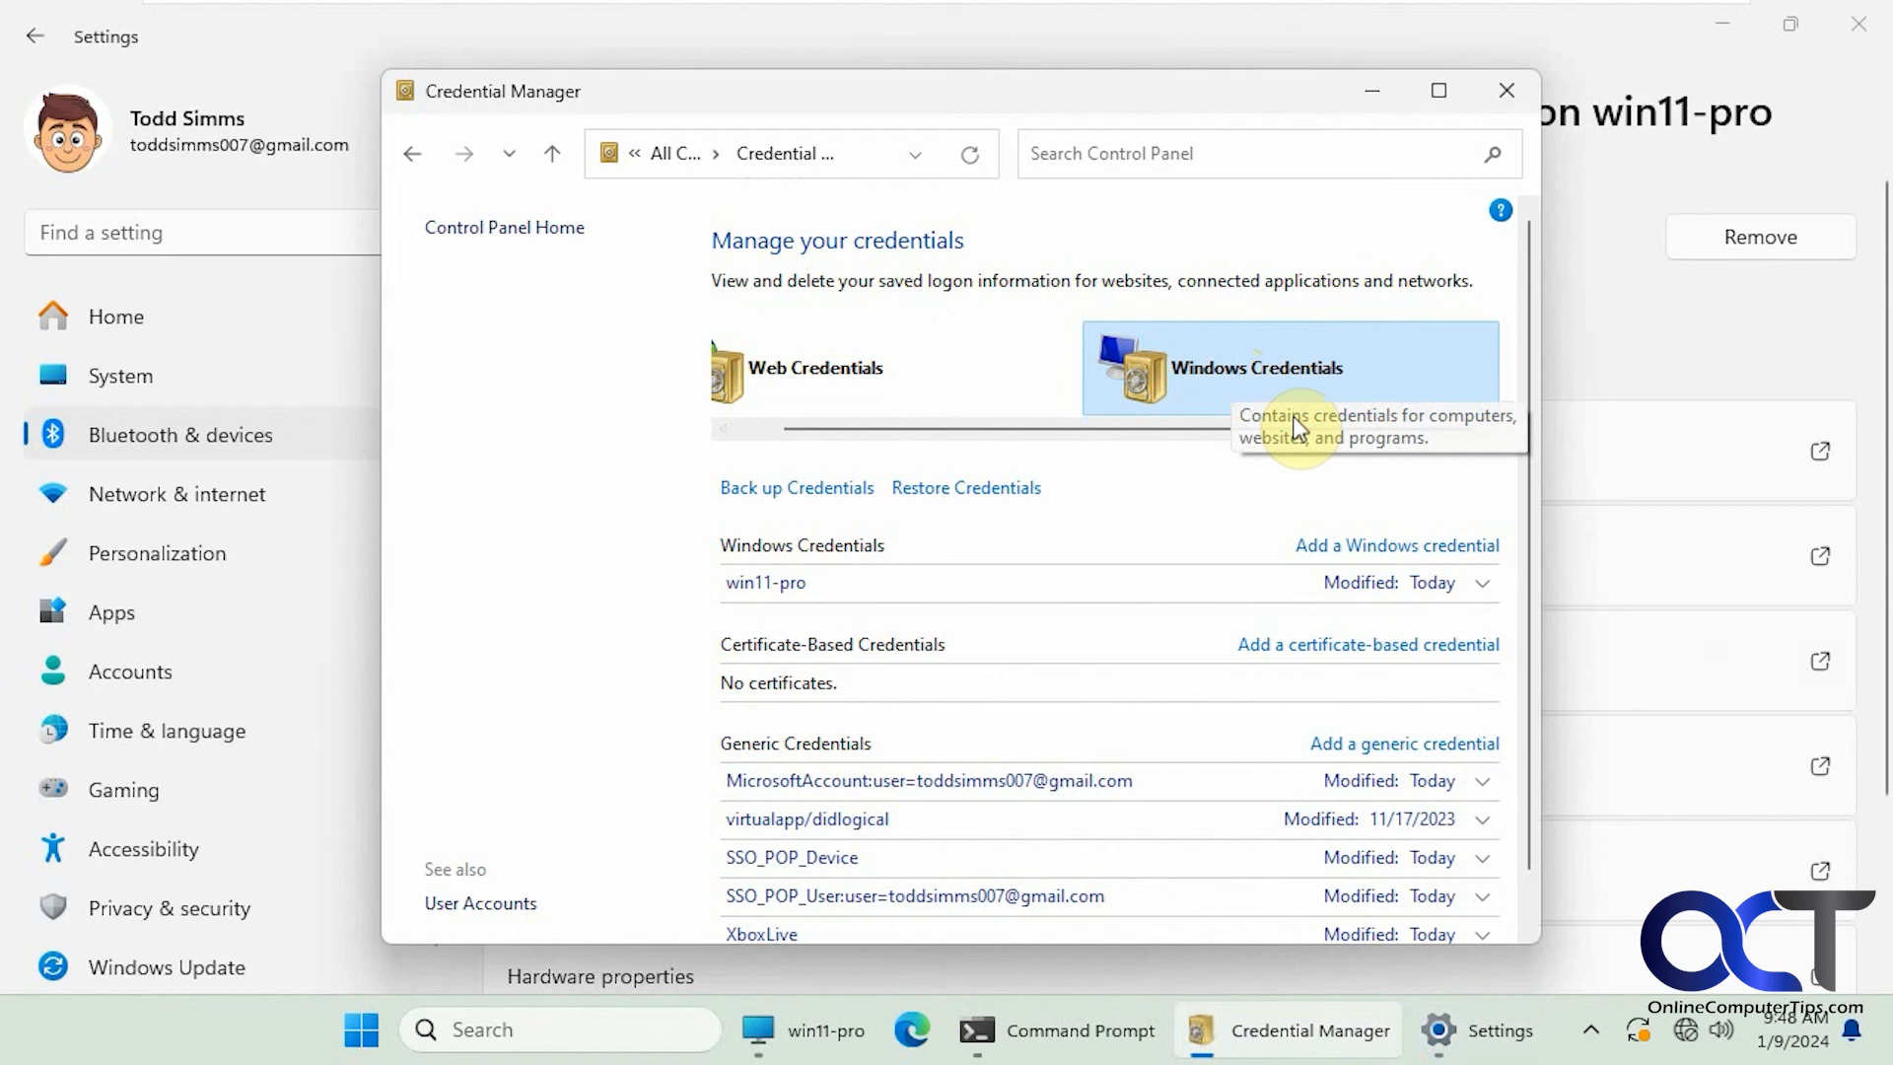
left_click(1396, 544)
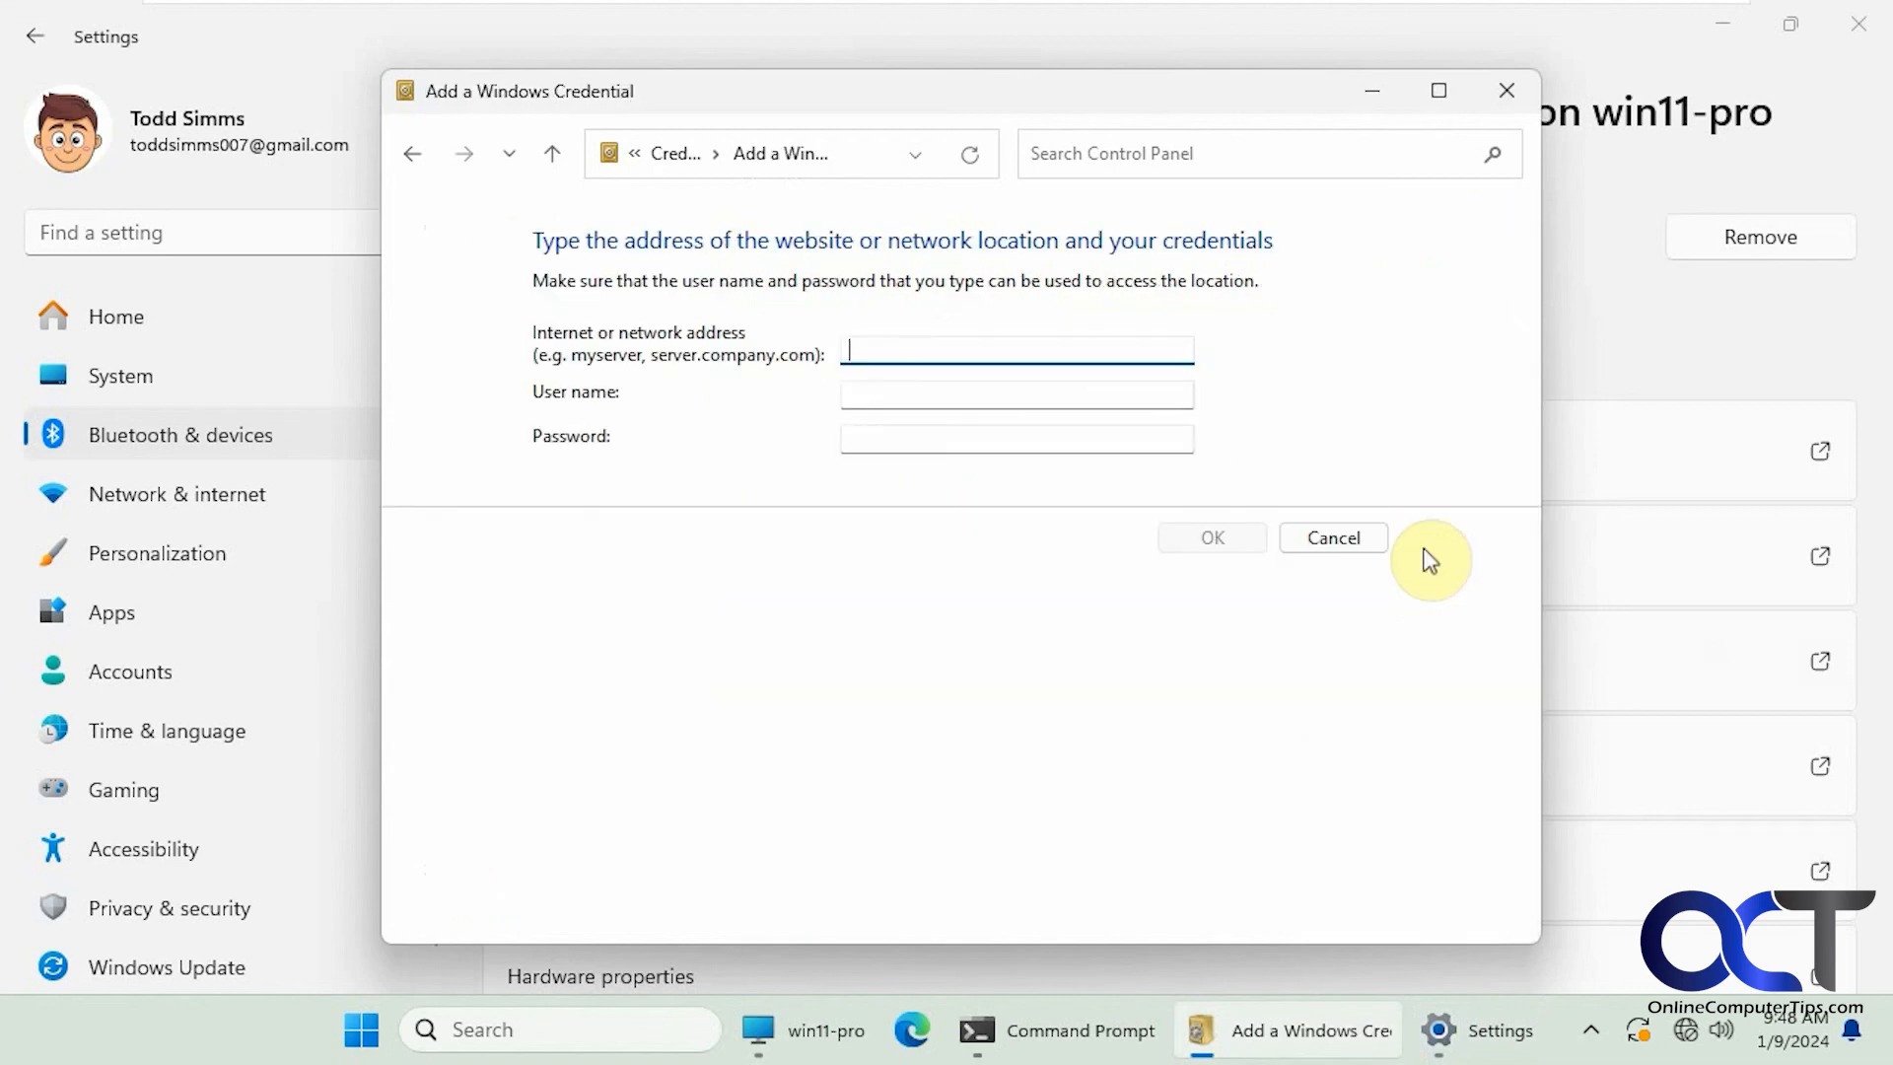